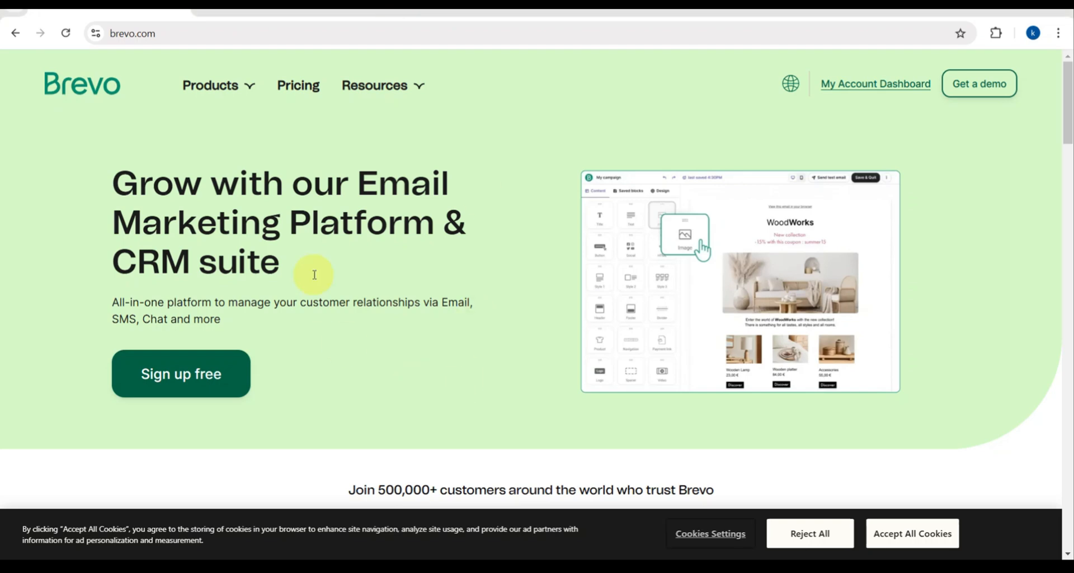
Step: Go through 'Sign up free' on brevo.com to reach the Campaigns page
{"action": "left_click", "coordinate": [374, 85]}
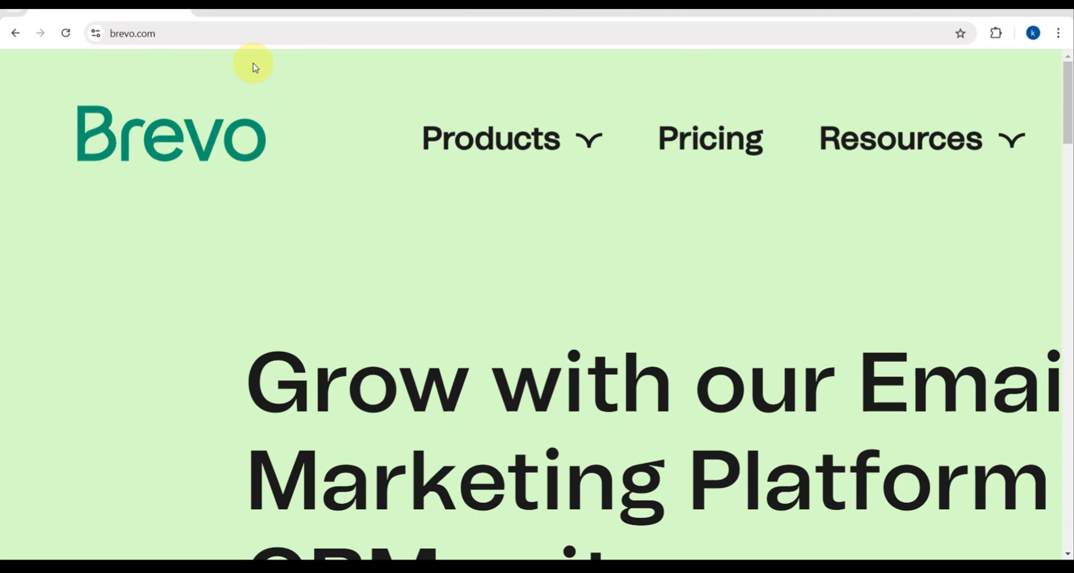
{"action": "mouse_move", "coordinate": [229, 201]}
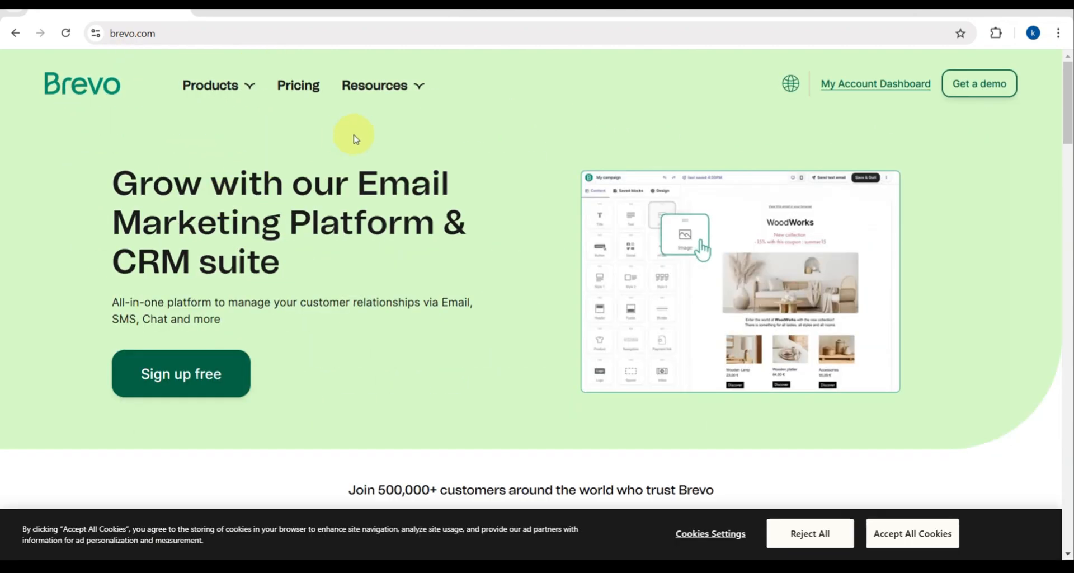
{"action": "left_click", "coordinate": [210, 85]}
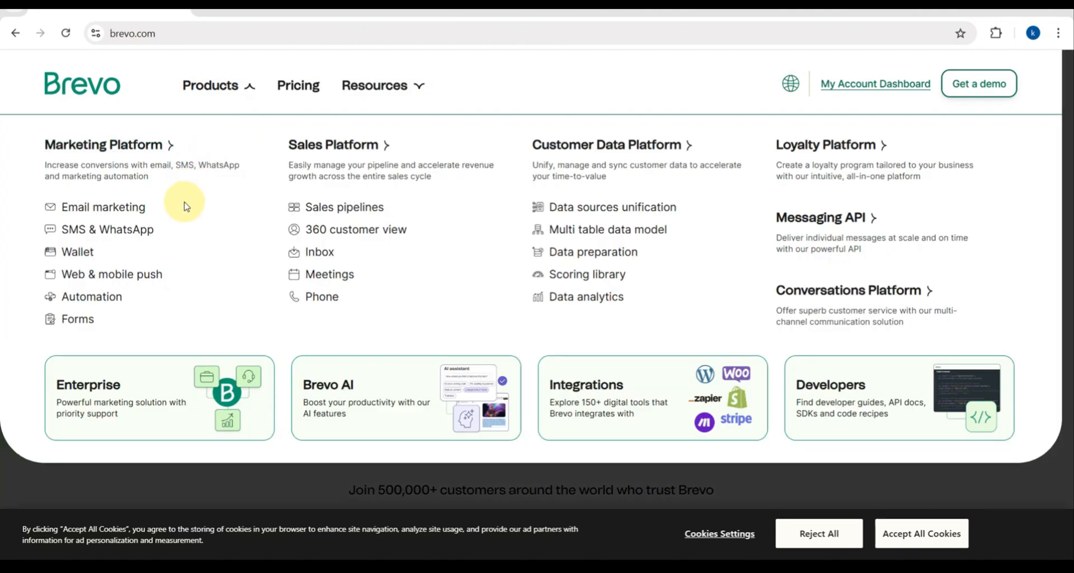
{"action": "mouse_move", "coordinate": [128, 169]}
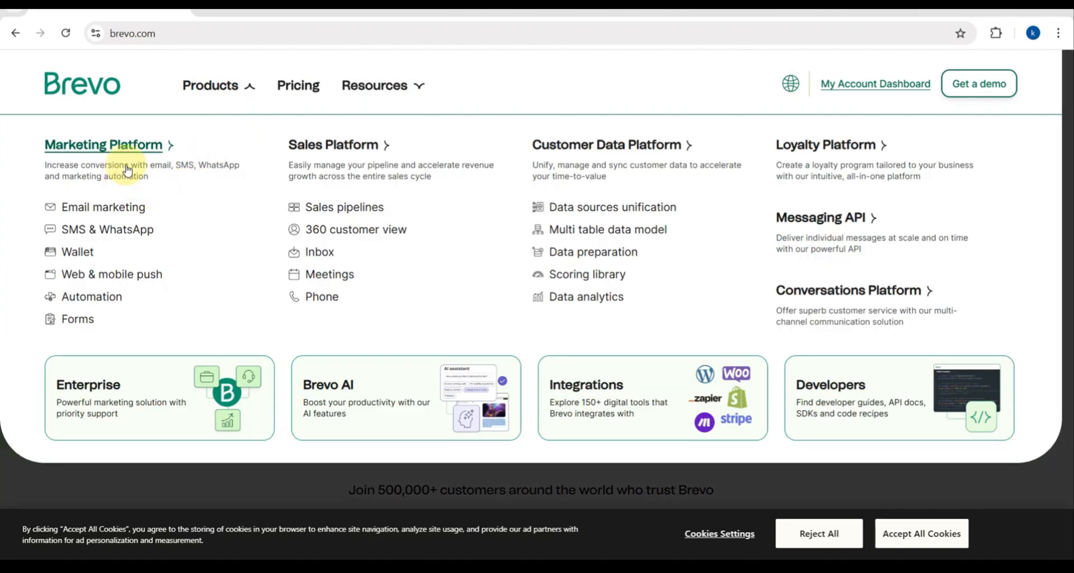
{"action": "mouse_move", "coordinate": [345, 150]}
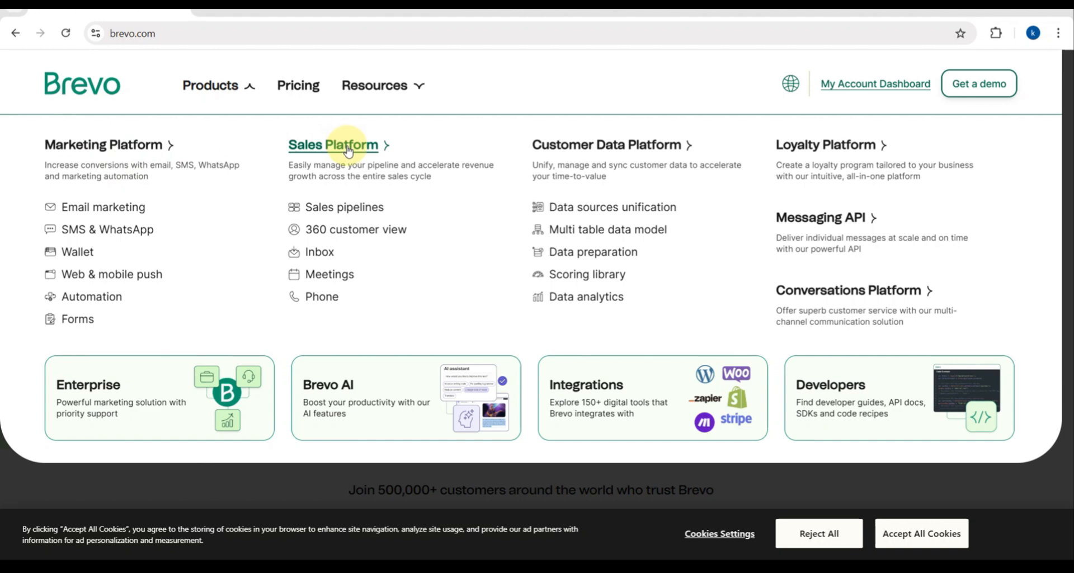
{"action": "mouse_move", "coordinate": [164, 187]}
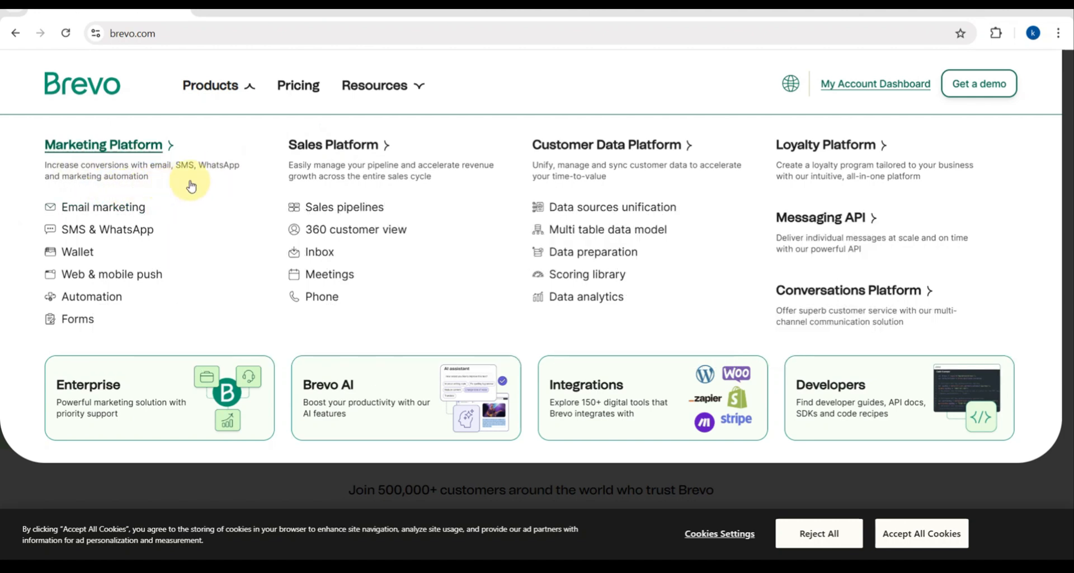
{"action": "mouse_move", "coordinate": [310, 152]}
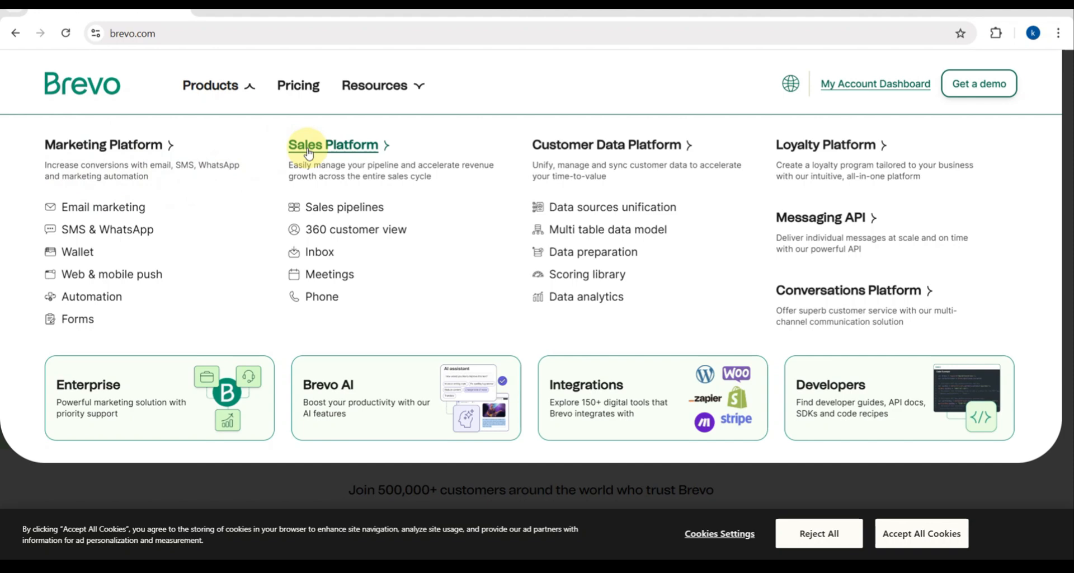
{"action": "mouse_move", "coordinate": [557, 155]}
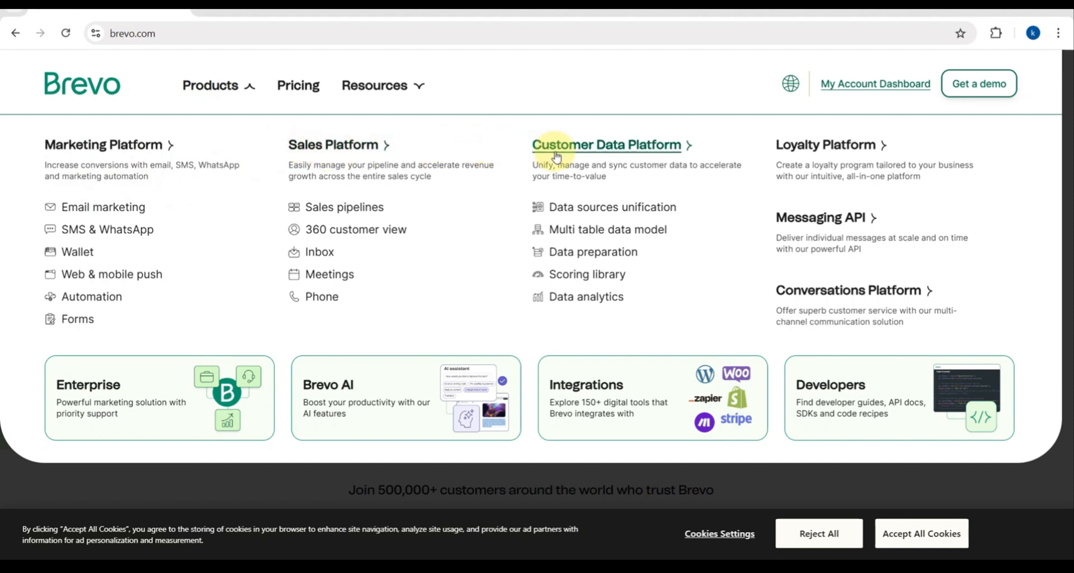
{"action": "mouse_move", "coordinate": [781, 157]}
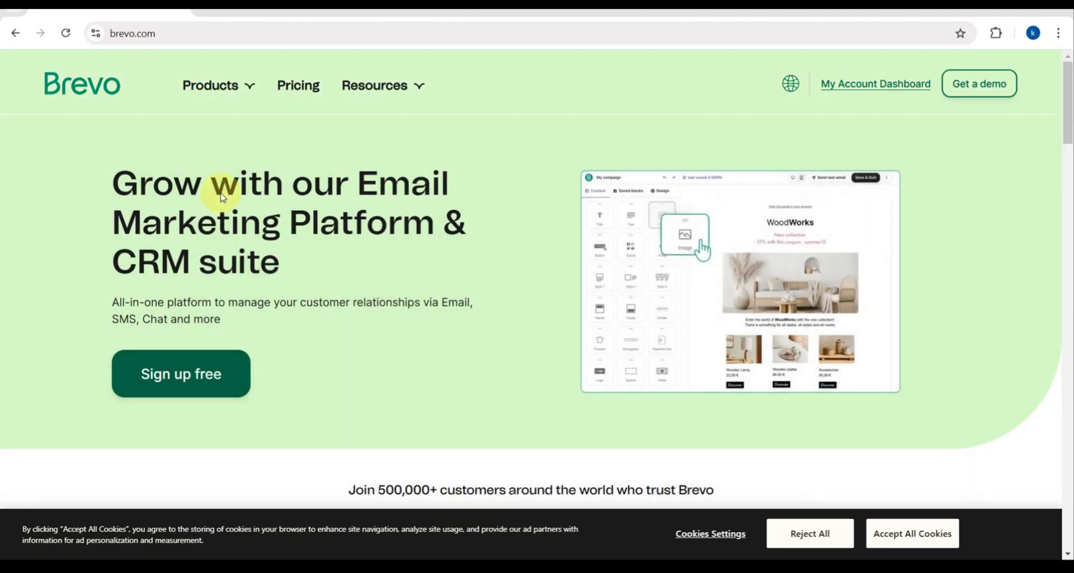
{"action": "mouse_move", "coordinate": [121, 393]}
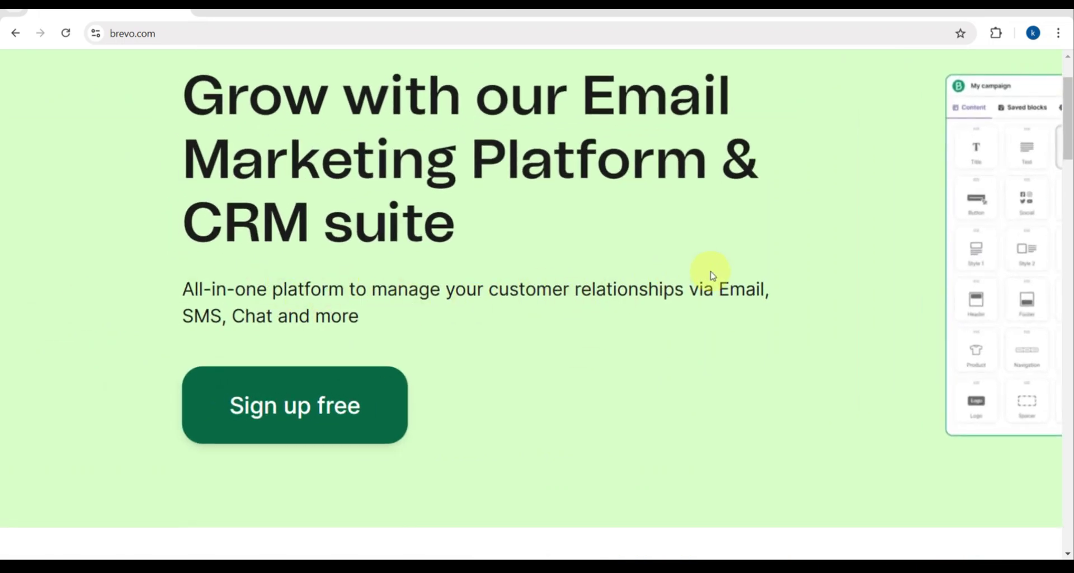
{"action": "mouse_move", "coordinate": [846, 239]}
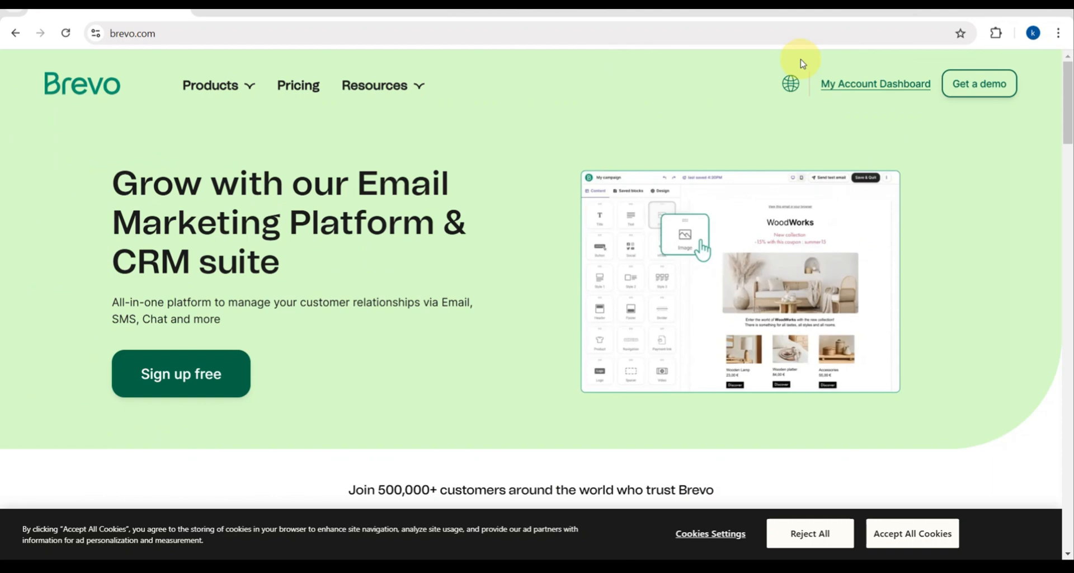
{"action": "mouse_move", "coordinate": [79, 395]}
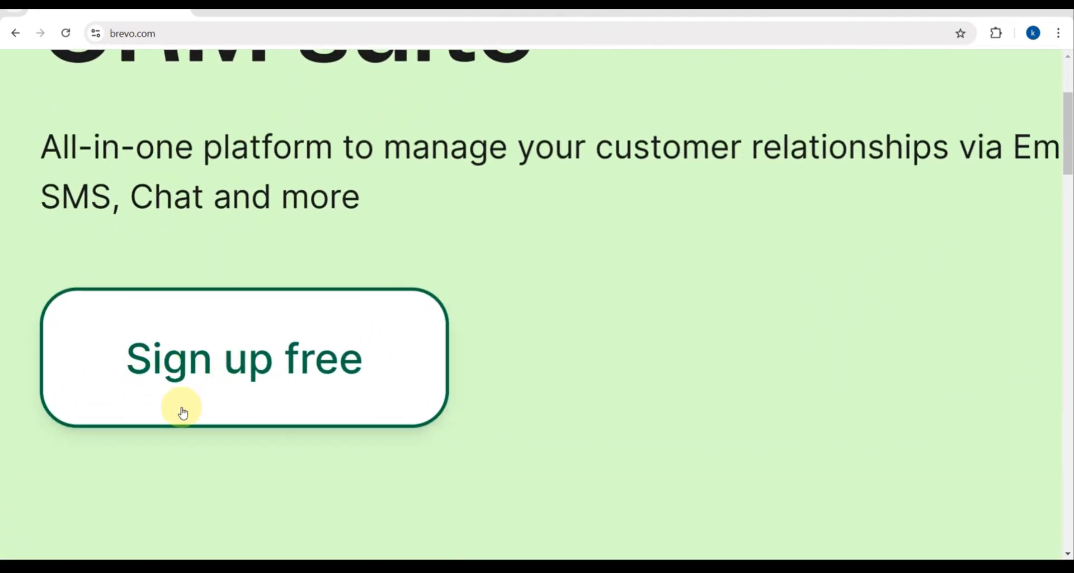
{"action": "left_click", "coordinate": [231, 368]}
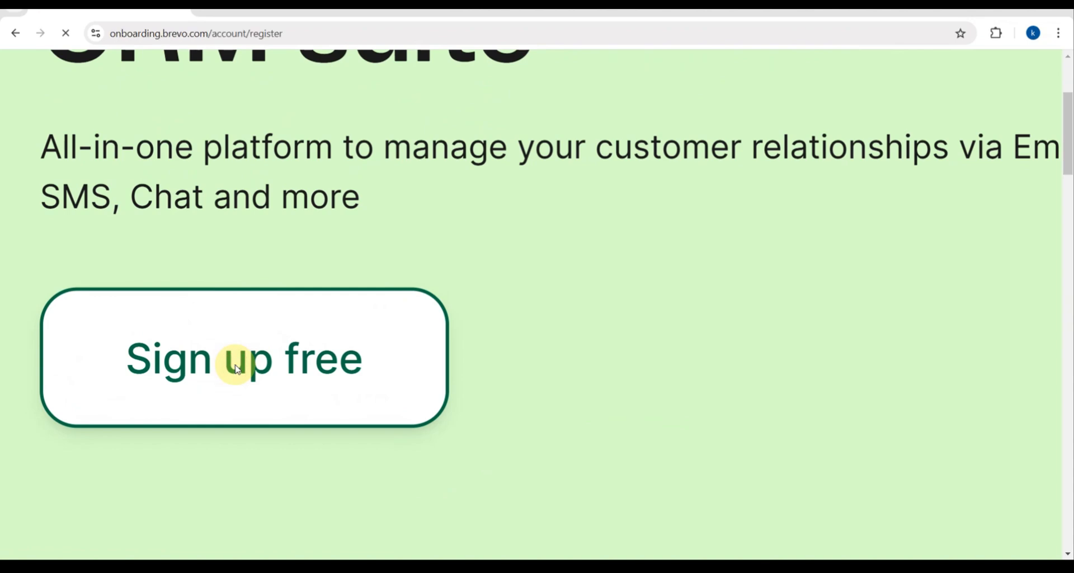
{"action": "left_click", "coordinate": [235, 369]}
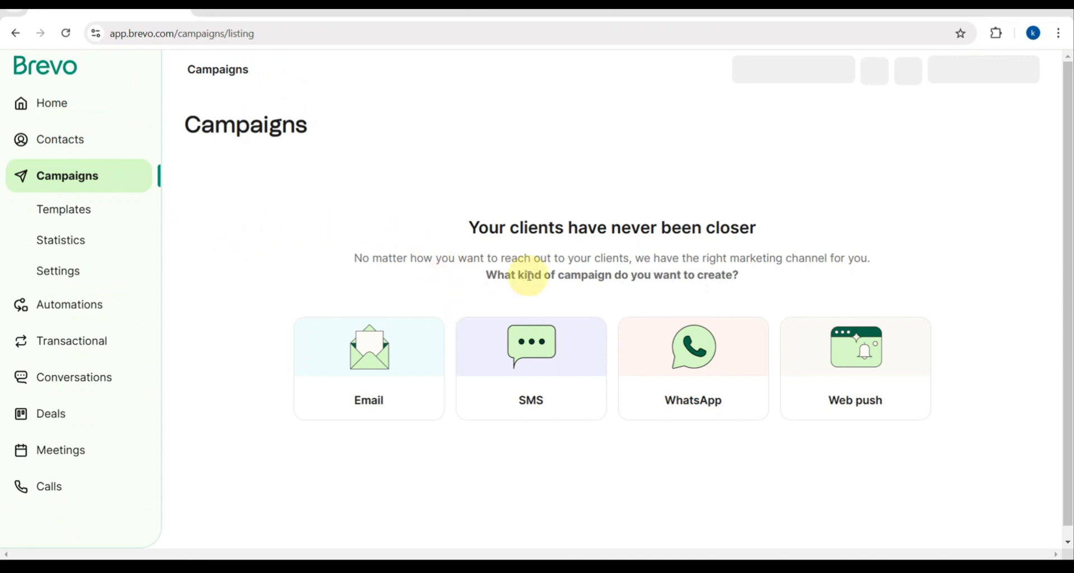
{"action": "mouse_move", "coordinate": [456, 271]}
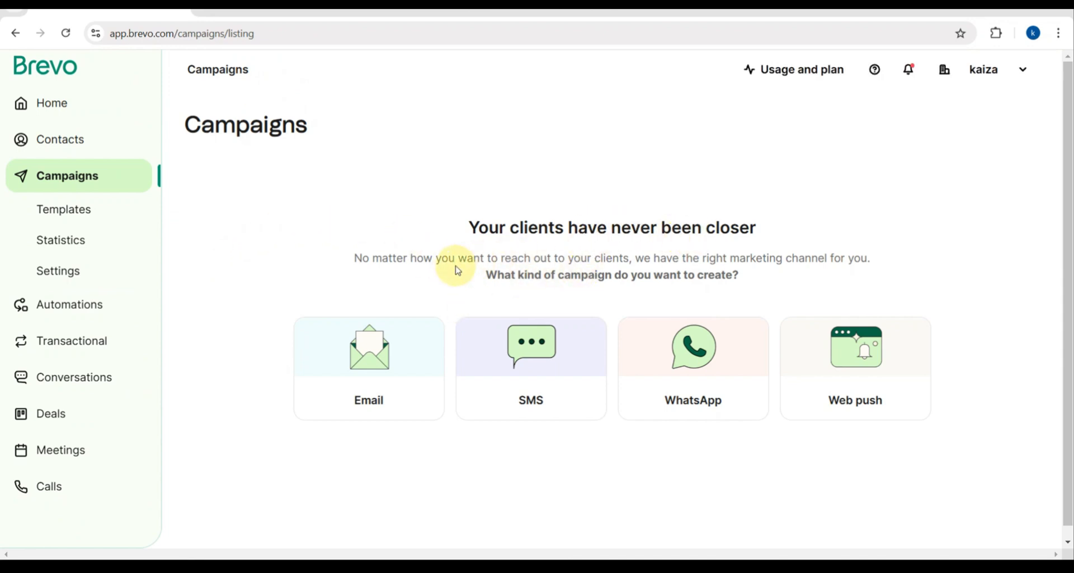
{"action": "mouse_move", "coordinate": [685, 267]}
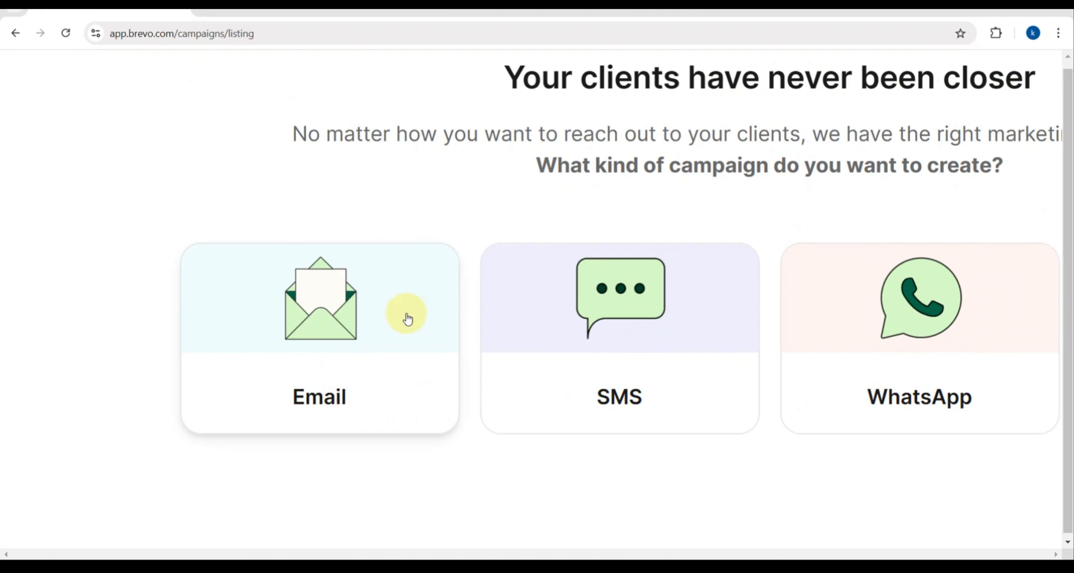
{"action": "mouse_move", "coordinate": [675, 301]}
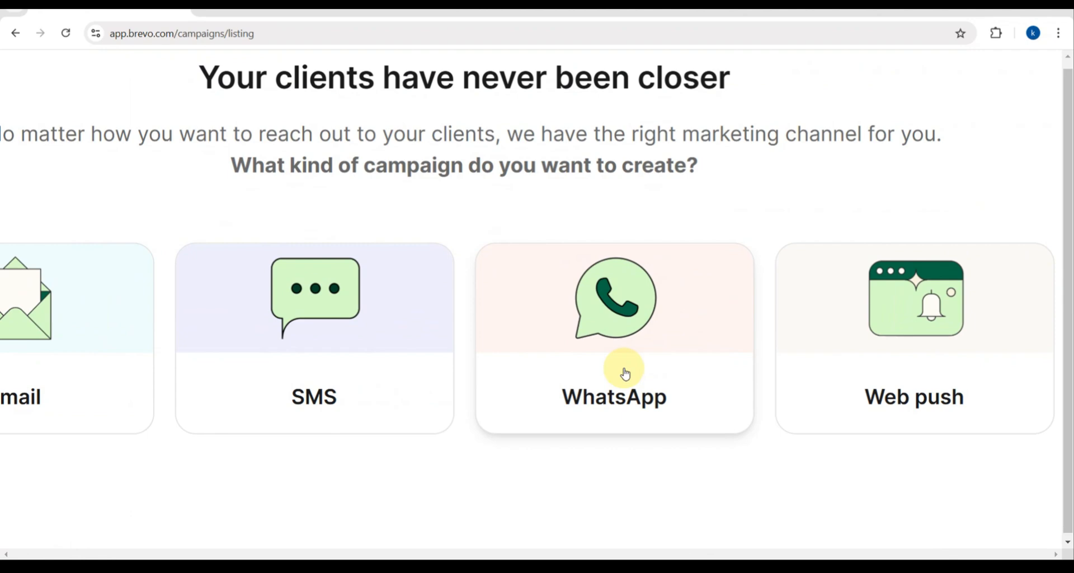
{"action": "mouse_move", "coordinate": [887, 293]}
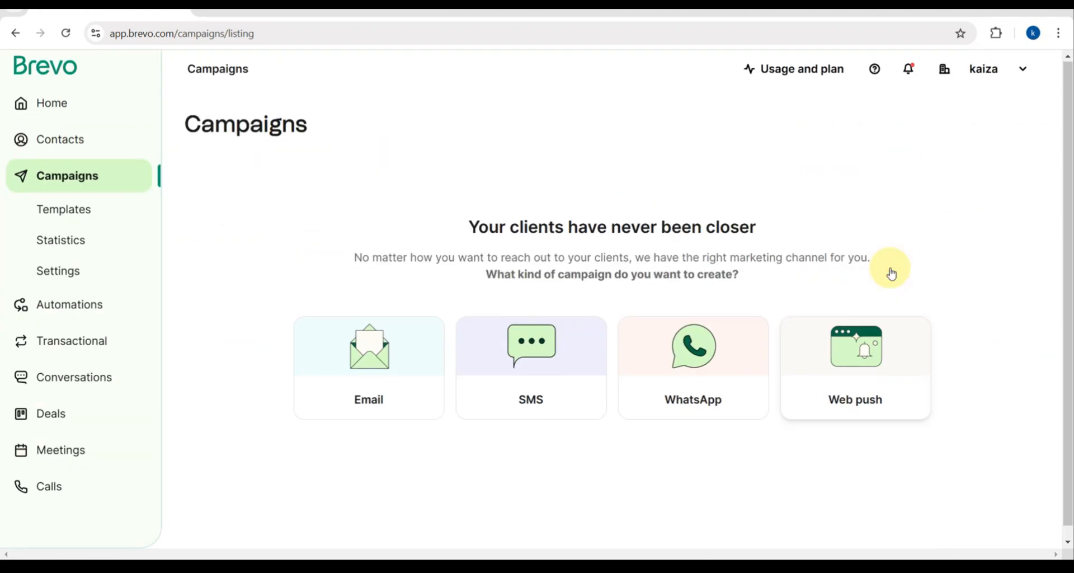
{"action": "mouse_move", "coordinate": [392, 181]}
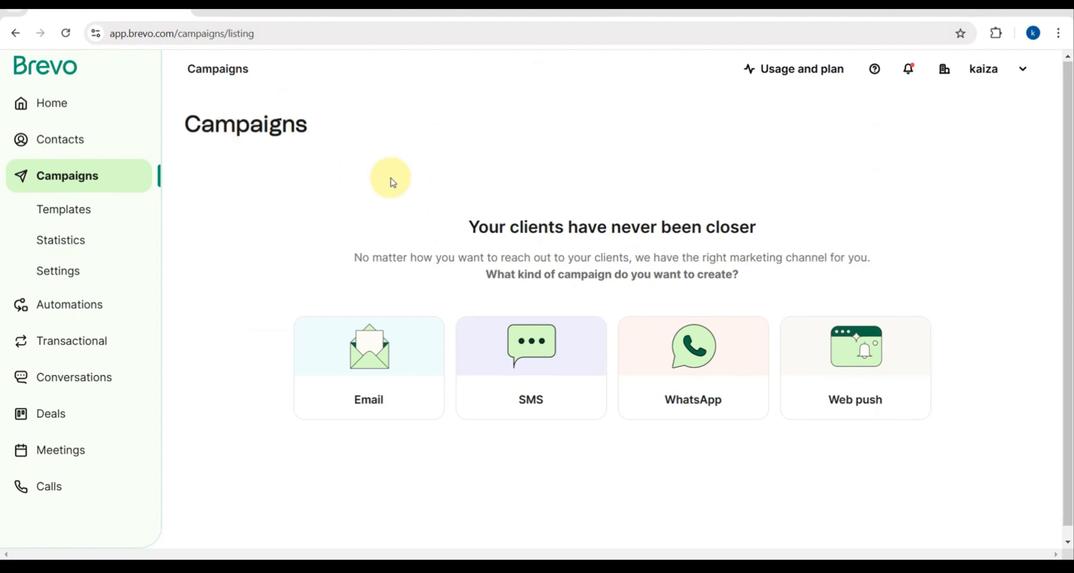
{"action": "mouse_move", "coordinate": [50, 103]}
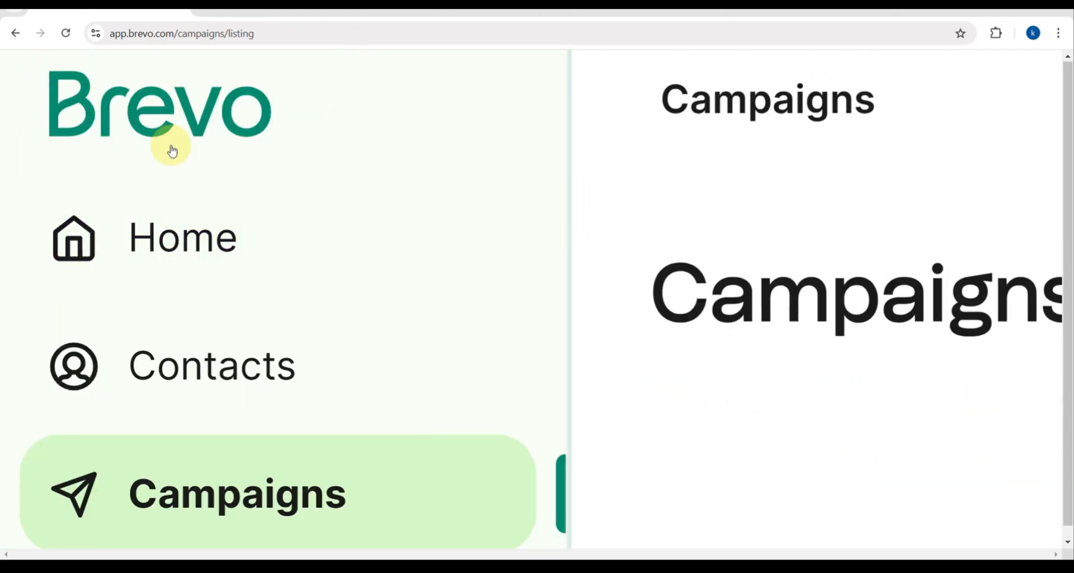
{"action": "mouse_move", "coordinate": [132, 266]}
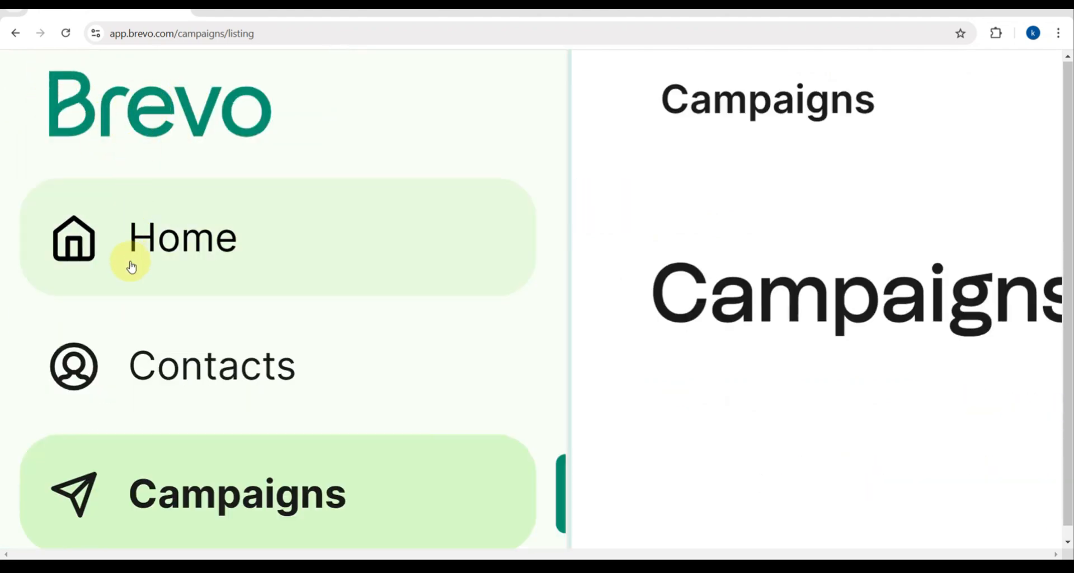
{"action": "scroll", "scroll_direction": "down", "scroll_amount": 3}
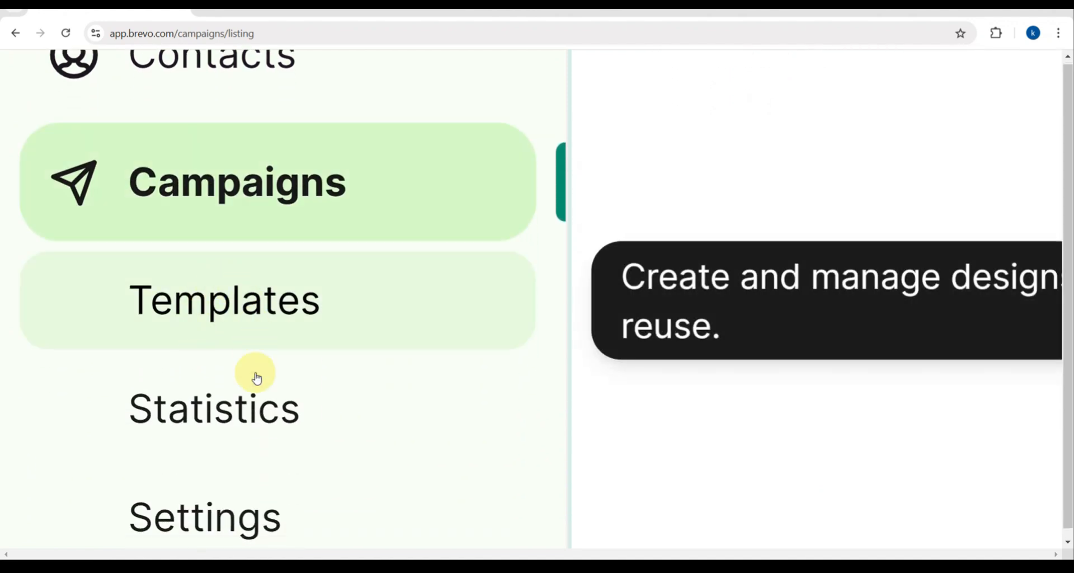
{"action": "scroll", "scroll_direction": "down", "scroll_amount": 3}
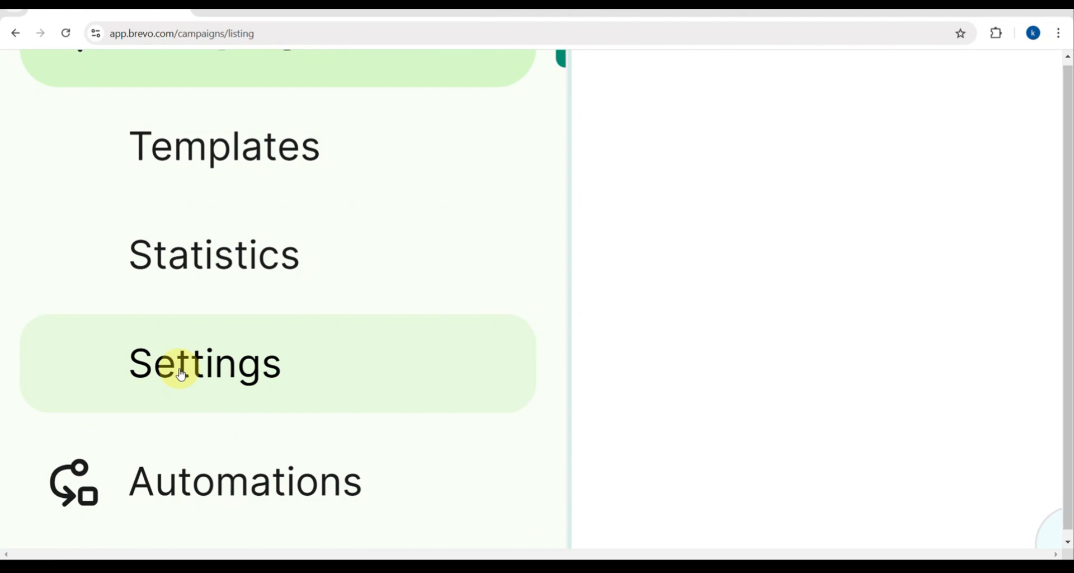
{"action": "scroll", "scroll_direction": "down", "scroll_amount": 3}
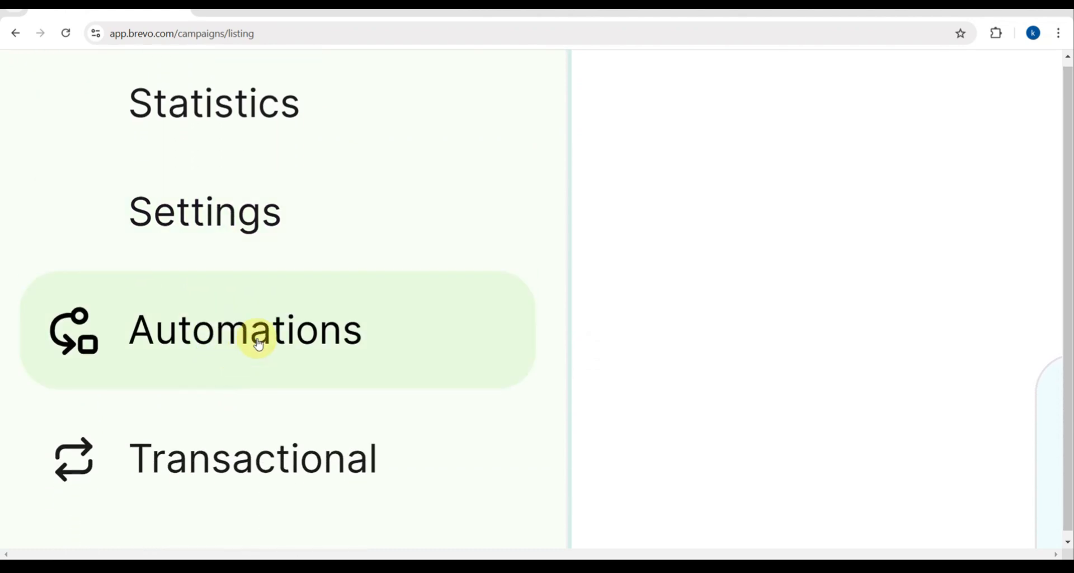
{"action": "scroll", "scroll_direction": "down", "scroll_amount": 3}
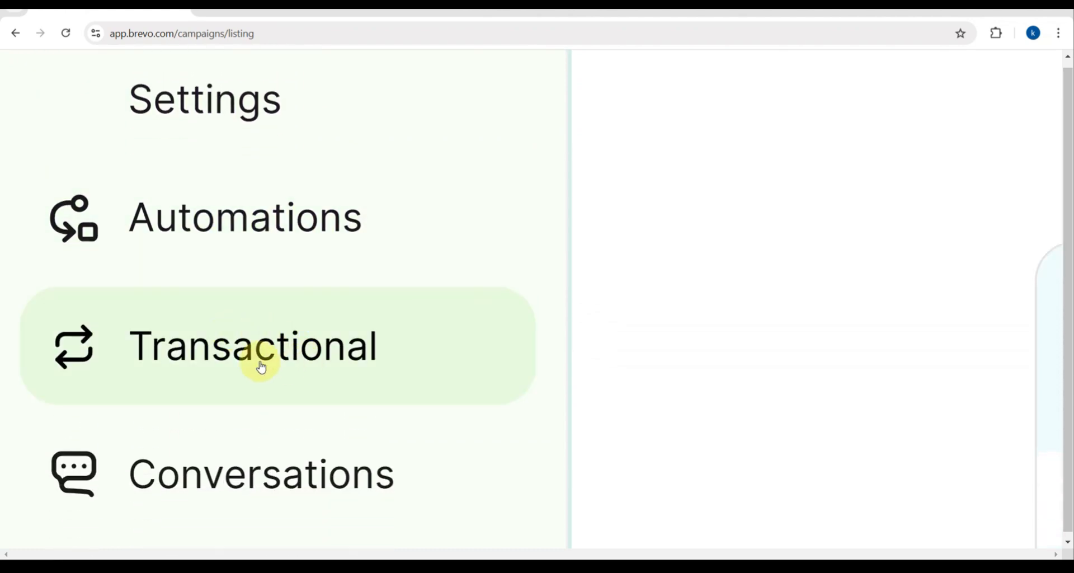
{"action": "scroll", "scroll_direction": "down", "scroll_amount": 3}
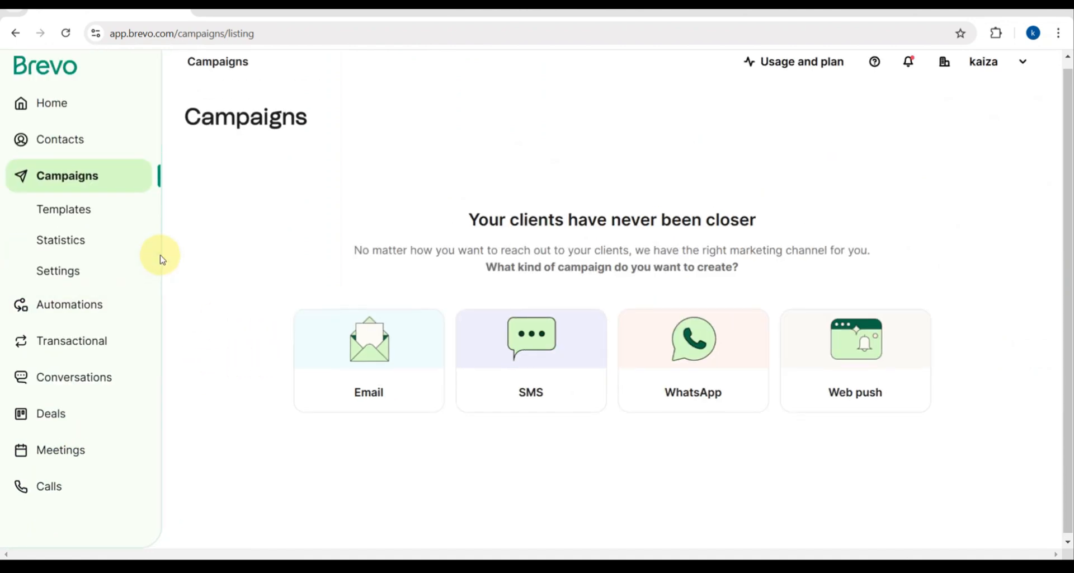
{"action": "mouse_move", "coordinate": [131, 178]}
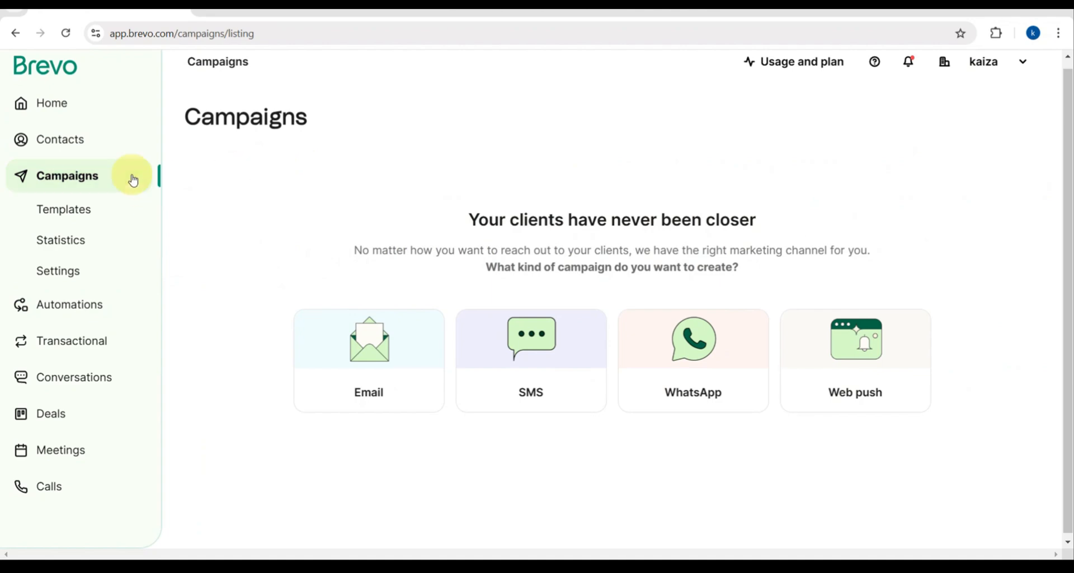
{"action": "mouse_move", "coordinate": [472, 319]}
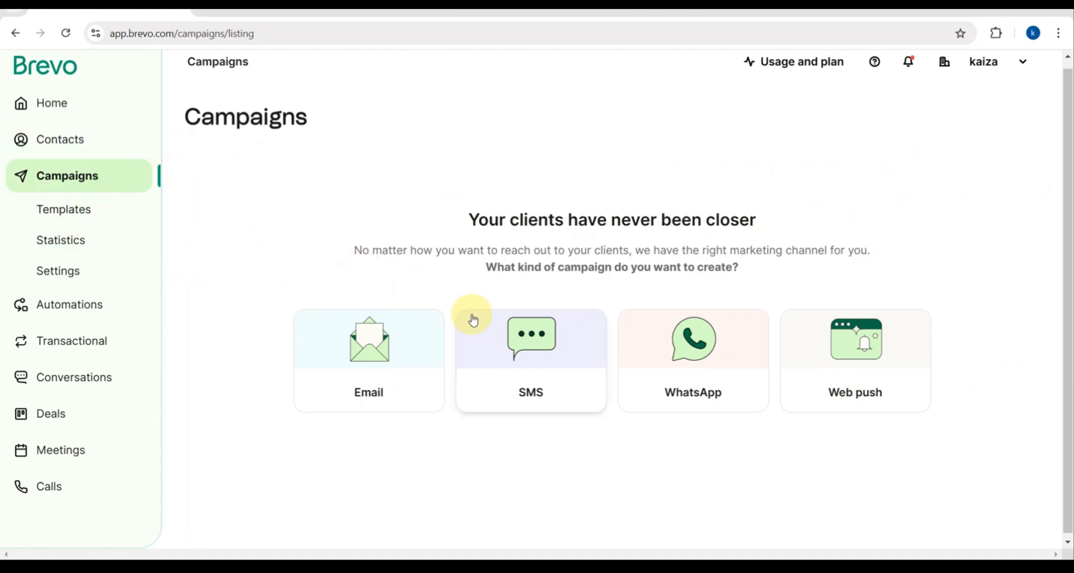
{"action": "mouse_move", "coordinate": [558, 340]}
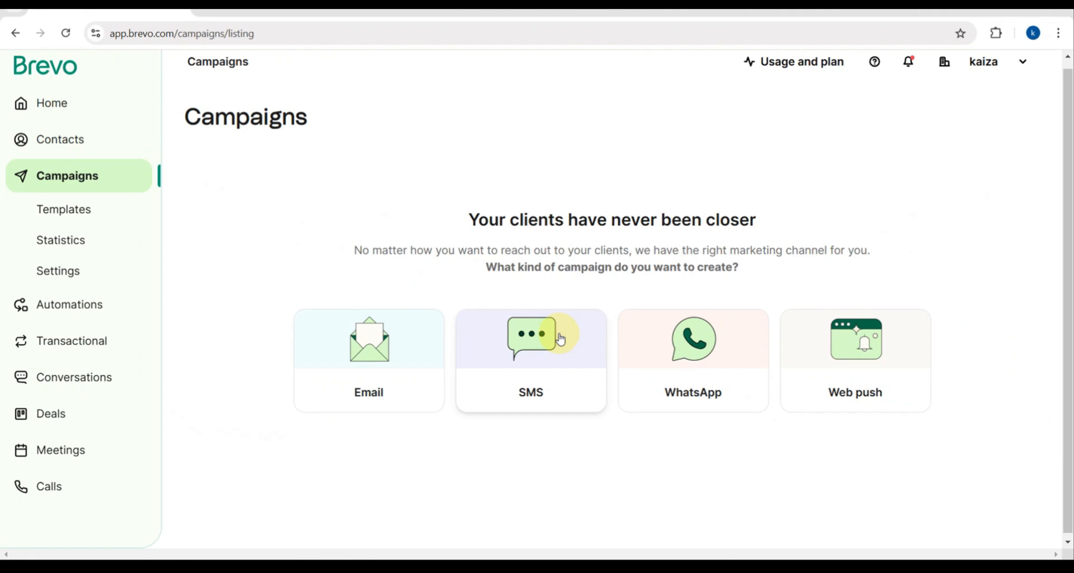
{"action": "mouse_move", "coordinate": [143, 153]}
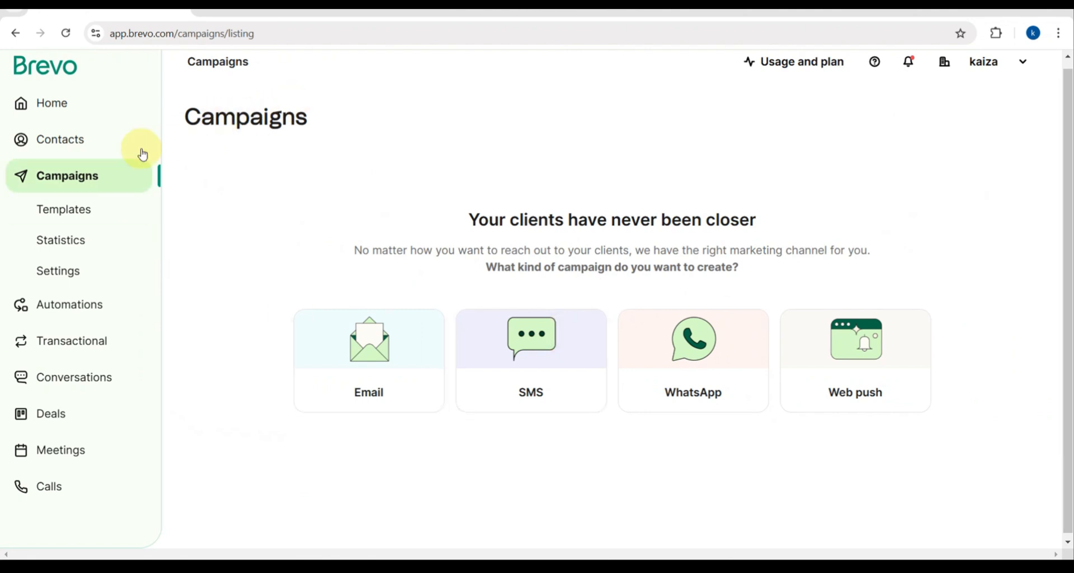
Step: Open Contacts from the sidebar to view the two existing contacts
{"action": "left_click", "coordinate": [60, 140]}
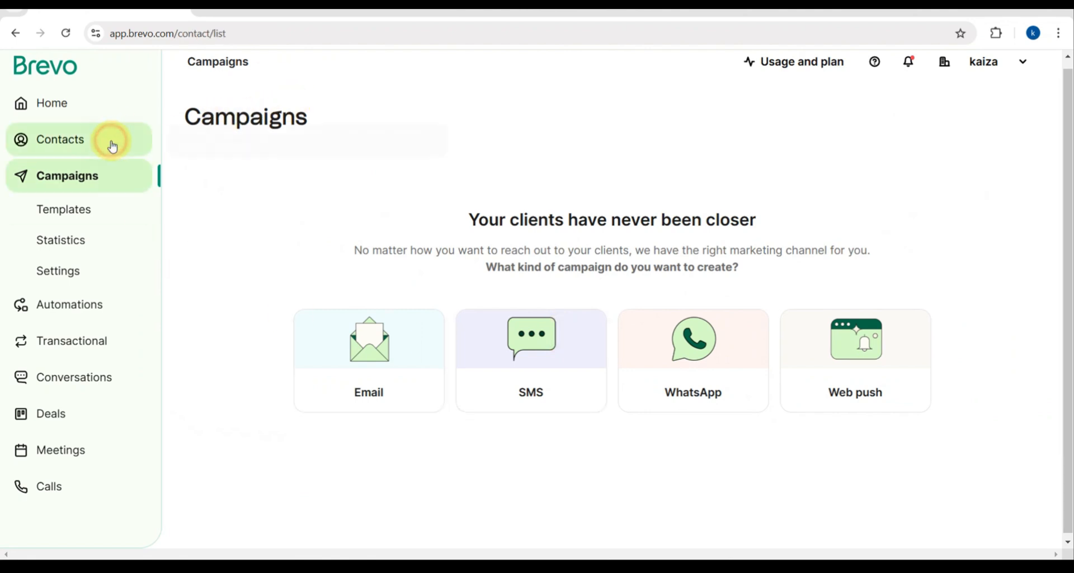
{"action": "left_click", "coordinate": [60, 139]}
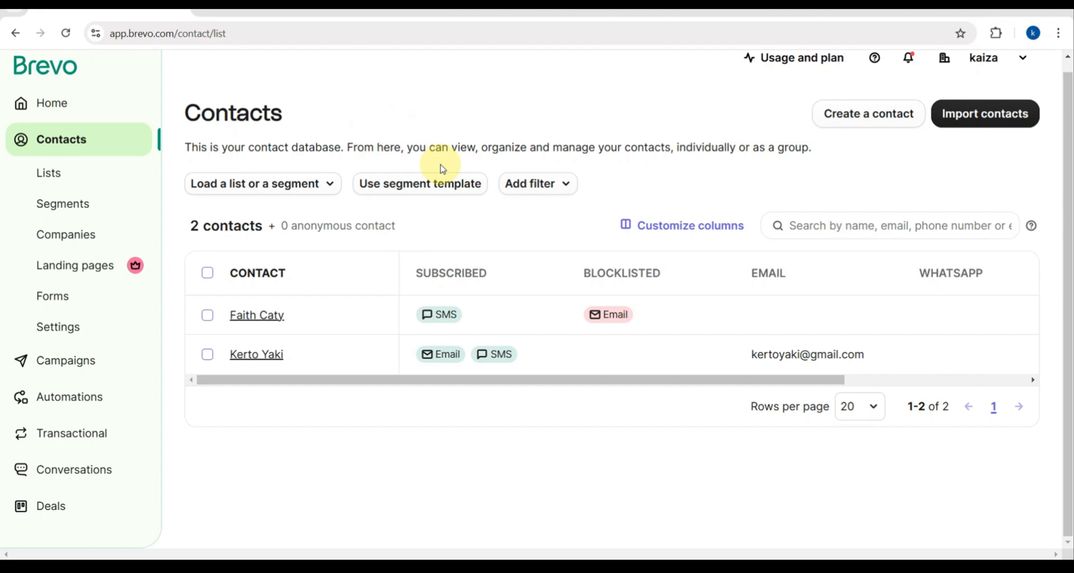
{"action": "mouse_move", "coordinate": [430, 209]}
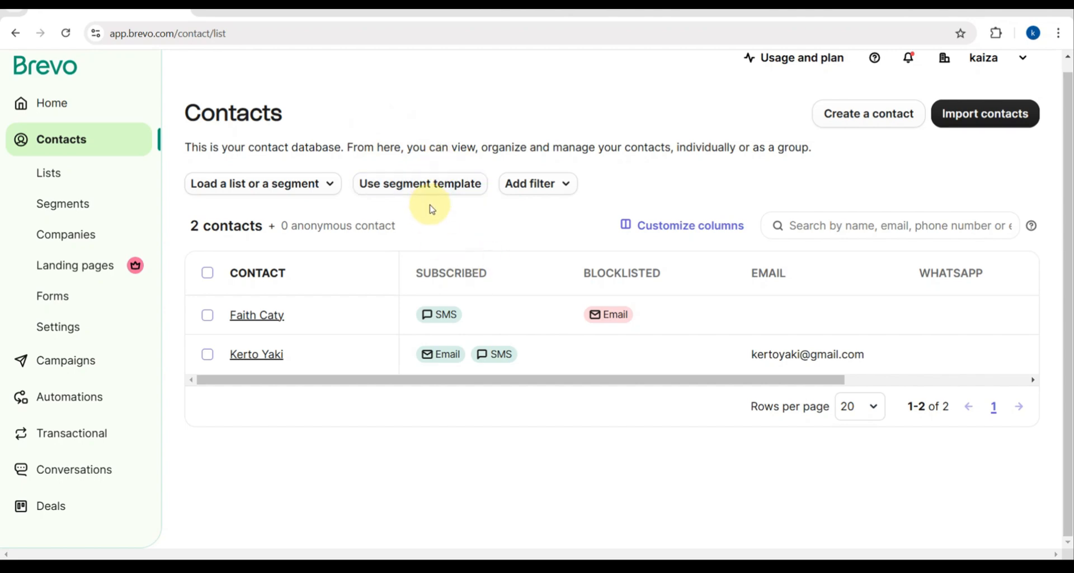
{"action": "mouse_move", "coordinate": [487, 213]}
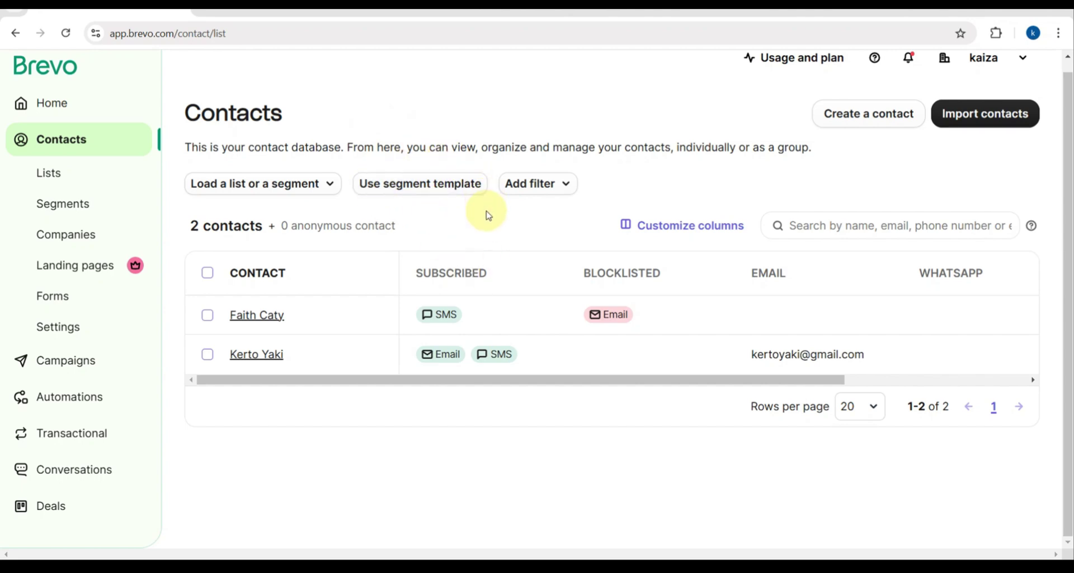
{"action": "mouse_move", "coordinate": [532, 171]}
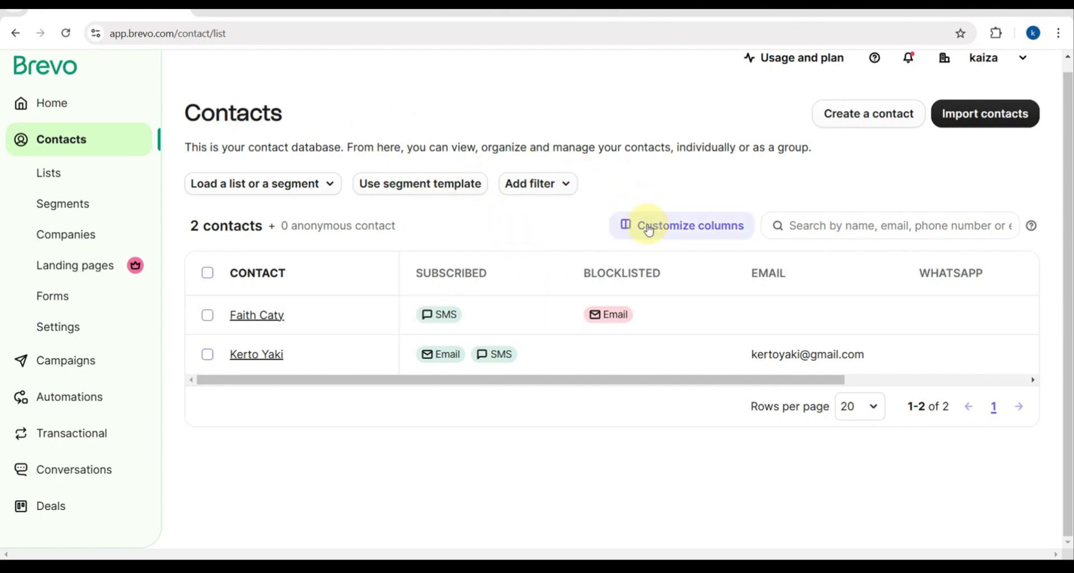
{"action": "mouse_move", "coordinate": [186, 193]}
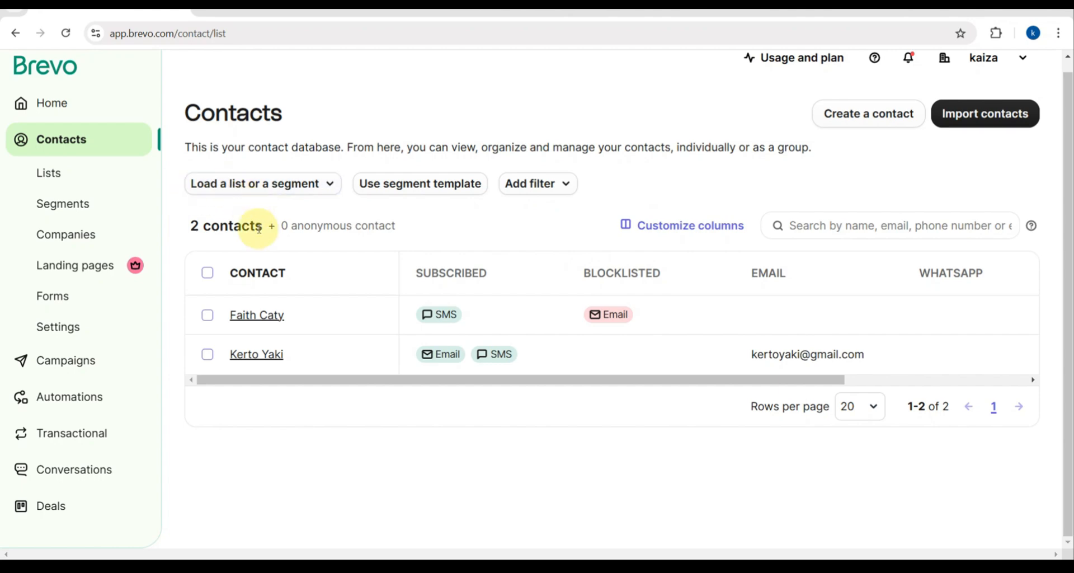
{"action": "mouse_move", "coordinate": [425, 262]}
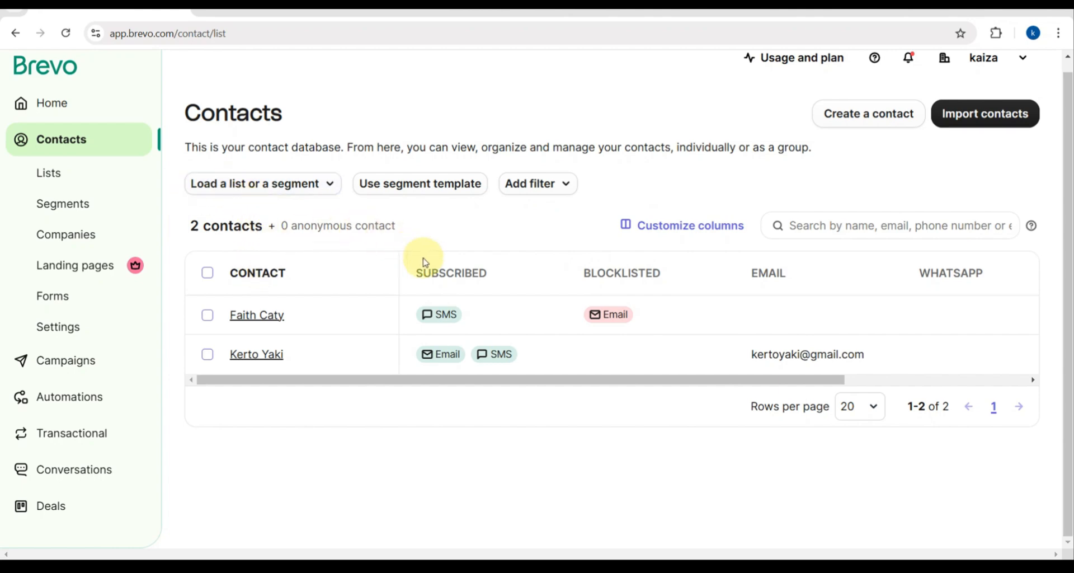
{"action": "mouse_move", "coordinate": [626, 291]}
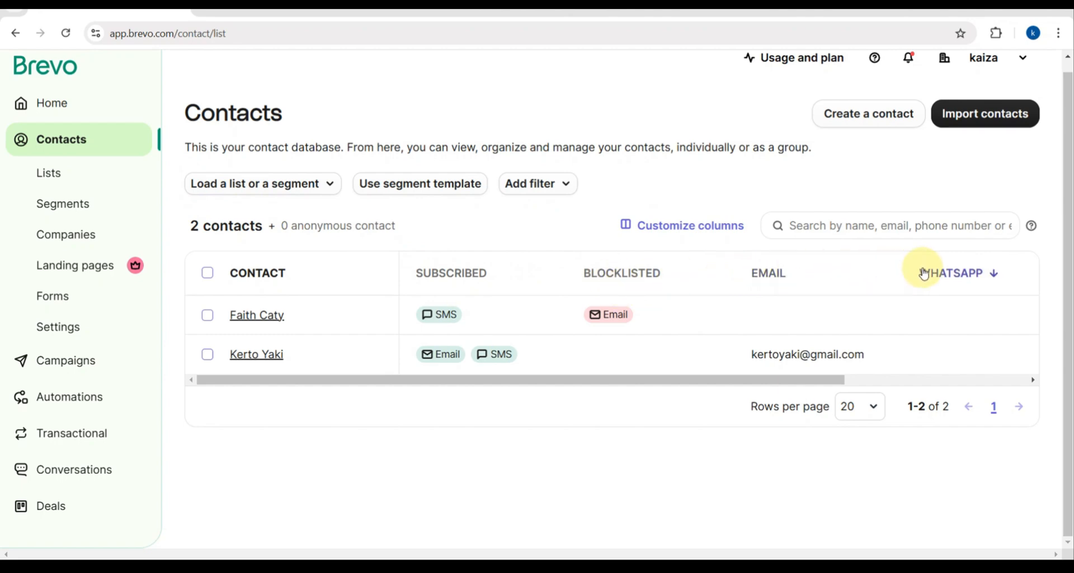
{"action": "mouse_move", "coordinate": [335, 160]}
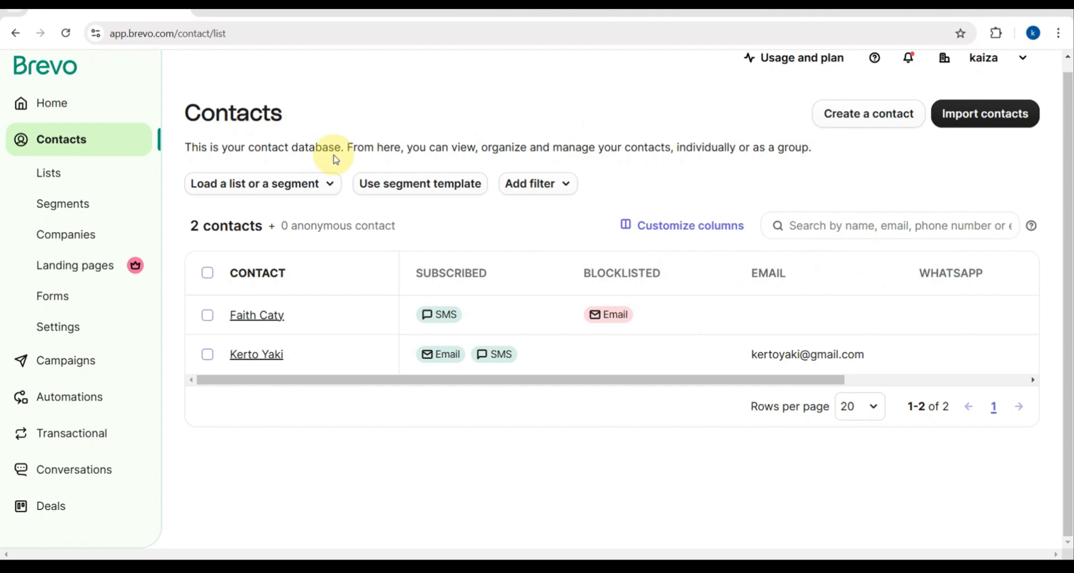
{"action": "mouse_move", "coordinate": [726, 196]}
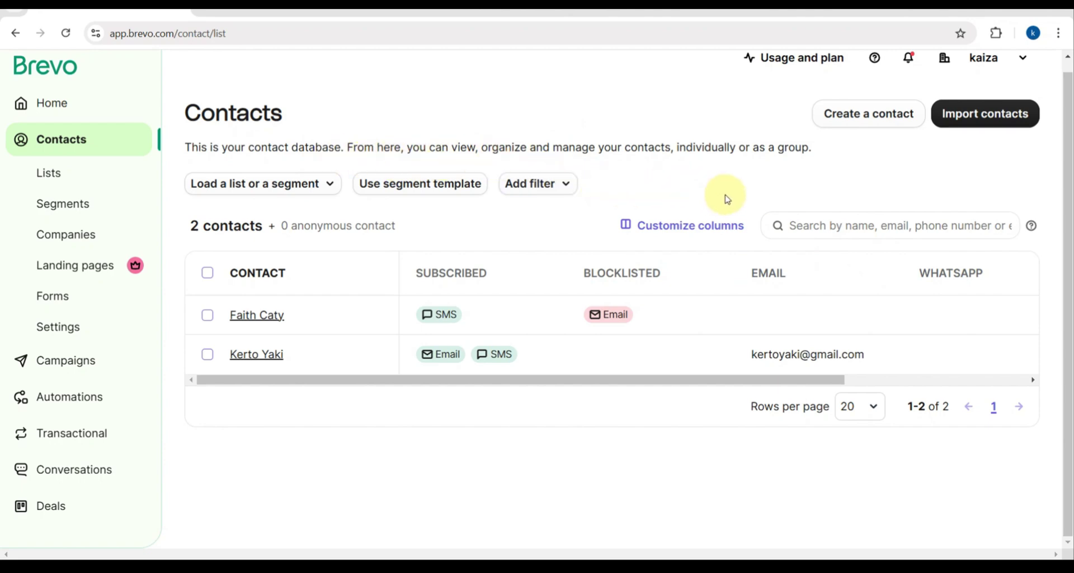
{"action": "mouse_move", "coordinate": [863, 172]}
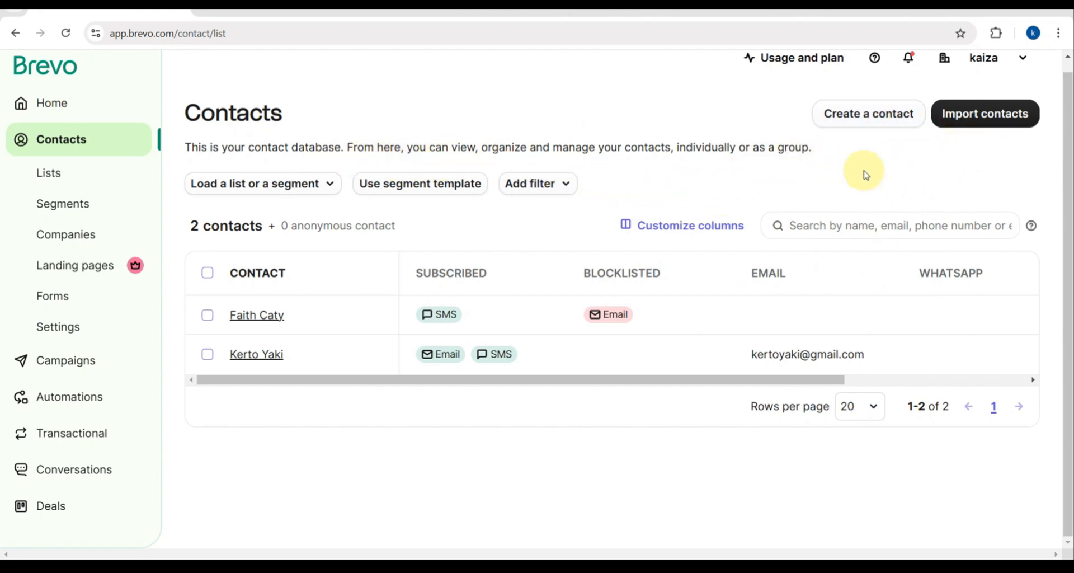
{"action": "left_click", "coordinate": [868, 114]}
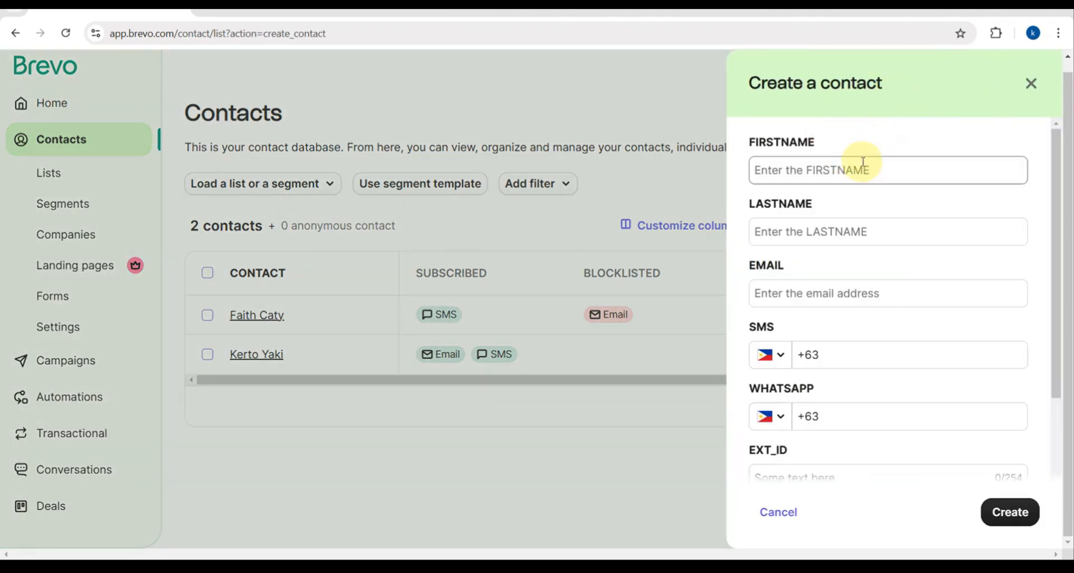
{"action": "type", "text": "a"}
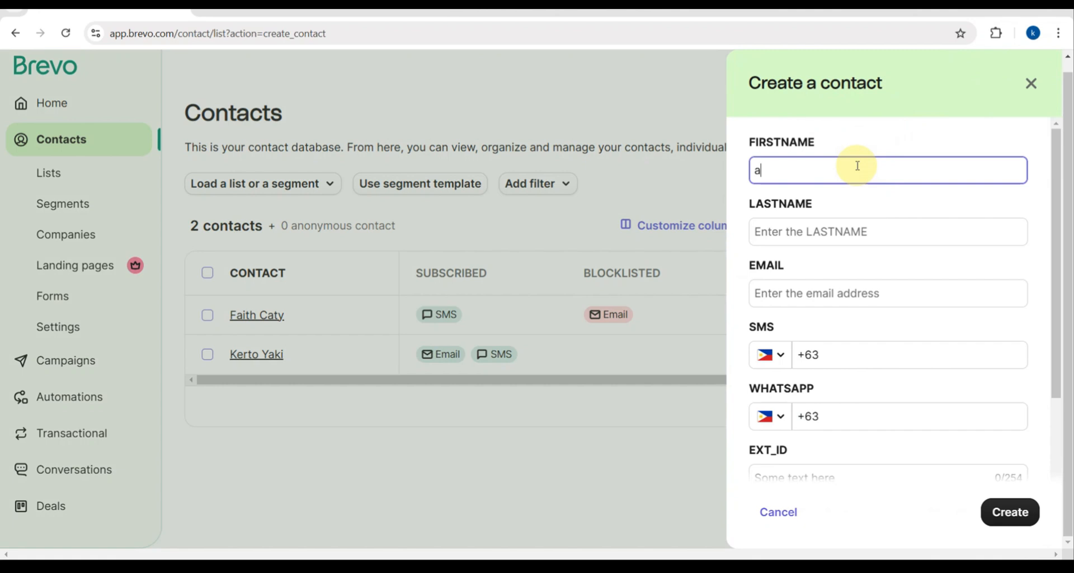
{"action": "type", "text": "kaiza"}
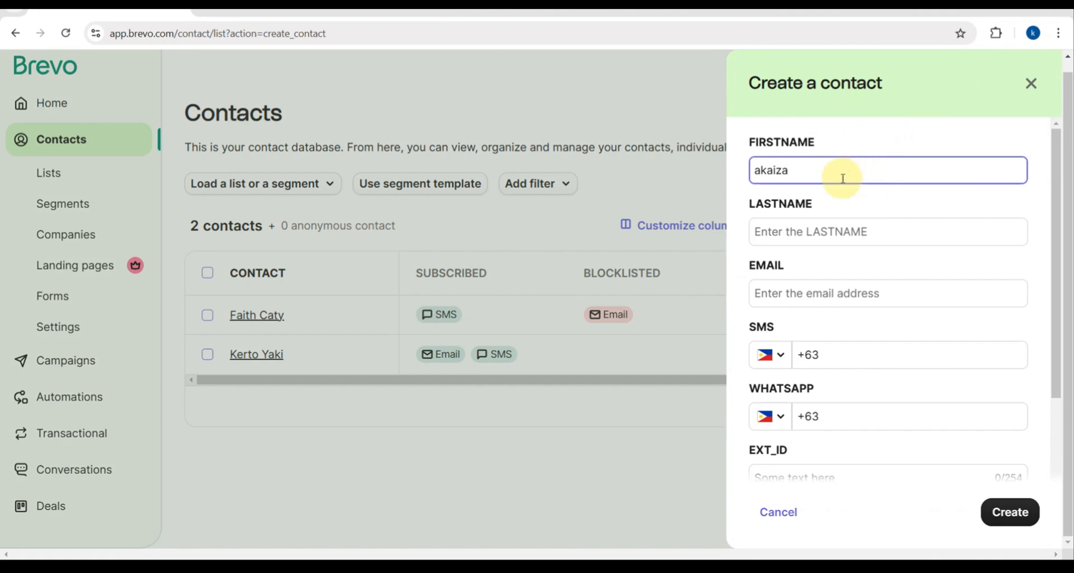
{"action": "left_click", "coordinate": [888, 231]}
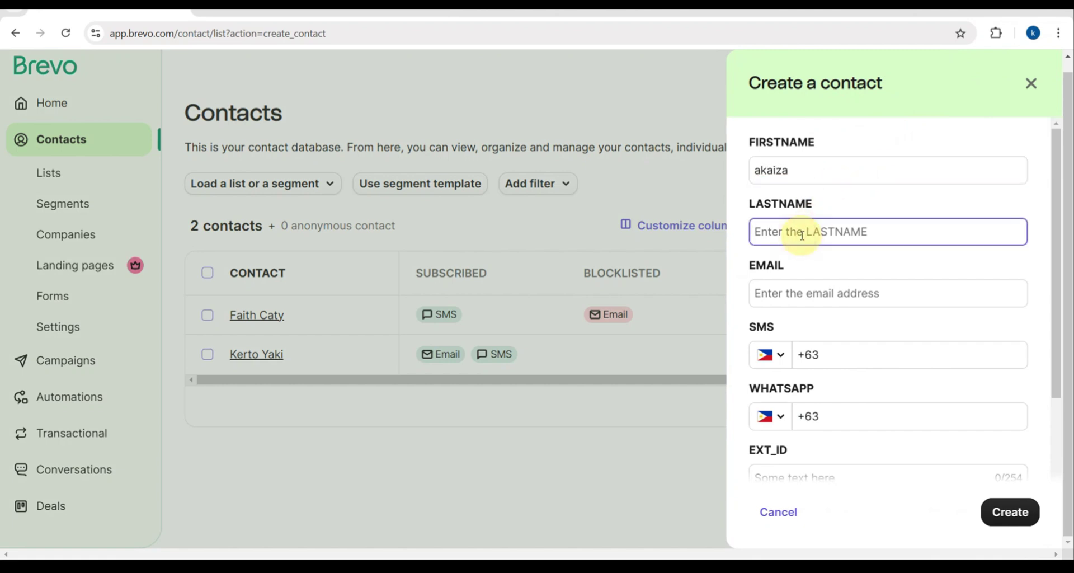
{"action": "type", "text": "luke"}
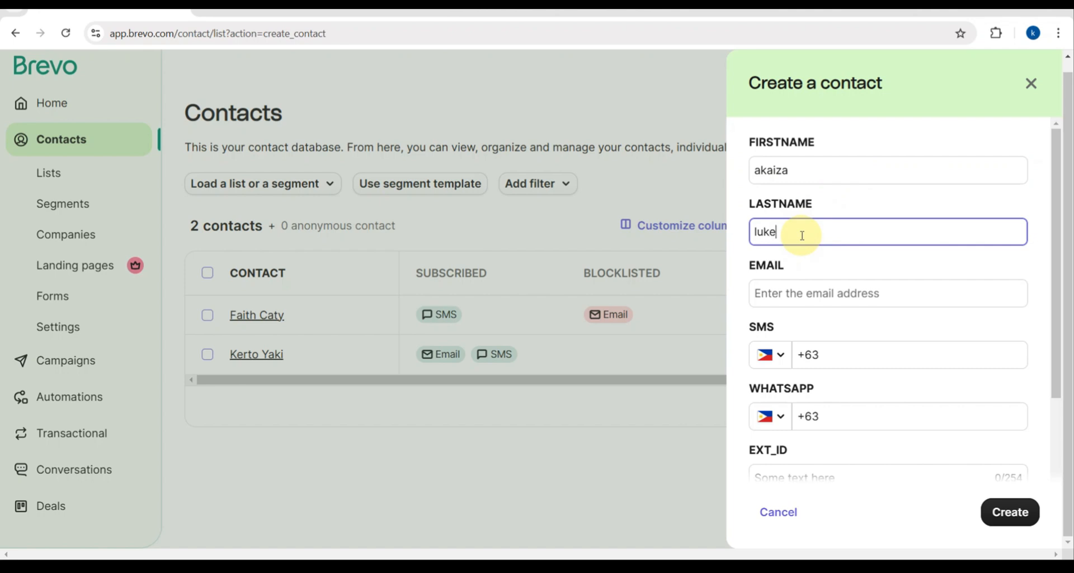
{"action": "left_click", "coordinate": [887, 293]}
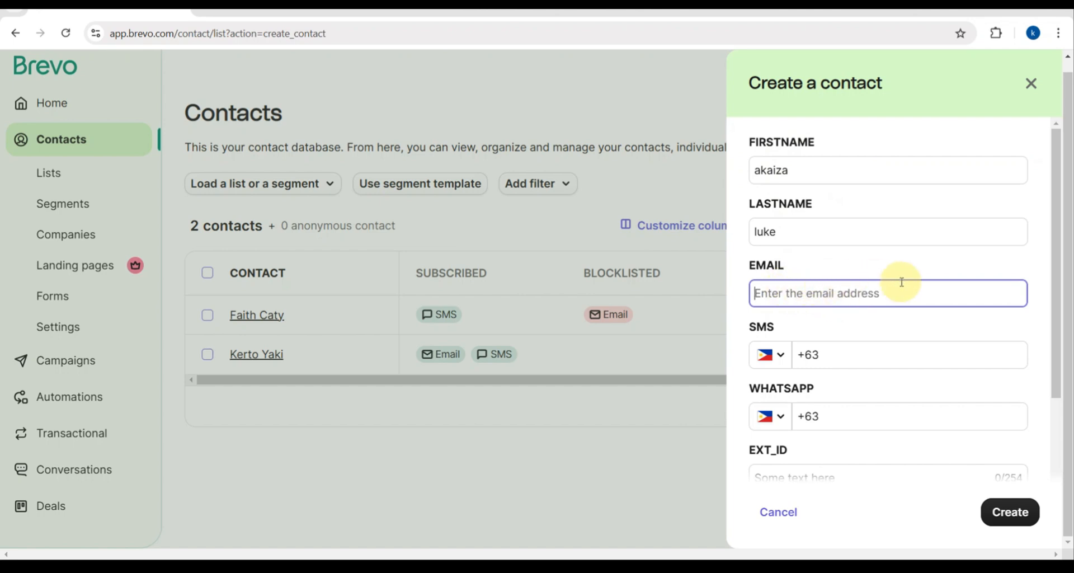
{"action": "left_click", "coordinate": [909, 355]}
{"action": "type", "text": " 9 2"}
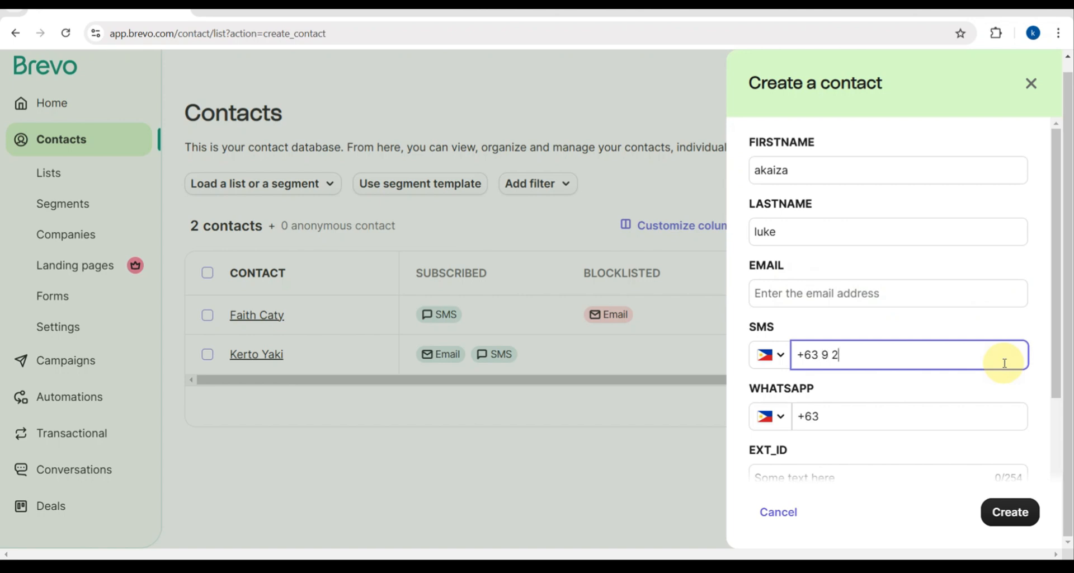
{"action": "type", "text": "36"}
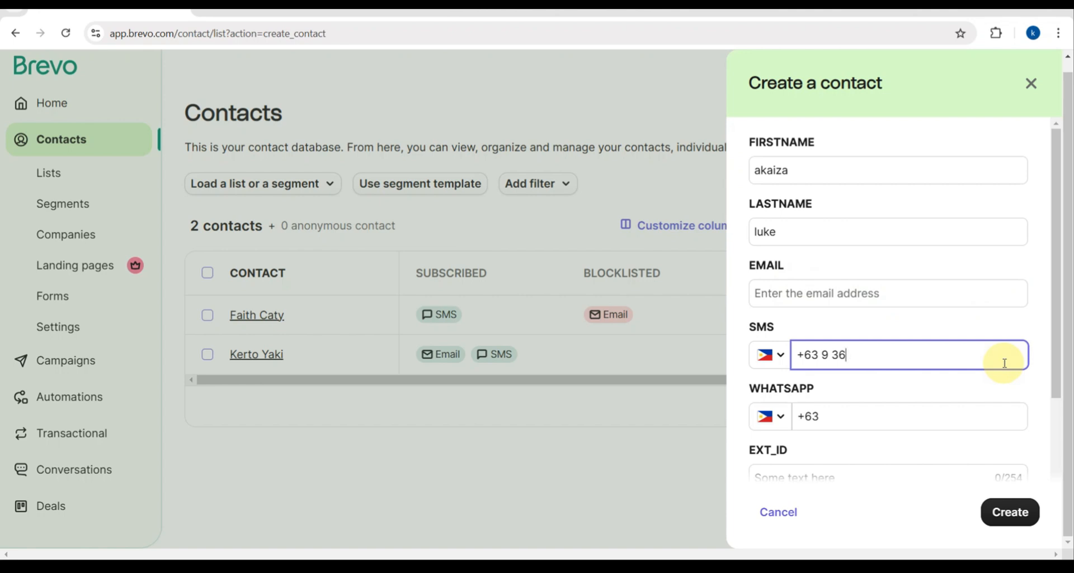
{"action": "type", "text": "89"}
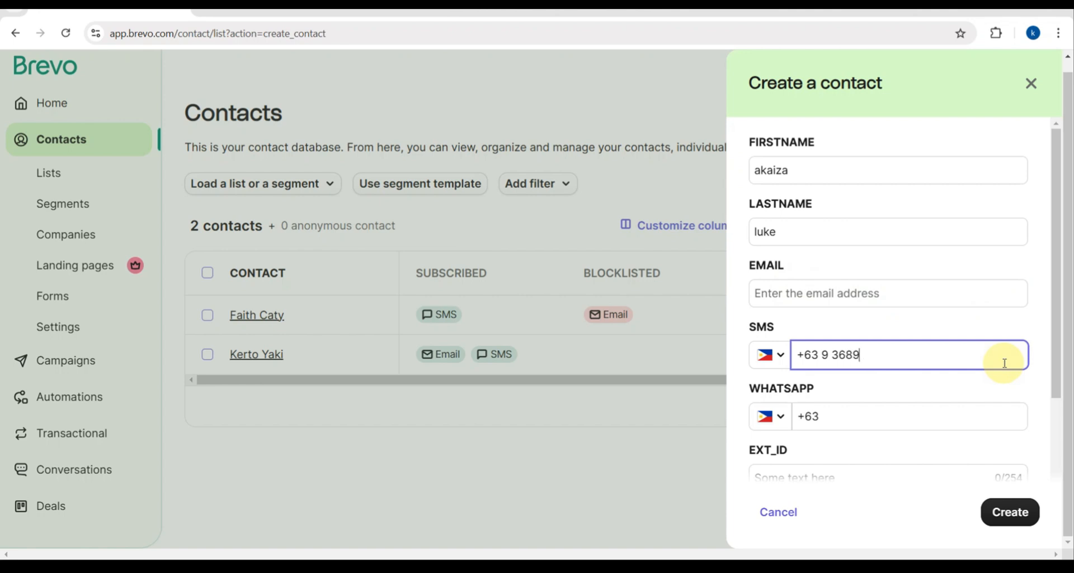
{"action": "type", "text": "20"}
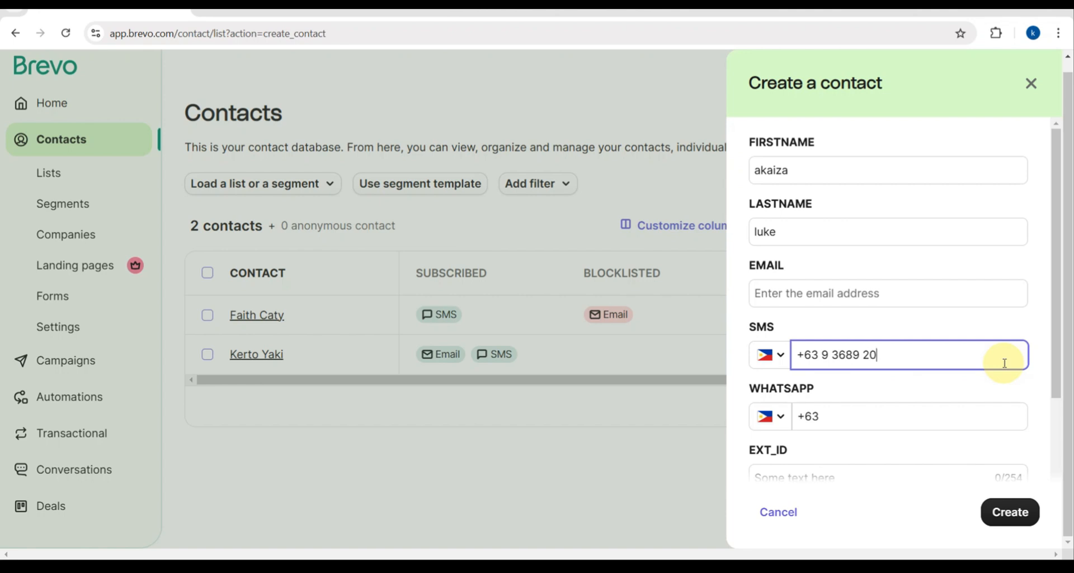
{"action": "type", "text": "872"}
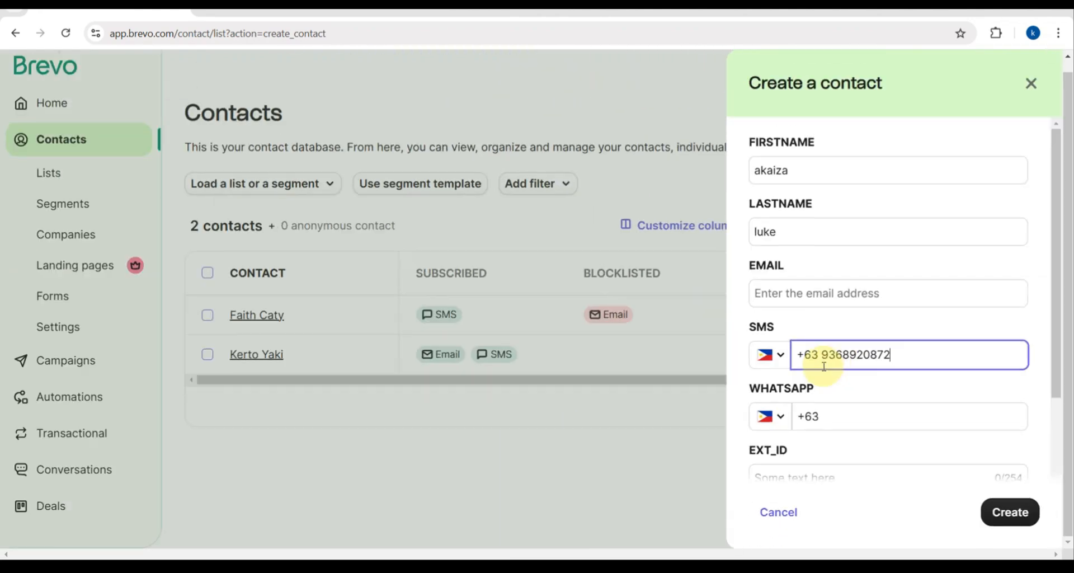
Step: Scroll the Contact timezone list and pick (GMT+00:00) Bissau
{"action": "scroll", "scroll_direction": "down", "scroll_amount": 3}
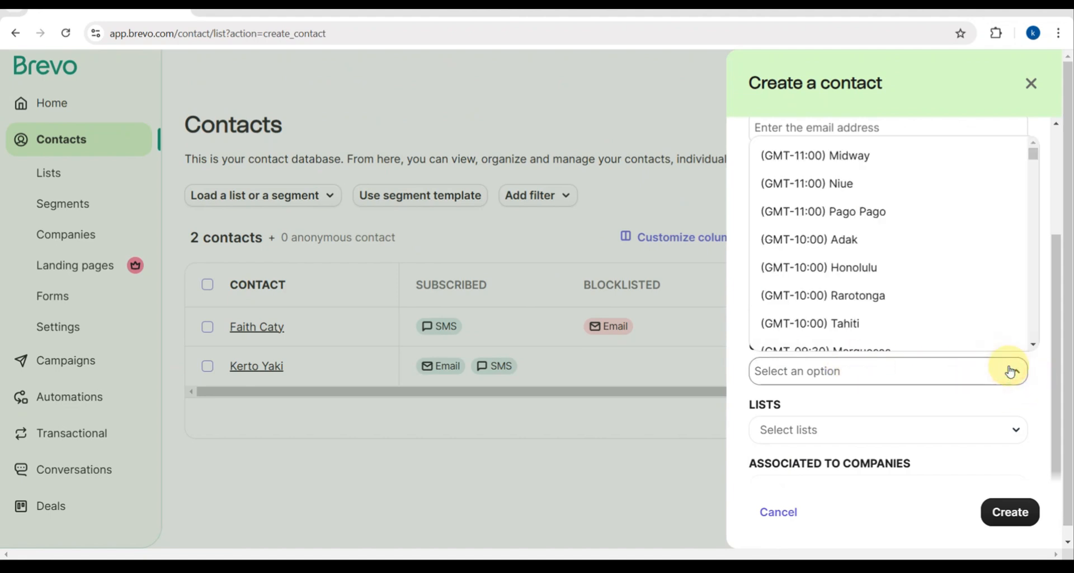
{"action": "mouse_move", "coordinate": [901, 271]}
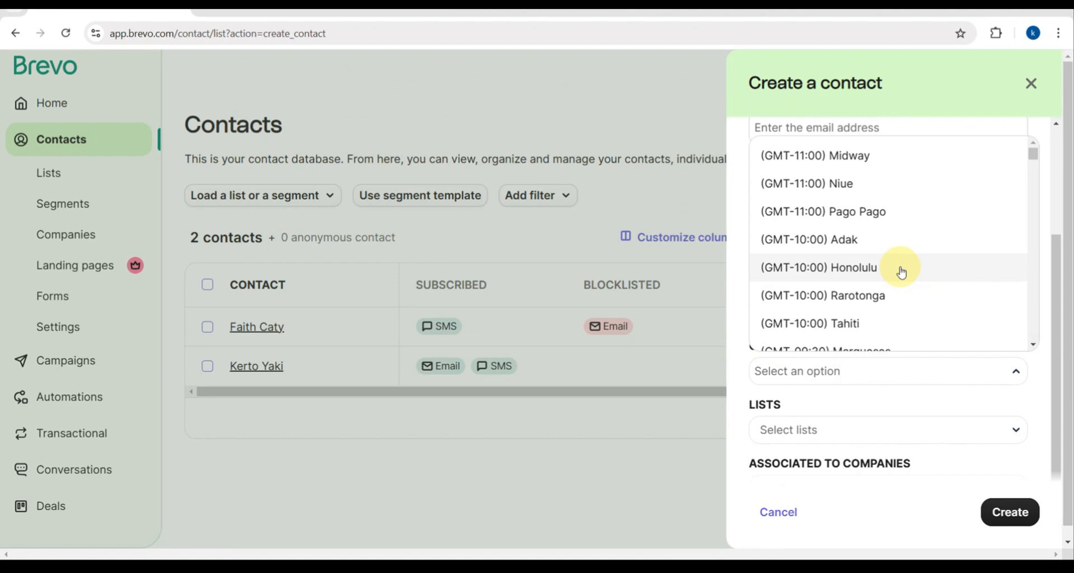
{"action": "scroll", "scroll_direction": "down", "scroll_amount": 3}
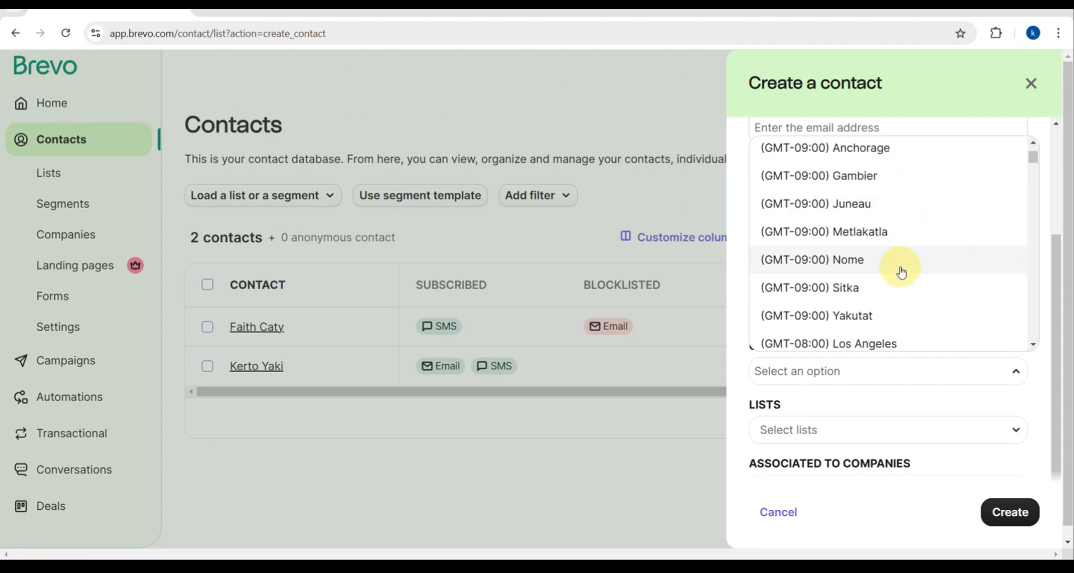
{"action": "scroll", "scroll_direction": "down", "scroll_amount": 3}
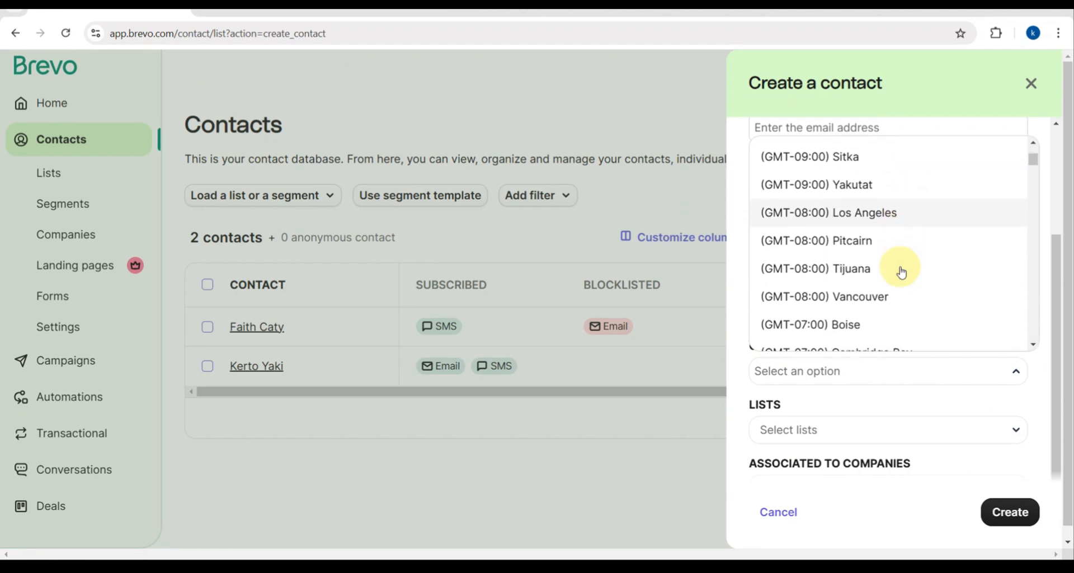
{"action": "scroll", "scroll_direction": "down", "scroll_amount": 3}
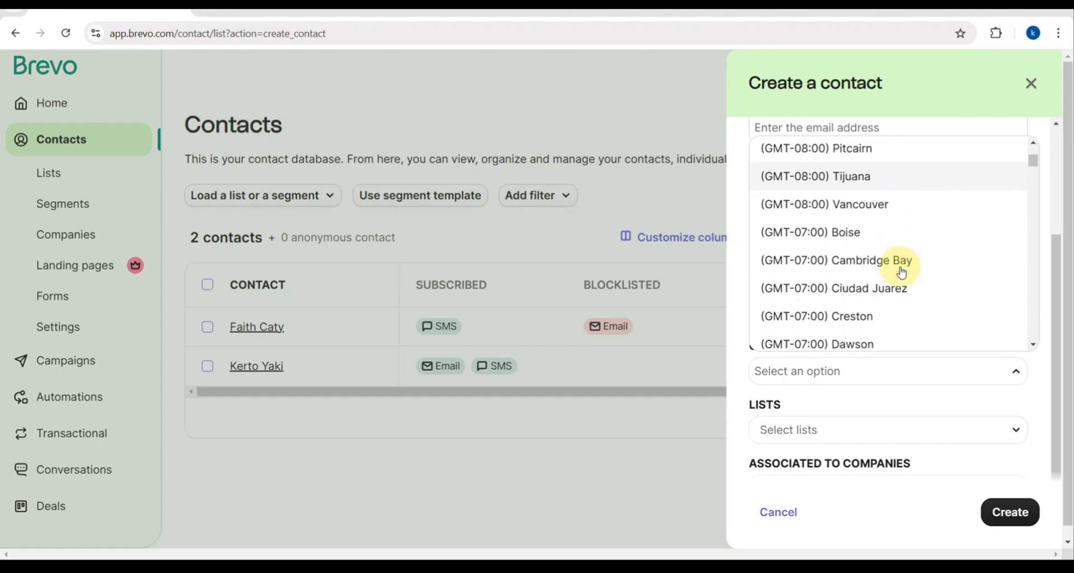
{"action": "scroll", "scroll_direction": "down", "scroll_amount": 3}
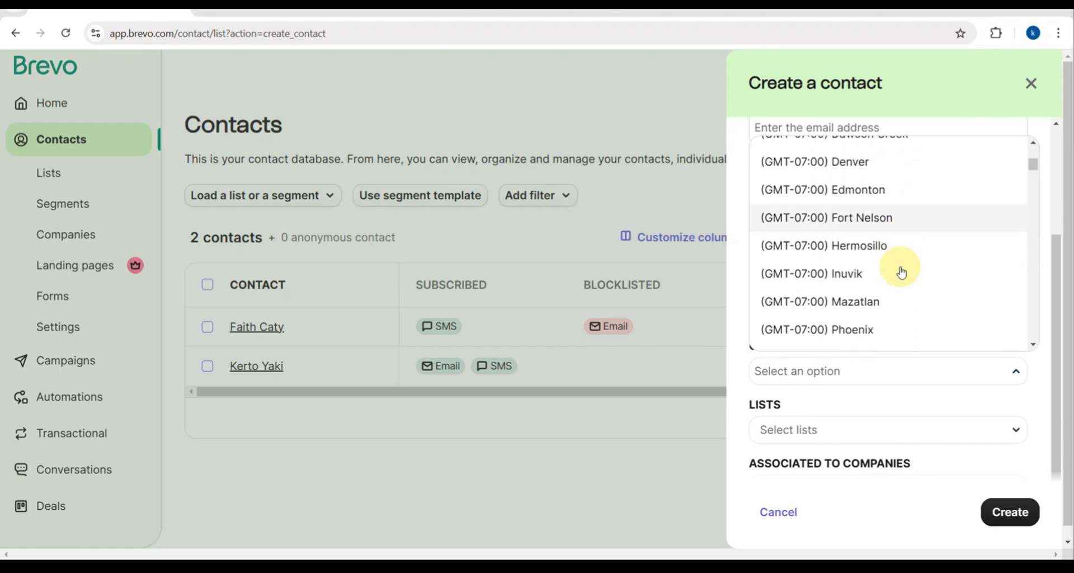
{"action": "scroll", "scroll_direction": "down", "scroll_amount": 3}
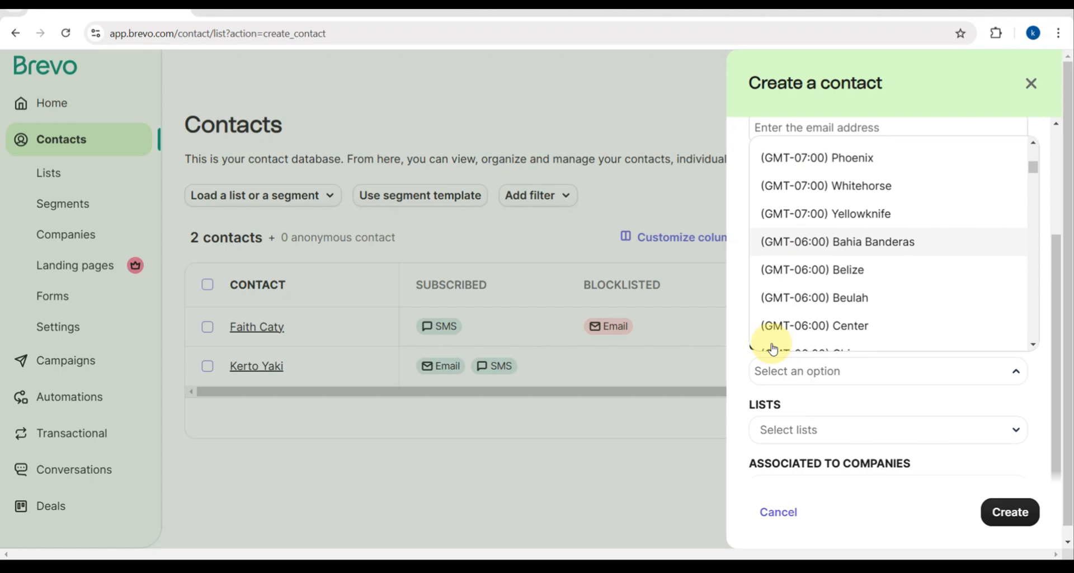
{"action": "scroll", "scroll_direction": "down", "scroll_amount": 3}
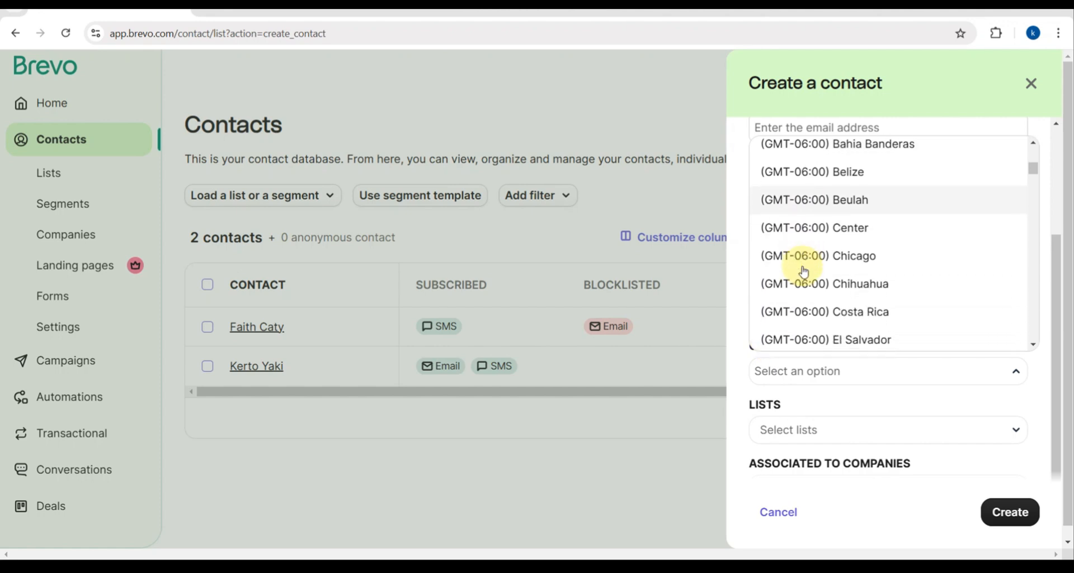
{"action": "scroll", "scroll_direction": "down", "scroll_amount": 3}
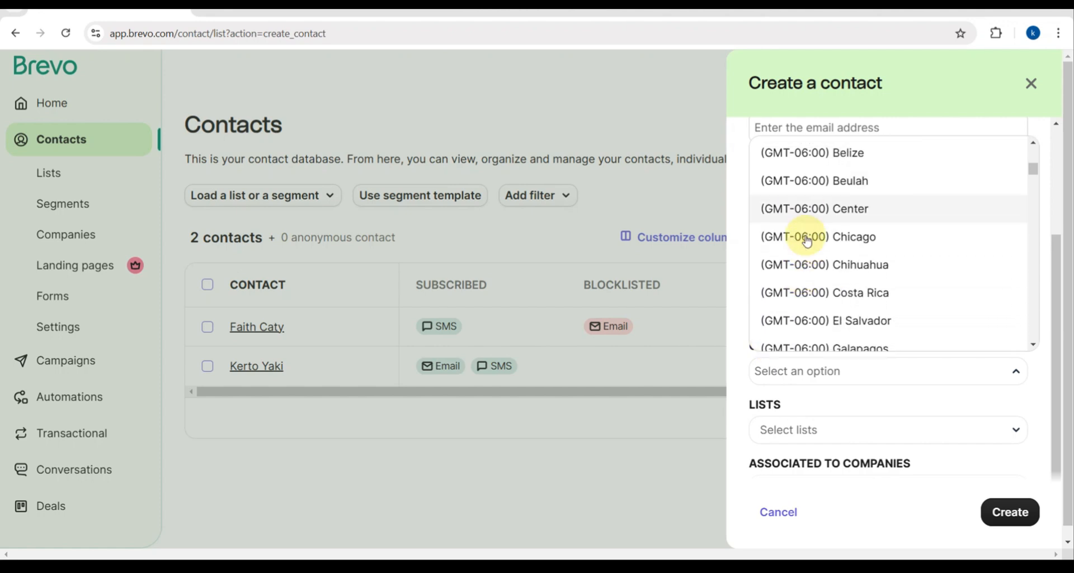
{"action": "scroll", "scroll_direction": "down", "scroll_amount": 3}
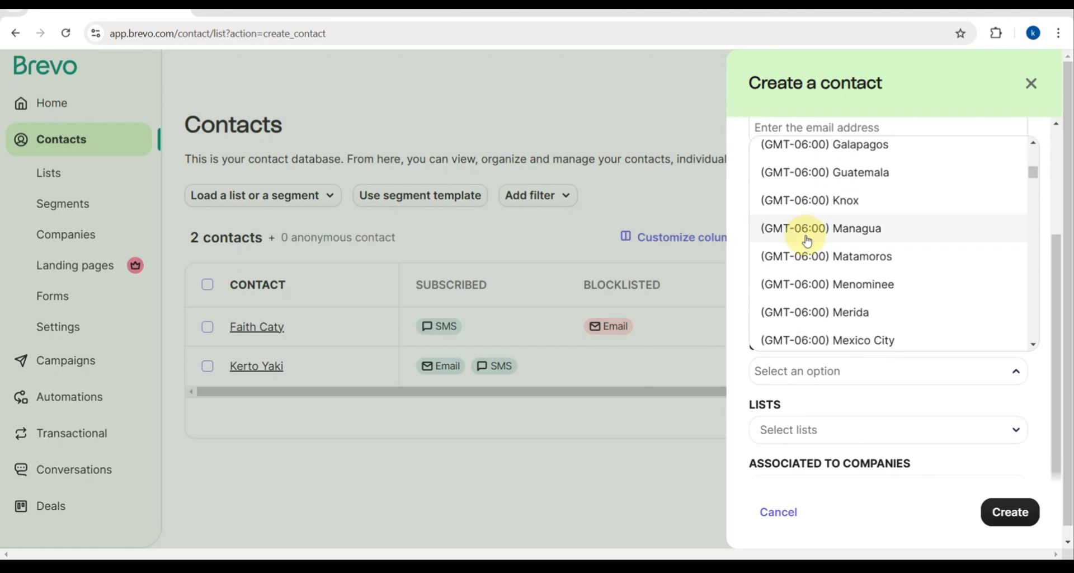
{"action": "scroll", "scroll_direction": "down", "scroll_amount": 3}
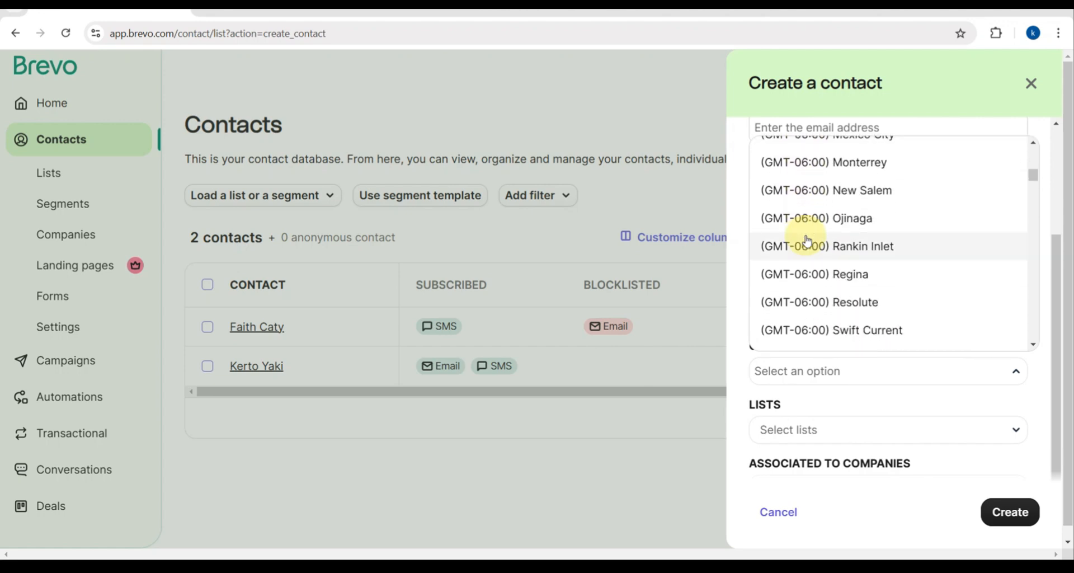
{"action": "scroll", "scroll_direction": "down", "scroll_amount": 3}
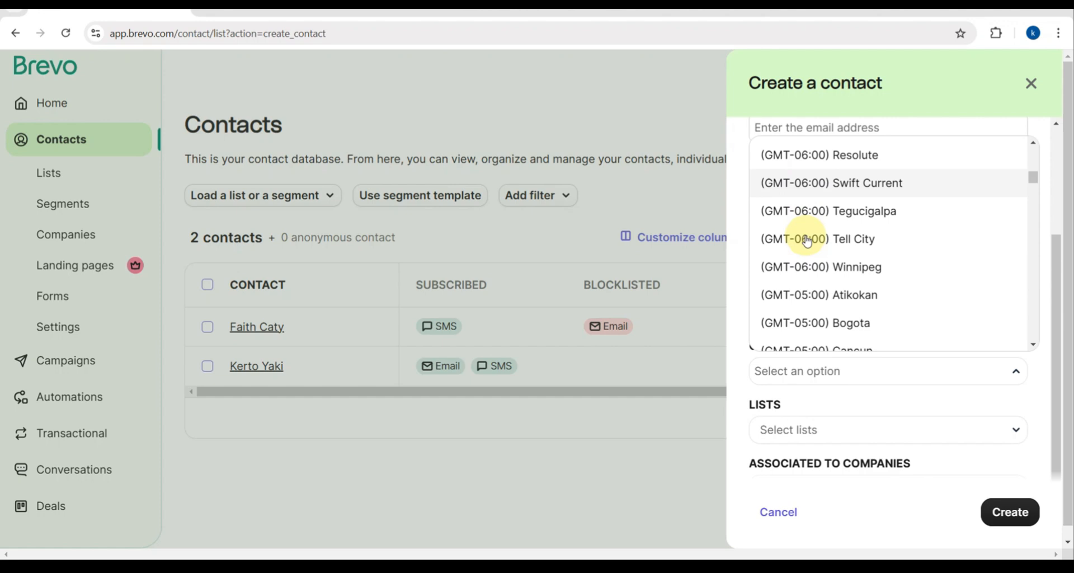
{"action": "scroll", "scroll_direction": "down", "scroll_amount": 3}
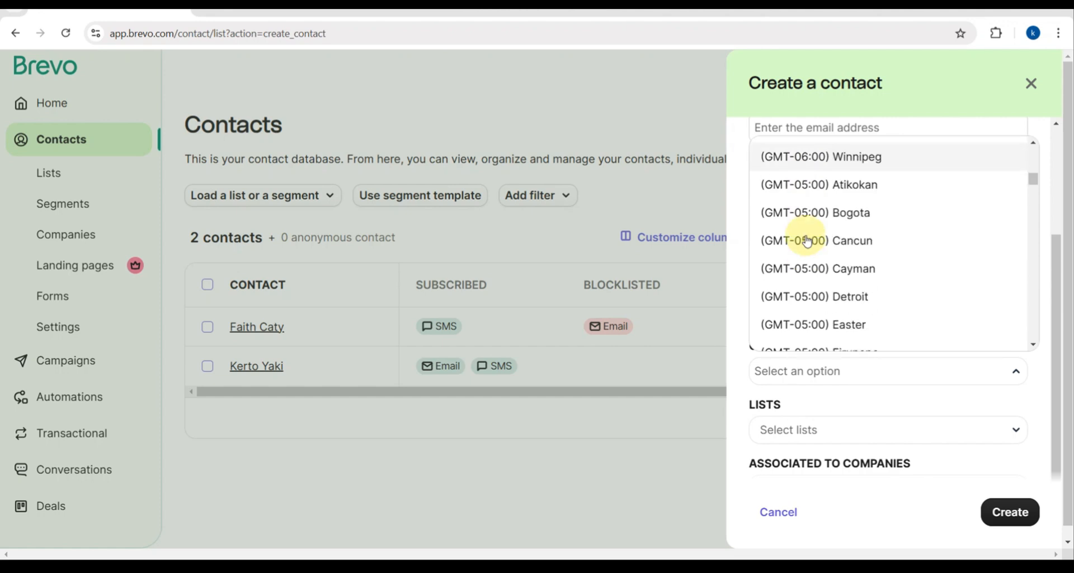
{"action": "scroll", "scroll_direction": "down", "scroll_amount": 3}
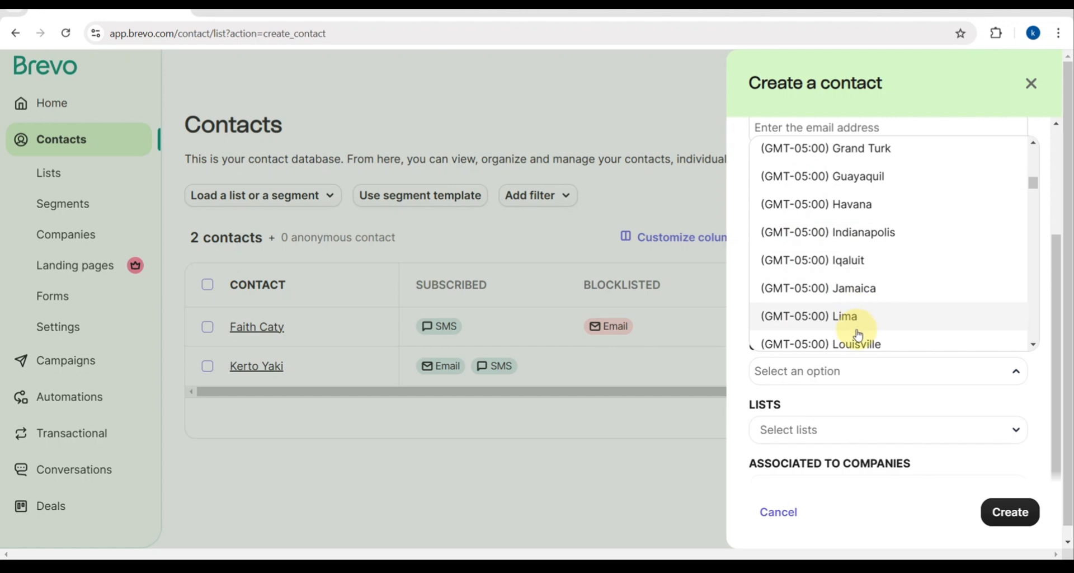
{"action": "scroll", "scroll_direction": "down", "scroll_amount": 3}
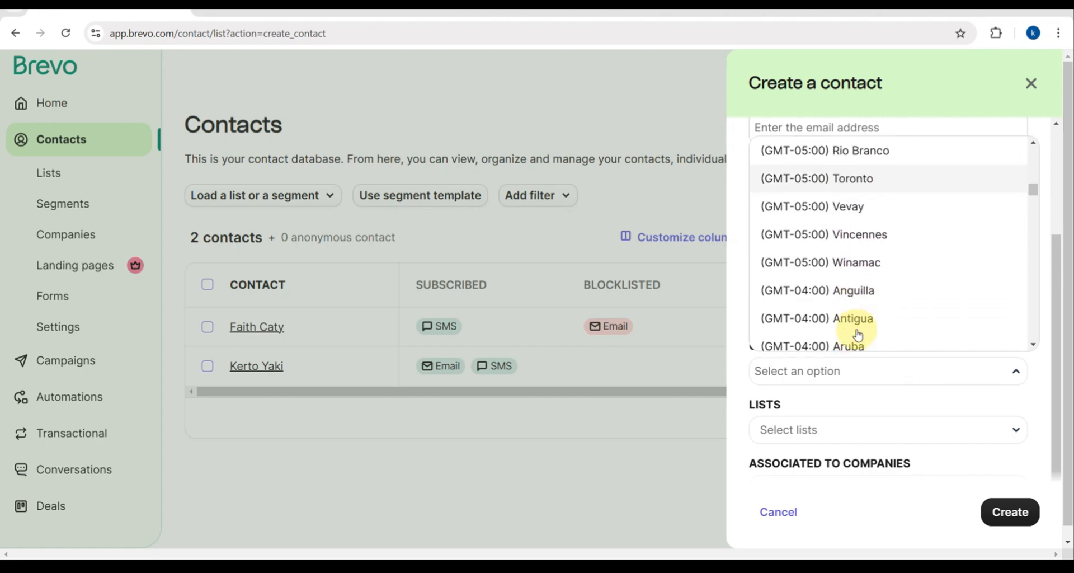
{"action": "scroll", "scroll_direction": "down", "scroll_amount": 3}
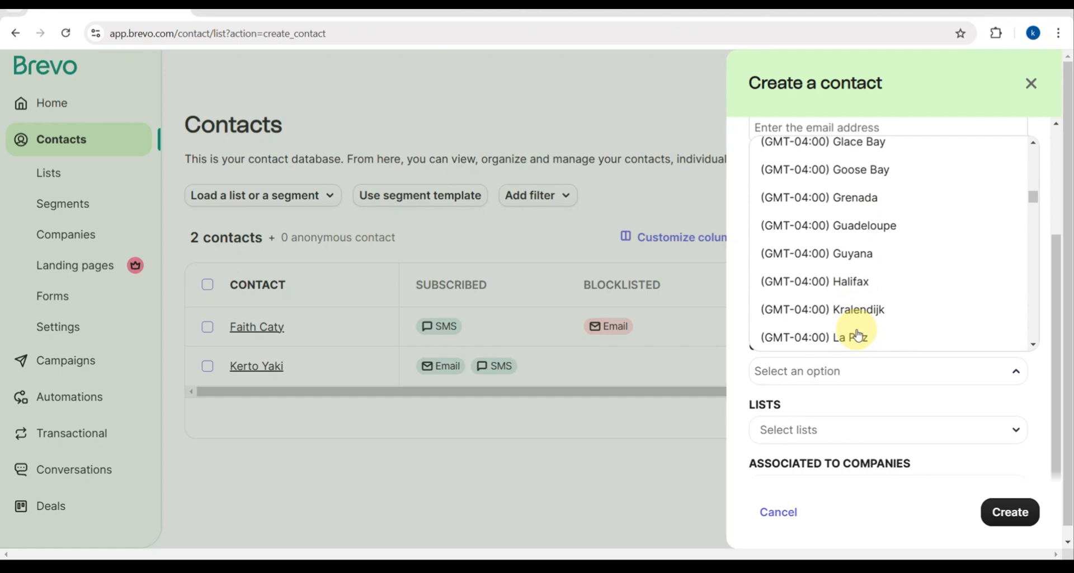
{"action": "scroll", "scroll_direction": "down", "scroll_amount": 3}
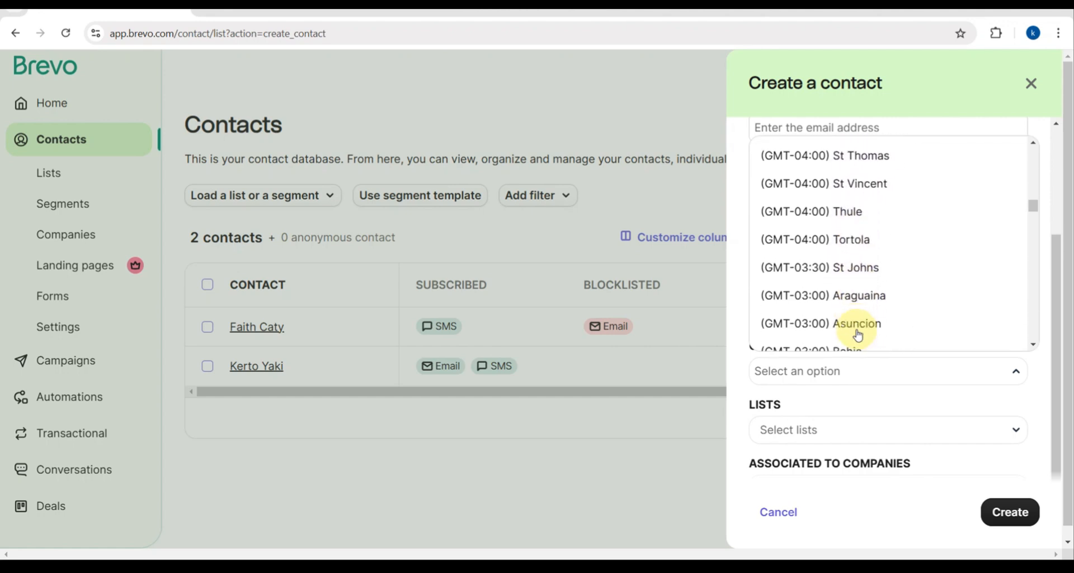
{"action": "scroll", "scroll_direction": "down", "scroll_amount": 3}
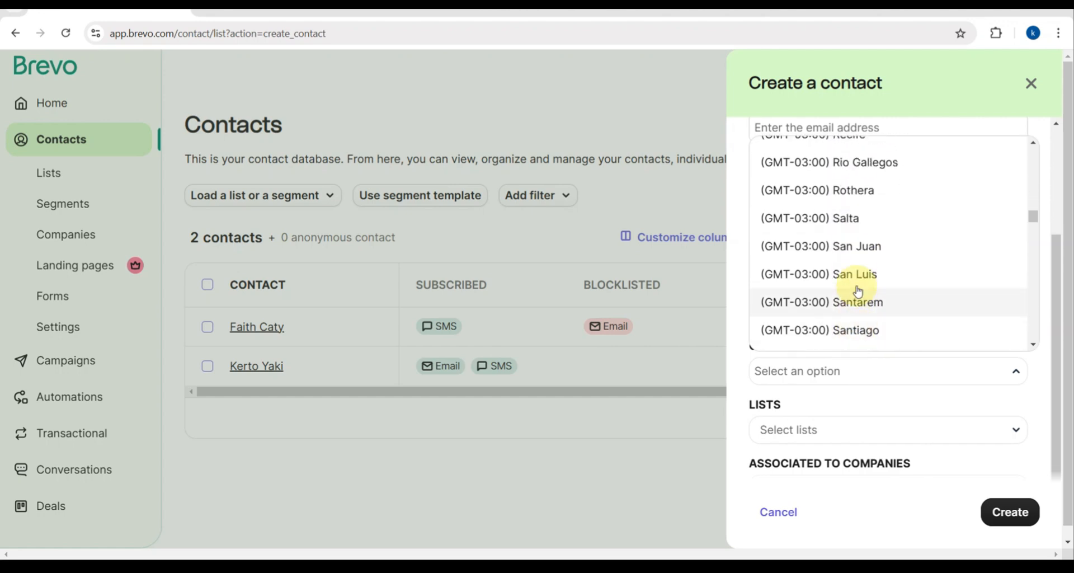
{"action": "scroll", "scroll_direction": "down", "scroll_amount": 3}
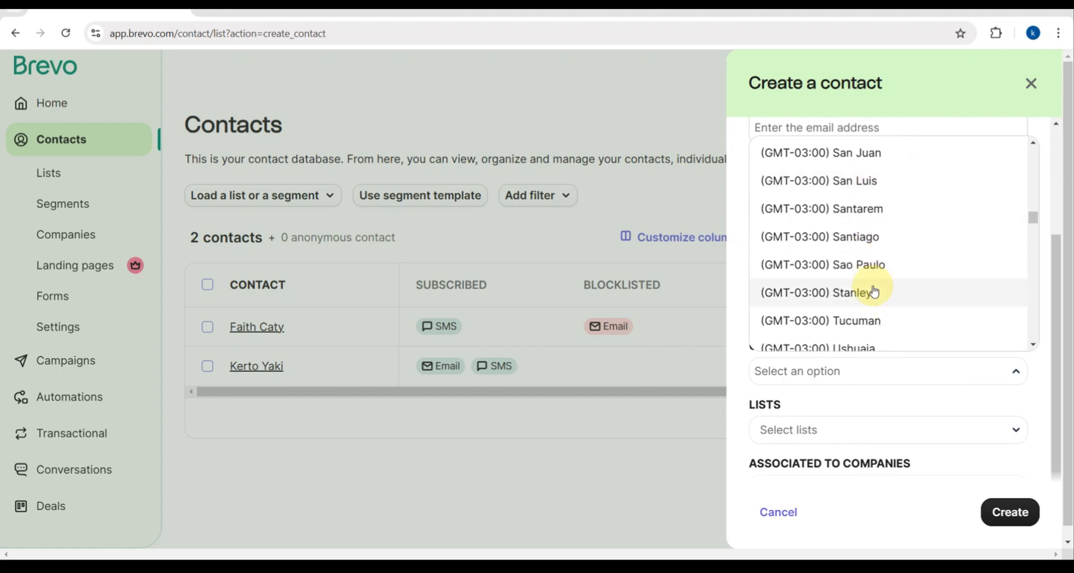
{"action": "scroll", "scroll_direction": "down", "scroll_amount": 3}
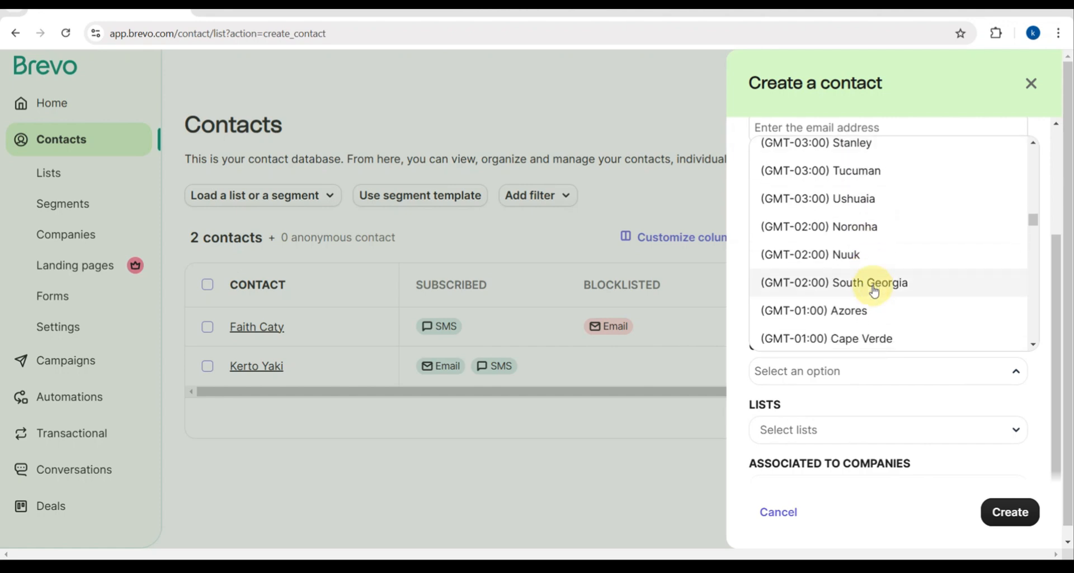
{"action": "scroll", "scroll_direction": "down", "scroll_amount": 3}
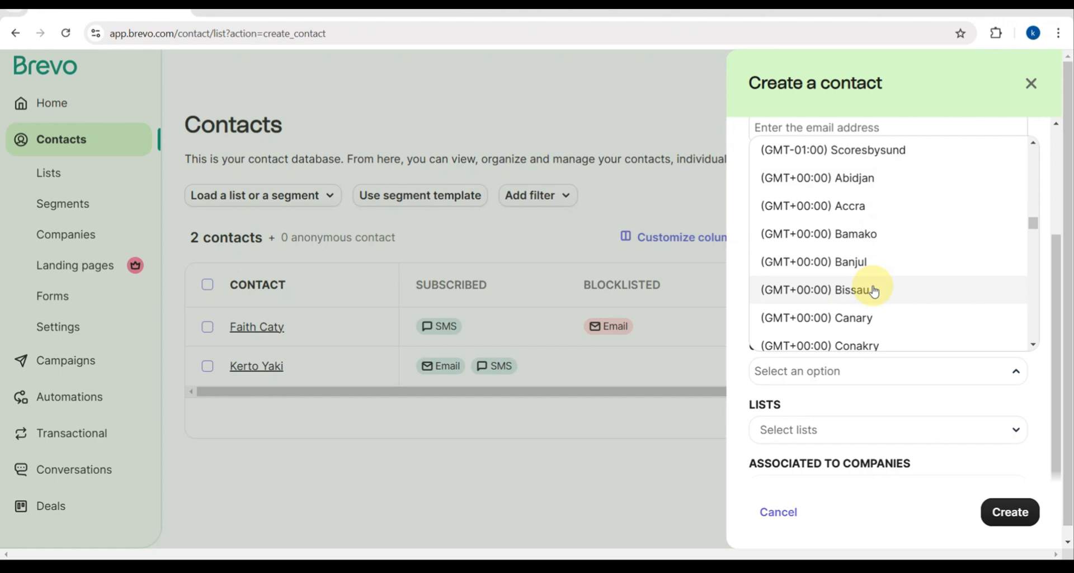
{"action": "left_click", "coordinate": [849, 290]}
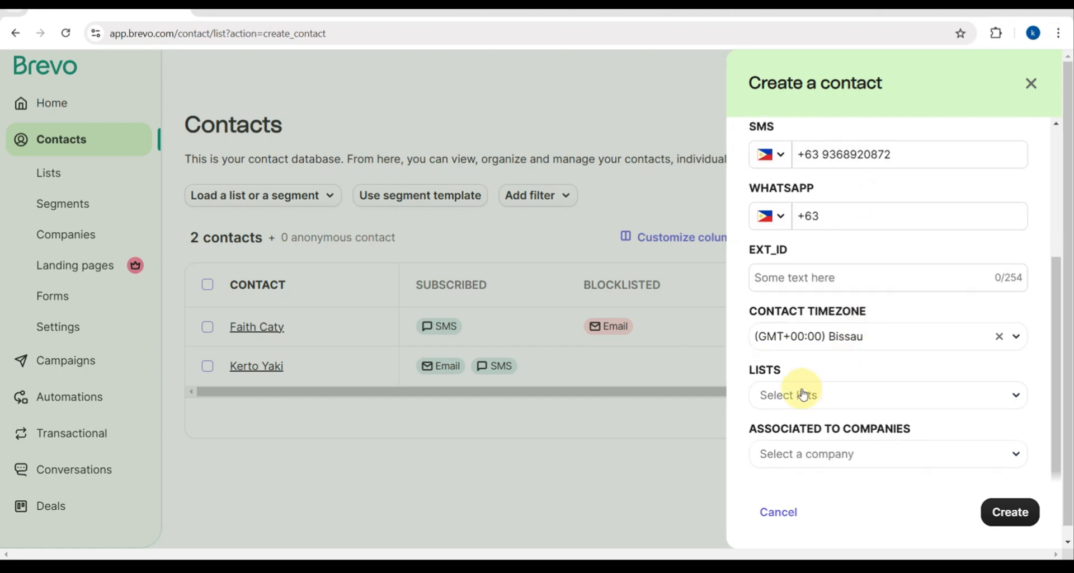
Step: Create a new list 'vvip' in Your First Folder for the contact
{"action": "left_click", "coordinate": [888, 395]}
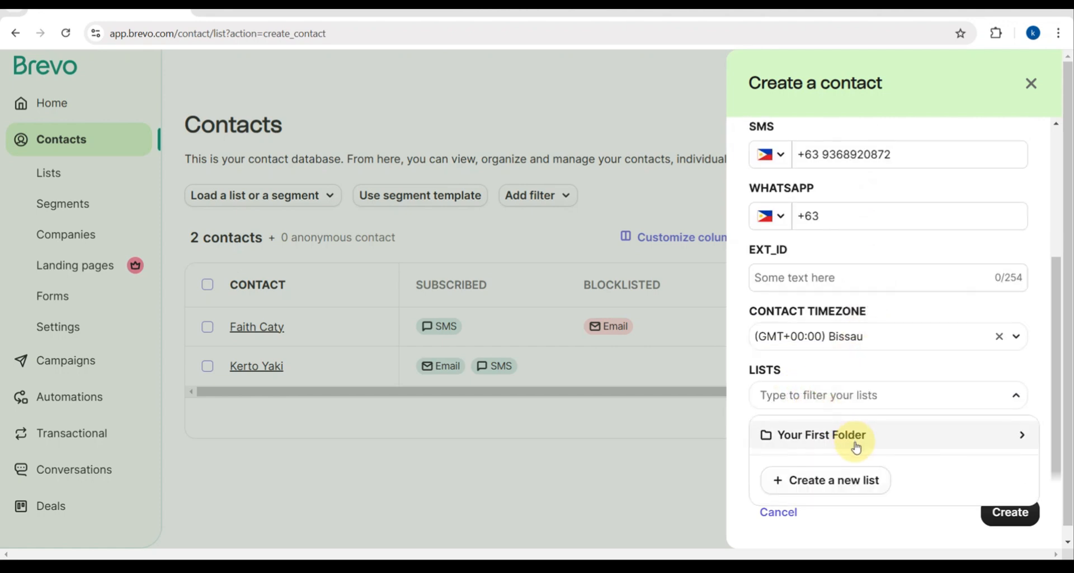
{"action": "left_click", "coordinate": [825, 479]}
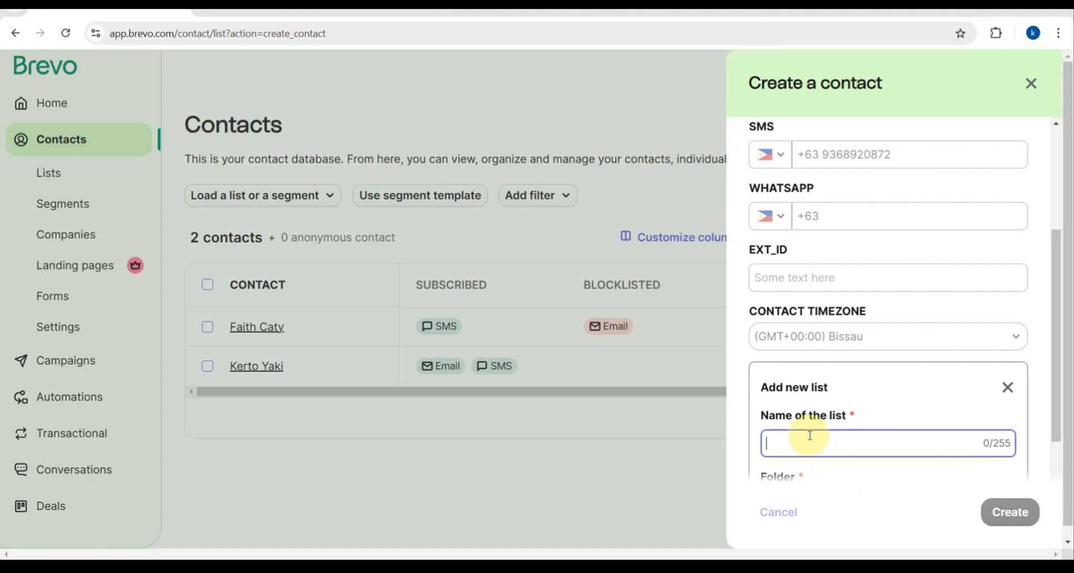
{"action": "type", "text": "vvi"}
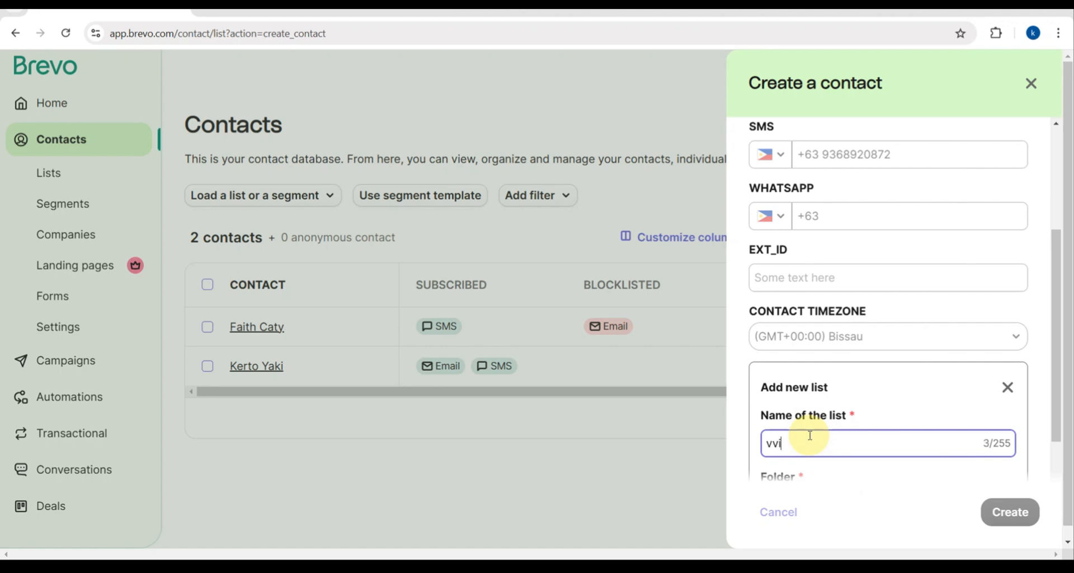
{"action": "type", "text": "p"}
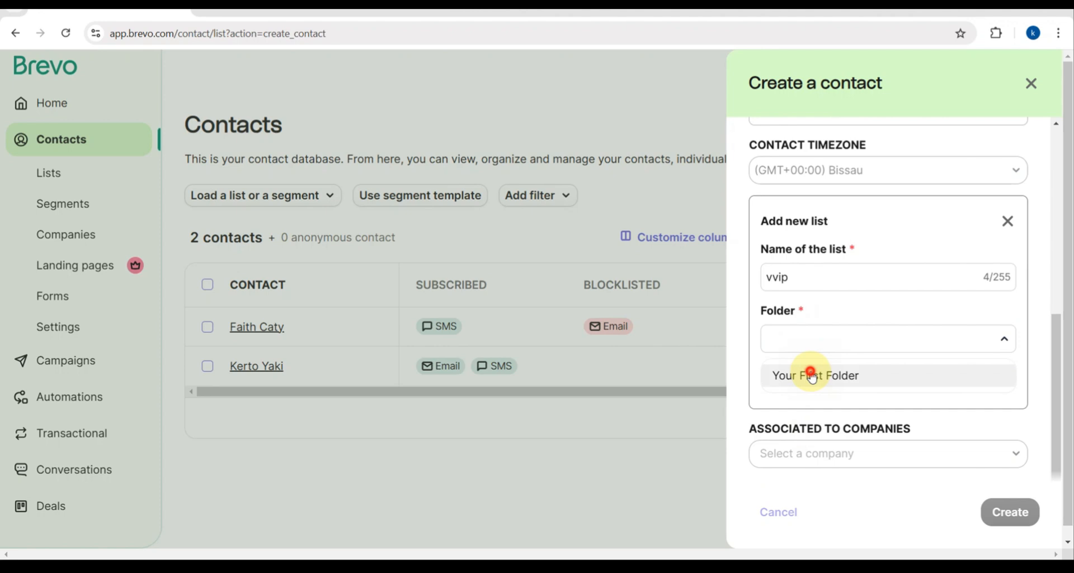
{"action": "left_click", "coordinate": [814, 376]}
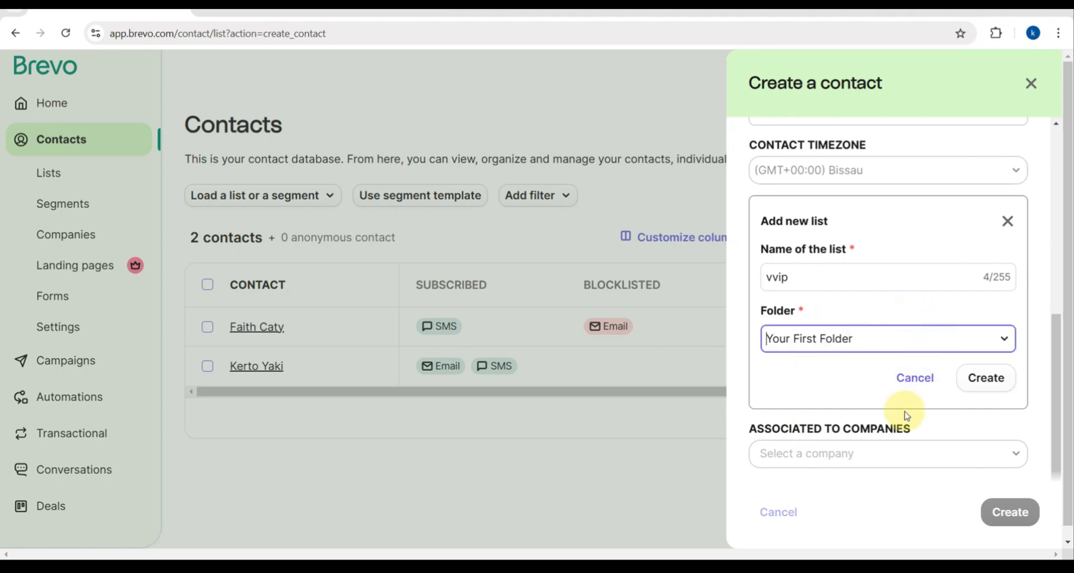
{"action": "left_click", "coordinate": [985, 377]}
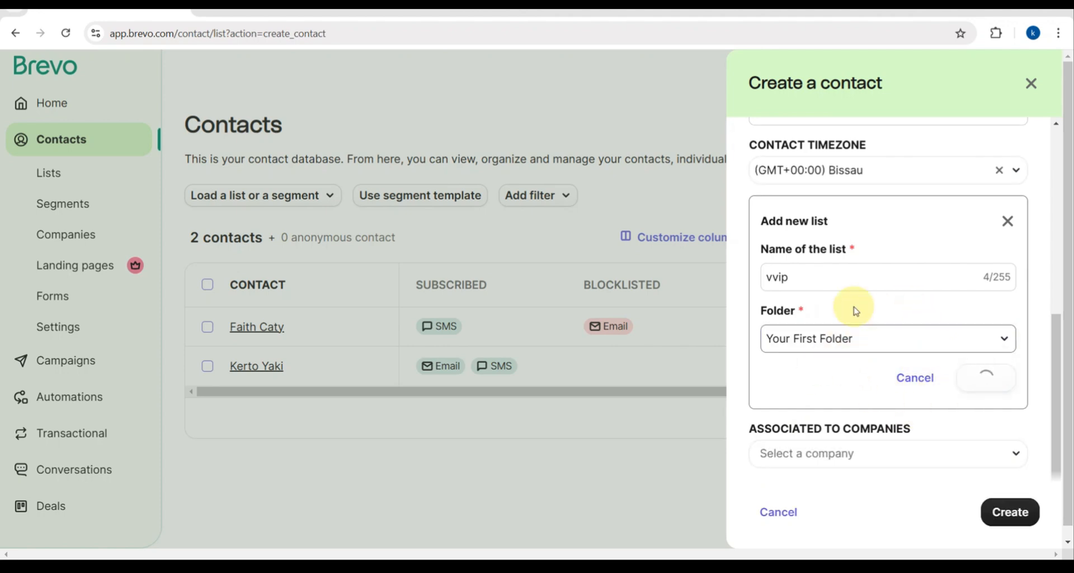
{"action": "left_click", "coordinate": [986, 378]}
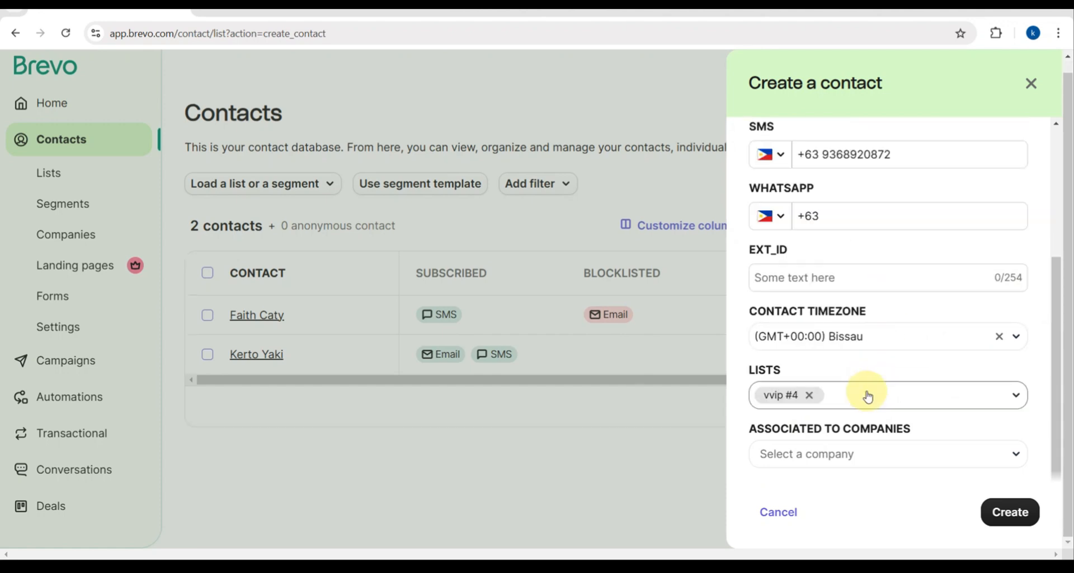
{"action": "left_click", "coordinate": [887, 454]}
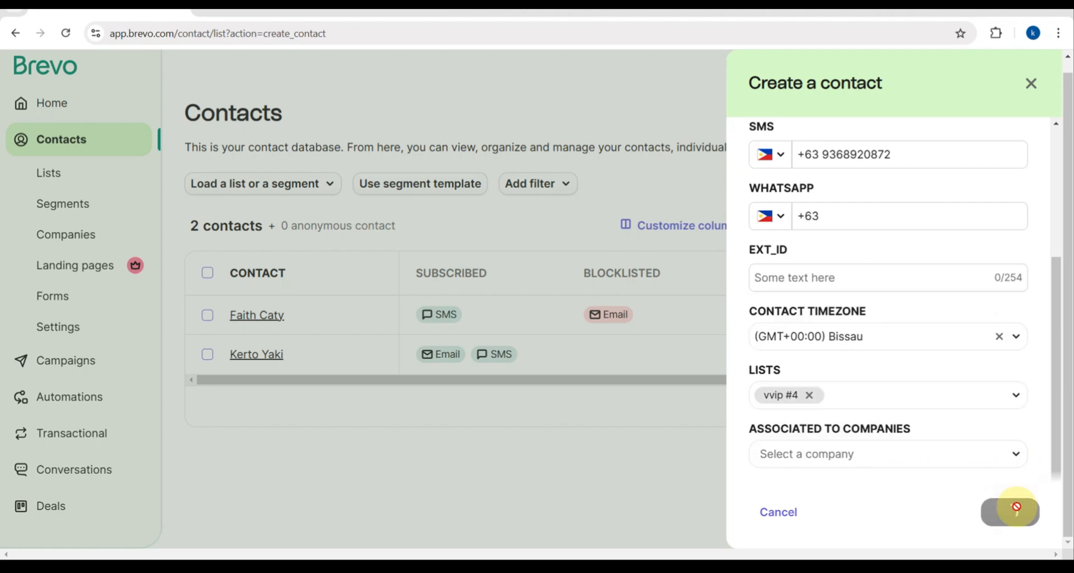
{"action": "left_click", "coordinate": [1015, 511]}
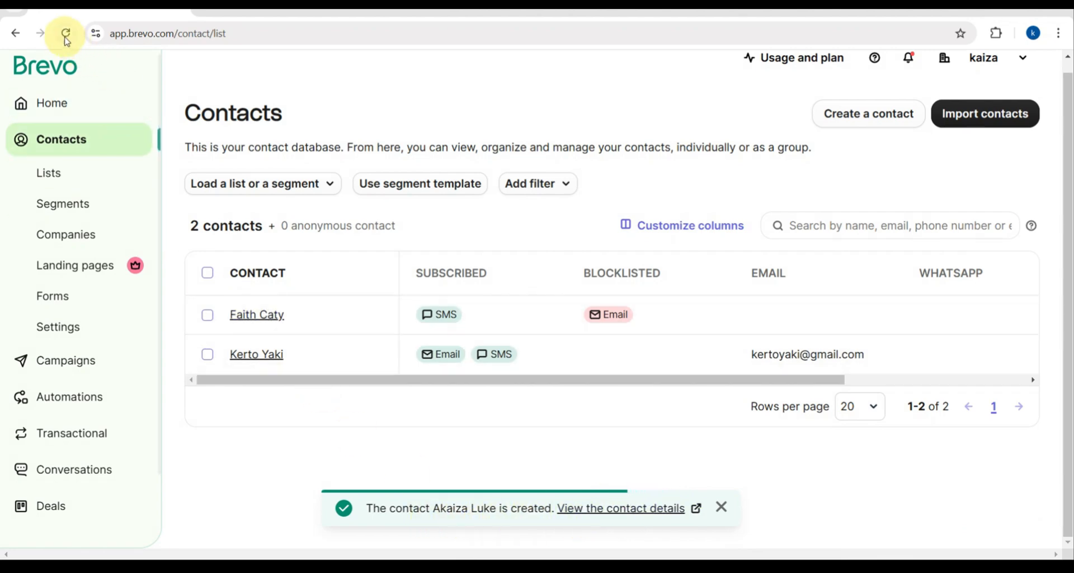
{"action": "left_click", "coordinate": [62, 33]}
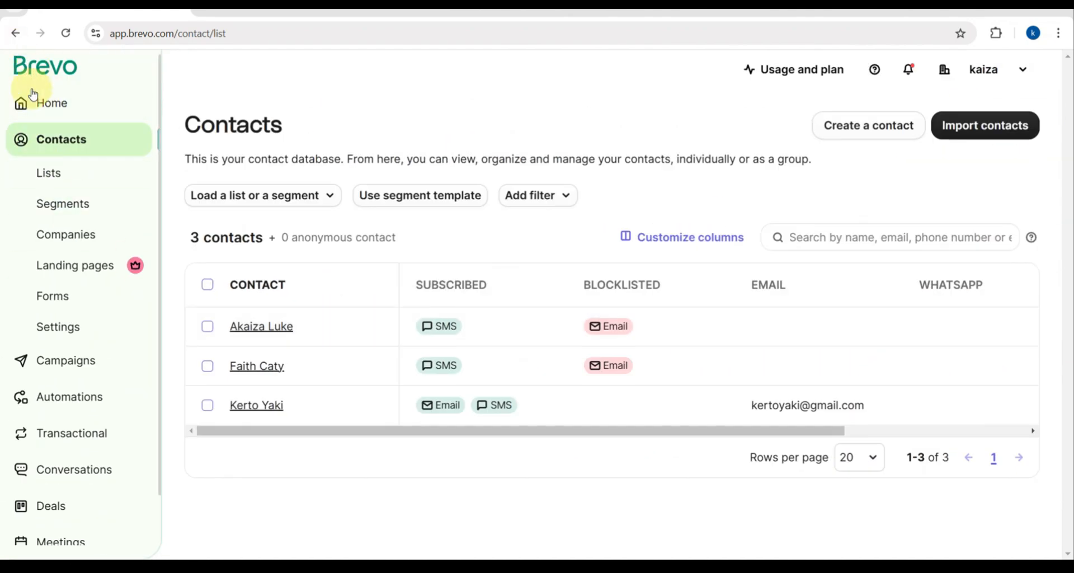
{"action": "left_click", "coordinate": [51, 103]}
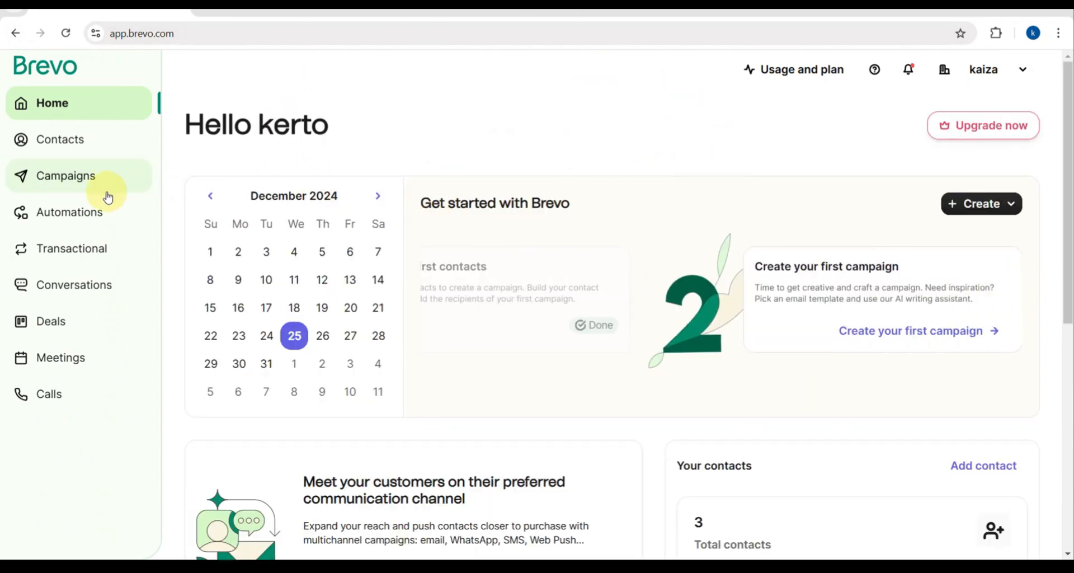
Step: Start an SMS campaign named 'Meeting' and create its draft
{"action": "left_click", "coordinate": [66, 176]}
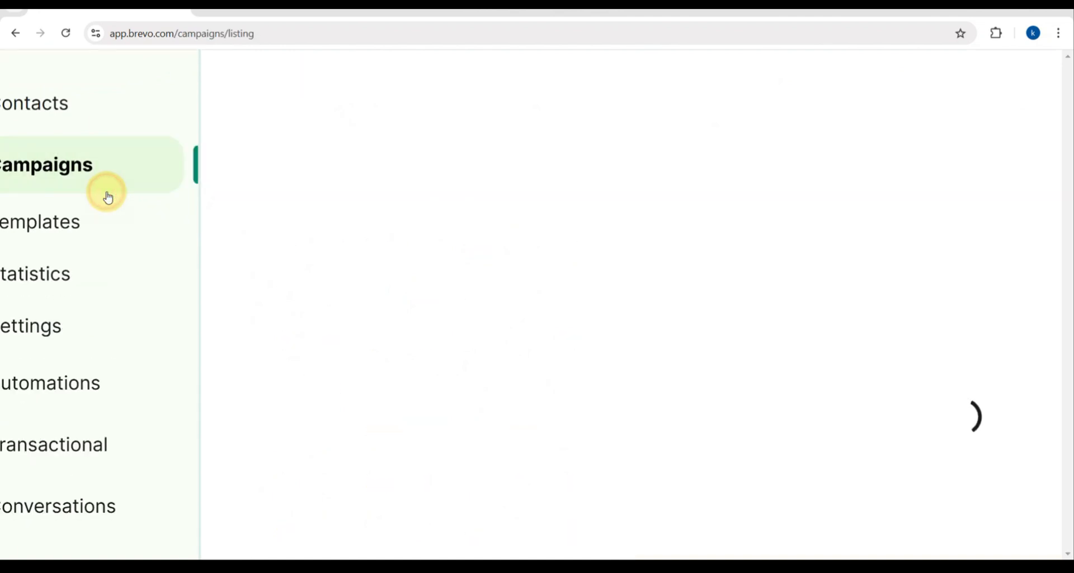
{"action": "left_click", "coordinate": [48, 163]}
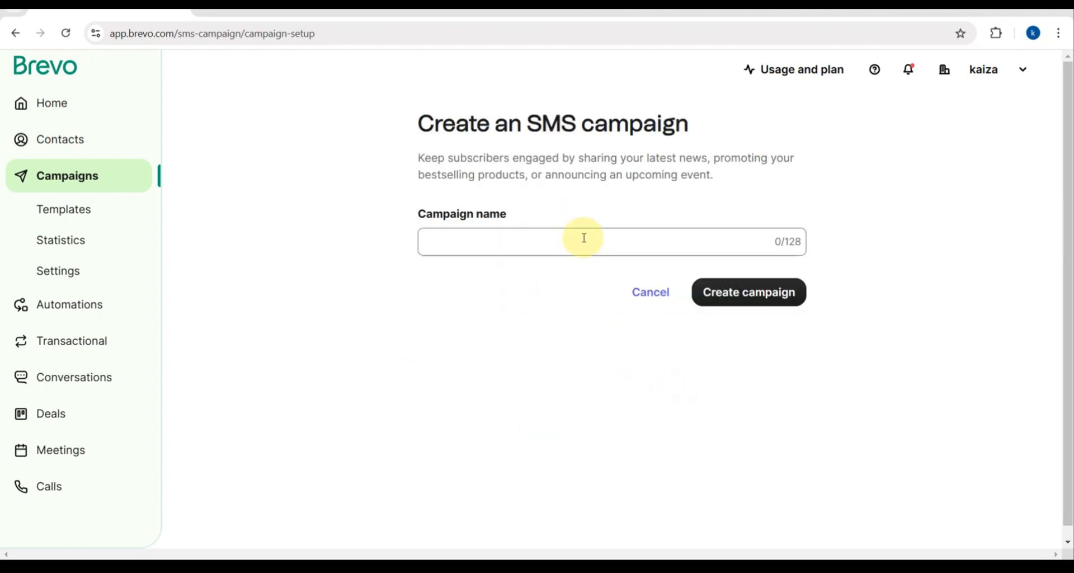
{"action": "left_click", "coordinate": [583, 241]}
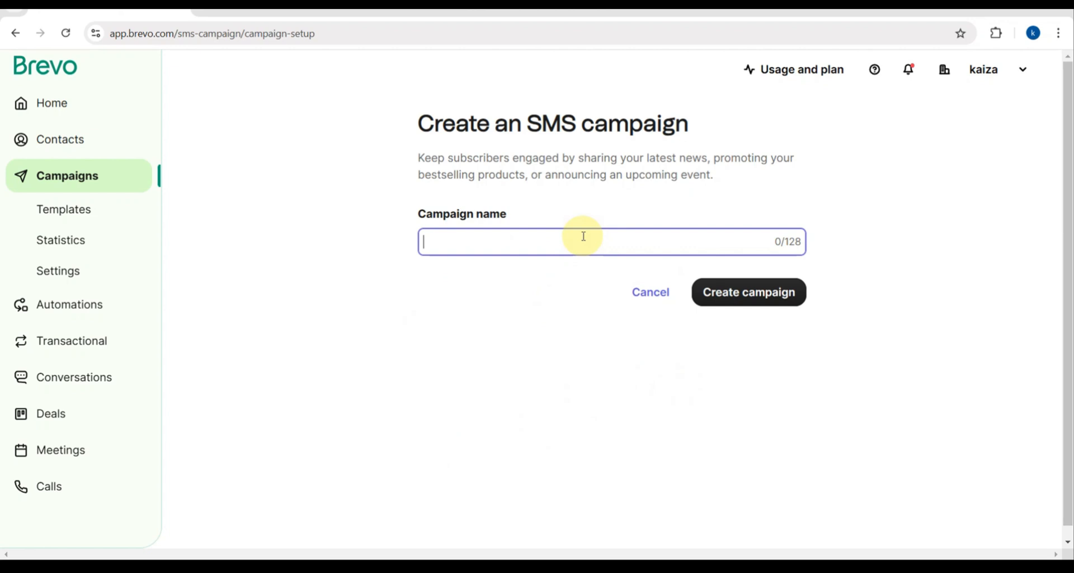
{"action": "type", "text": "M"}
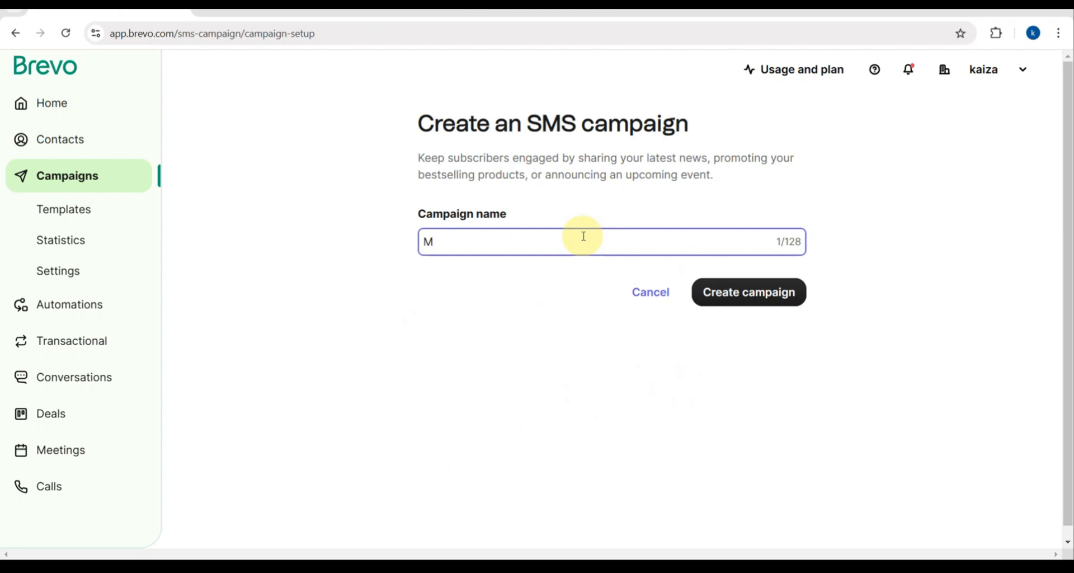
{"action": "type", "text": "eetin"}
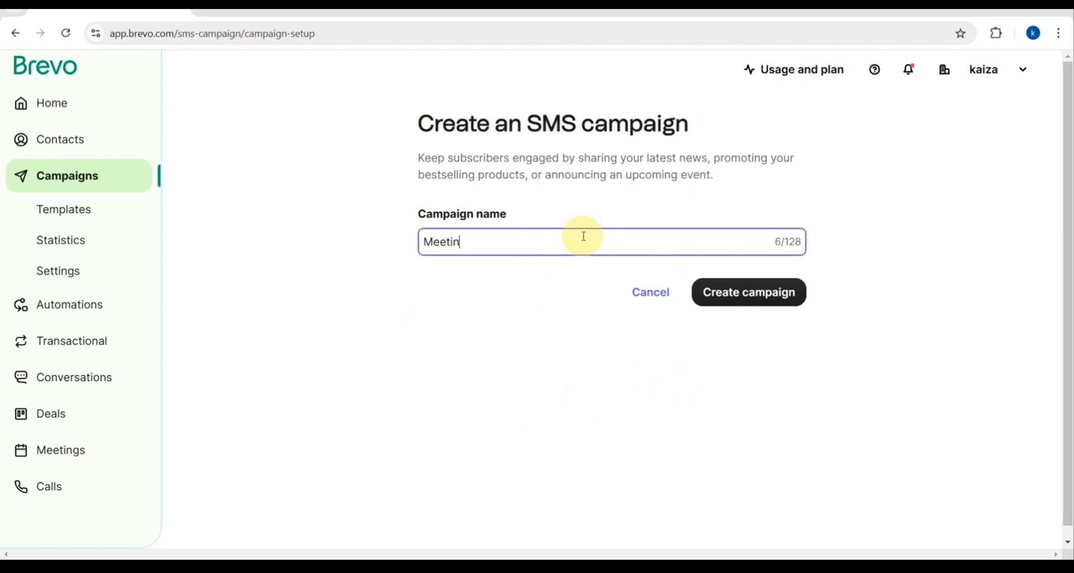
{"action": "type", "text": "g"}
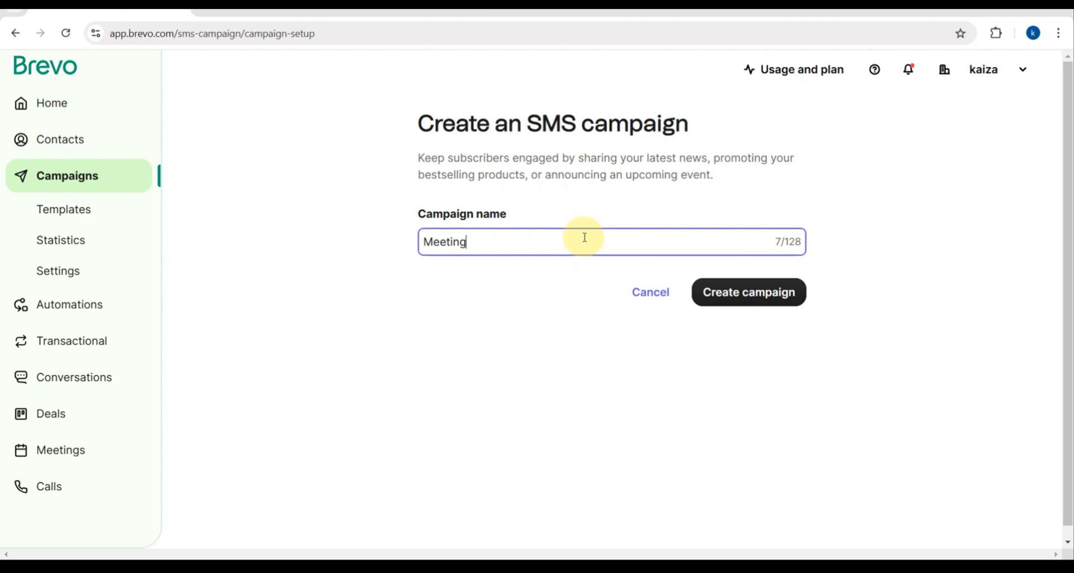
{"action": "mouse_move", "coordinate": [620, 242]}
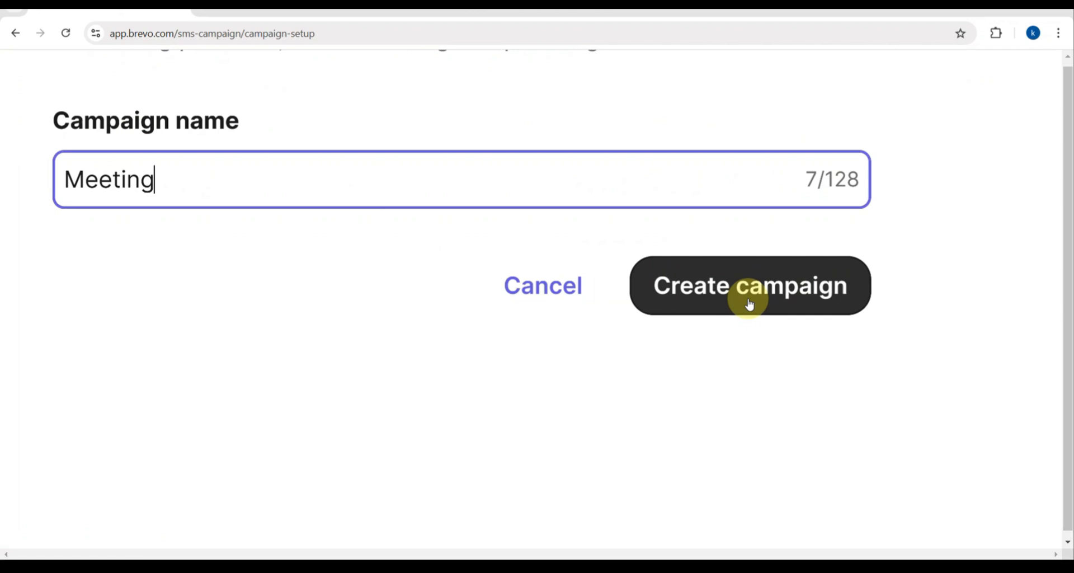
{"action": "left_click", "coordinate": [747, 298]}
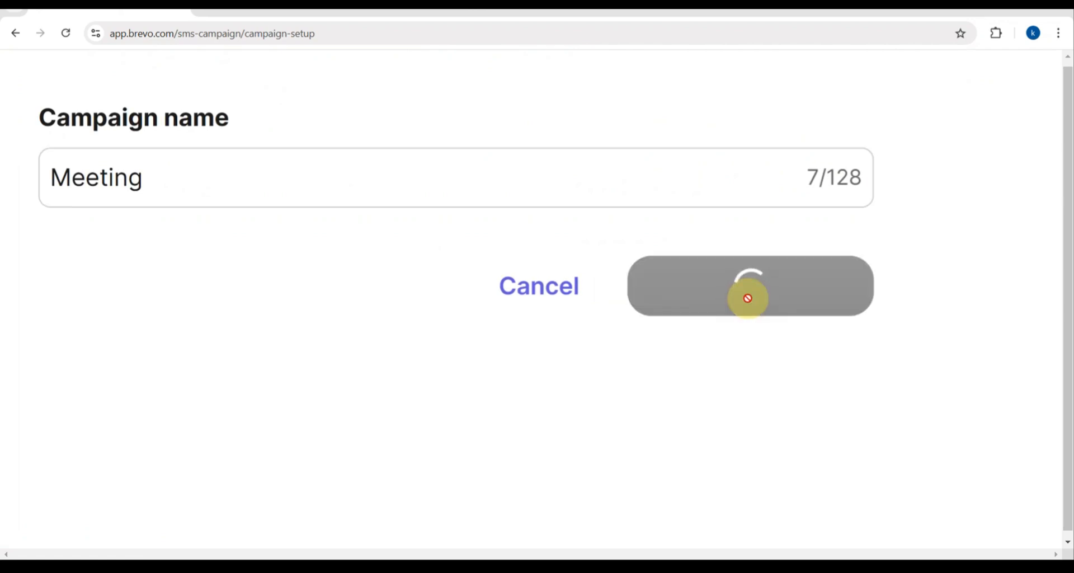
{"action": "left_click", "coordinate": [749, 298]}
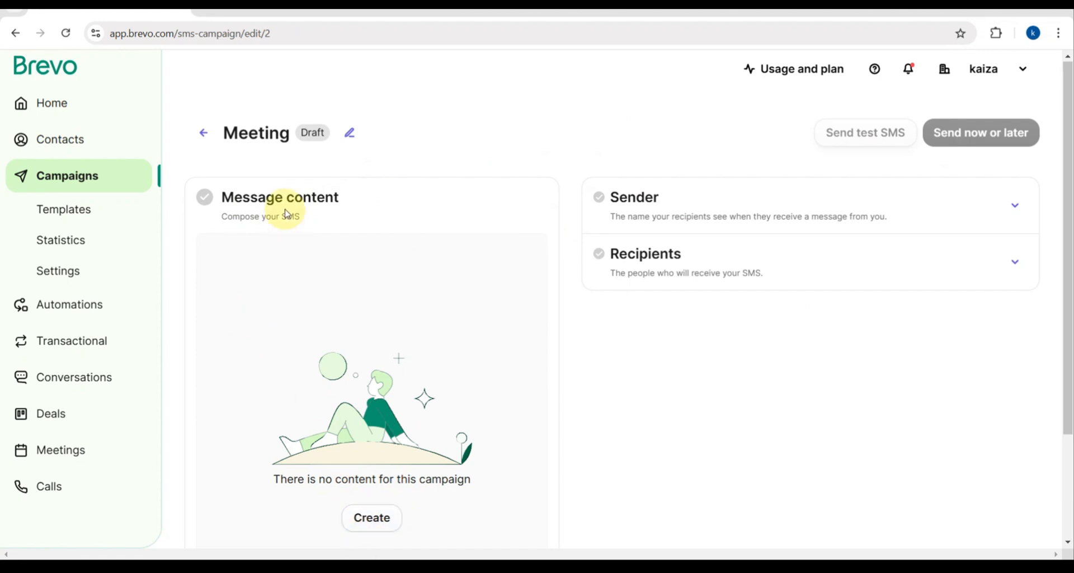
Step: Write and save the SMS advising recipients to go to the company tomorrow
{"action": "double_click", "coordinate": [271, 215]}
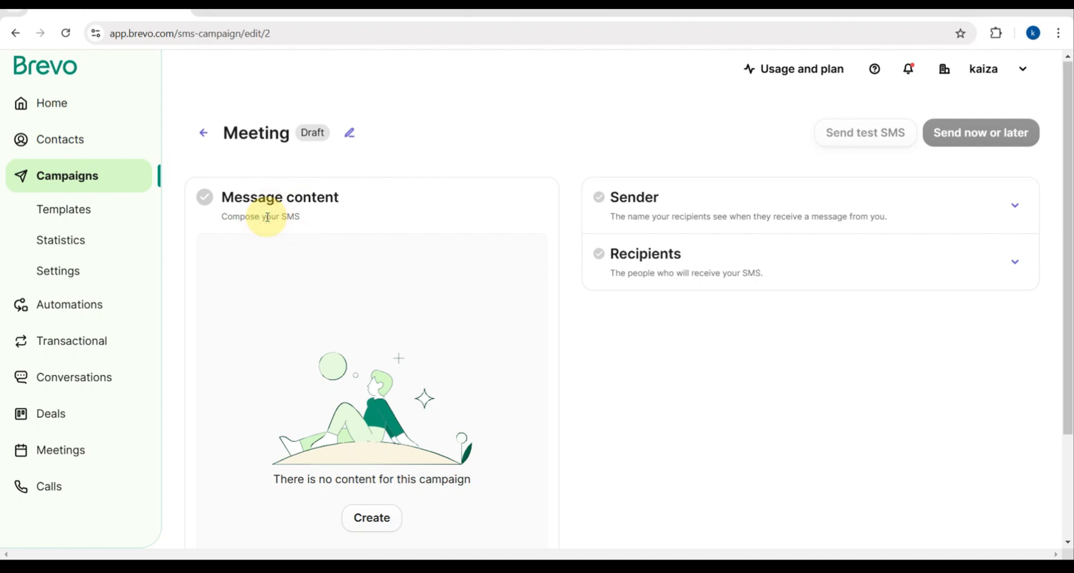
{"action": "left_click", "coordinate": [372, 518]}
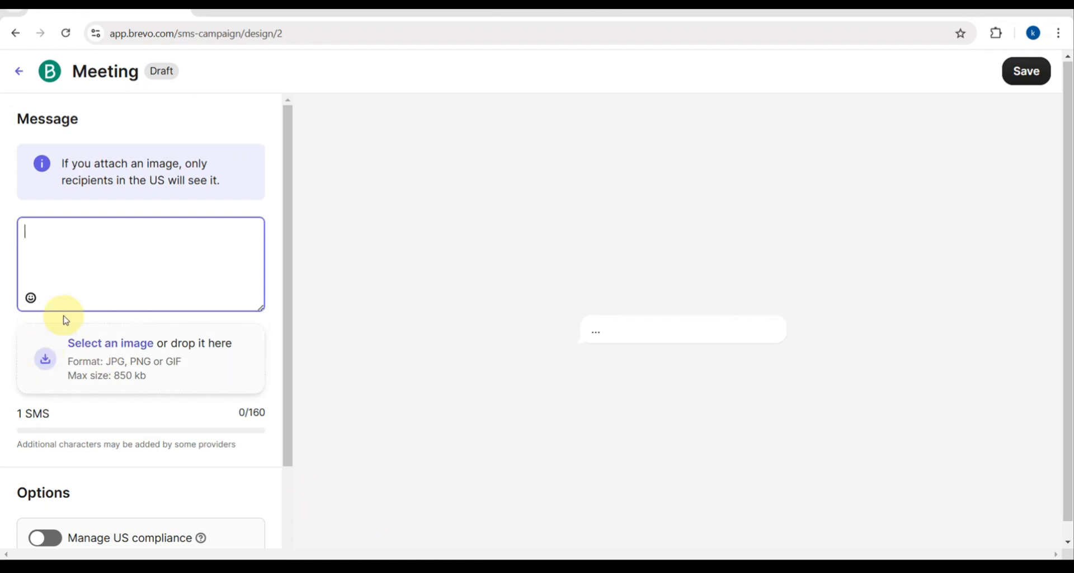
{"action": "scroll", "scroll_direction": "down", "scroll_amount": 3}
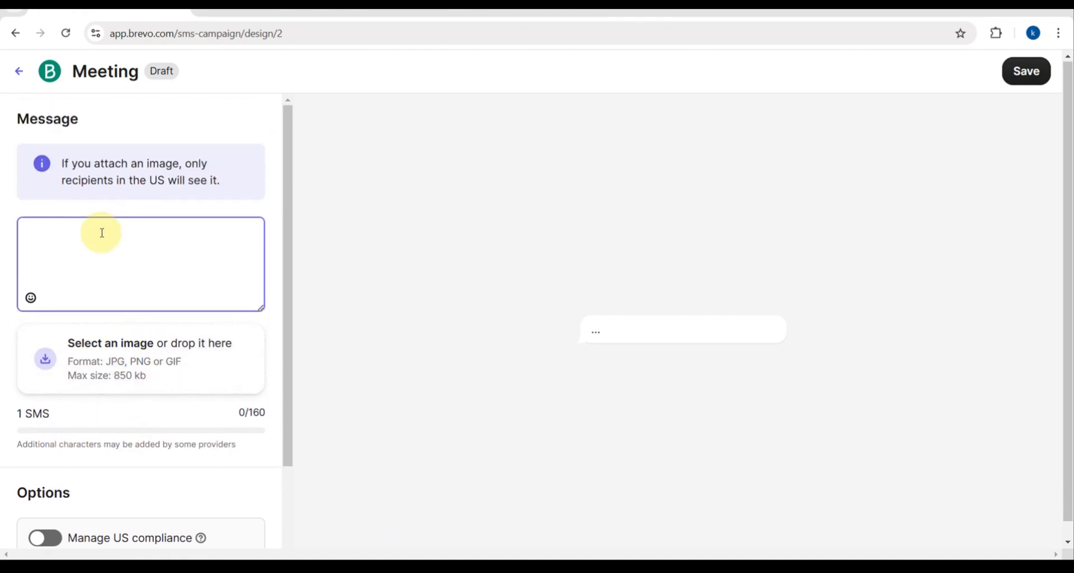
{"action": "type", "text": "you a"}
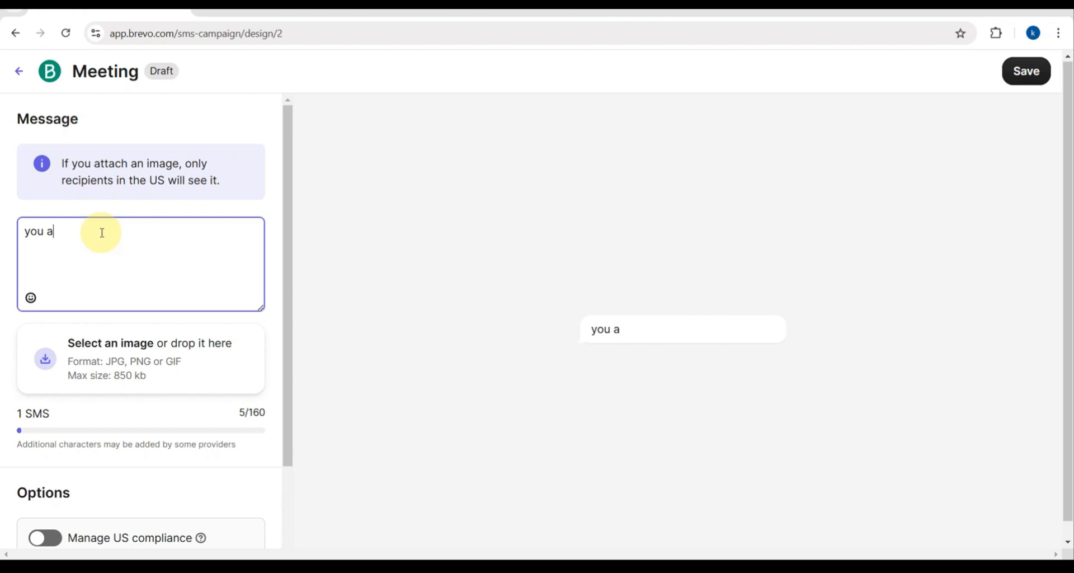
{"action": "type", "text": "Good day!"}
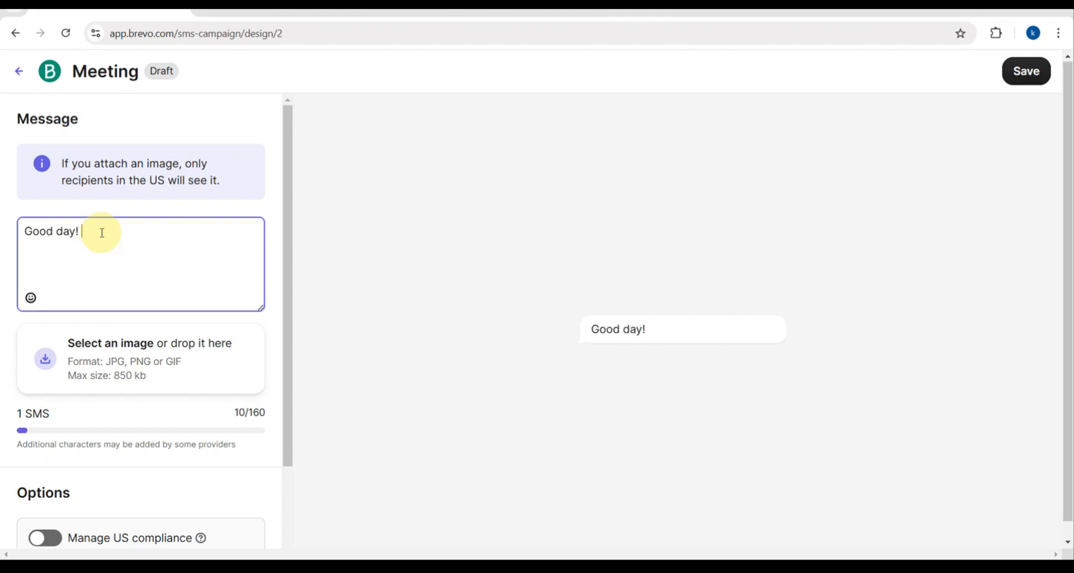
{"action": "type", "text": "you are advice to go"}
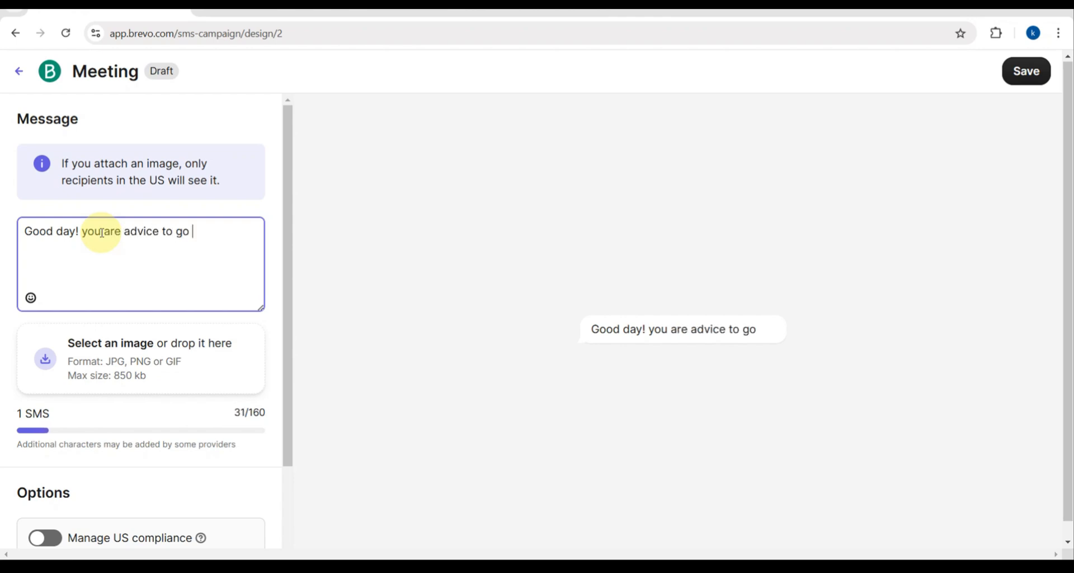
{"action": "type", "text": "to the"}
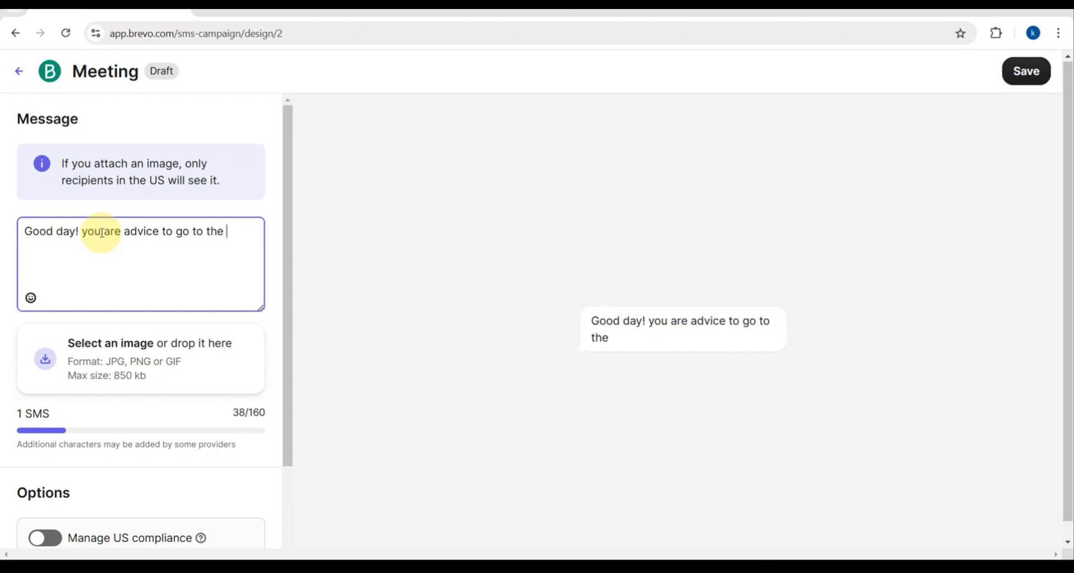
{"action": "type", "text": "company"}
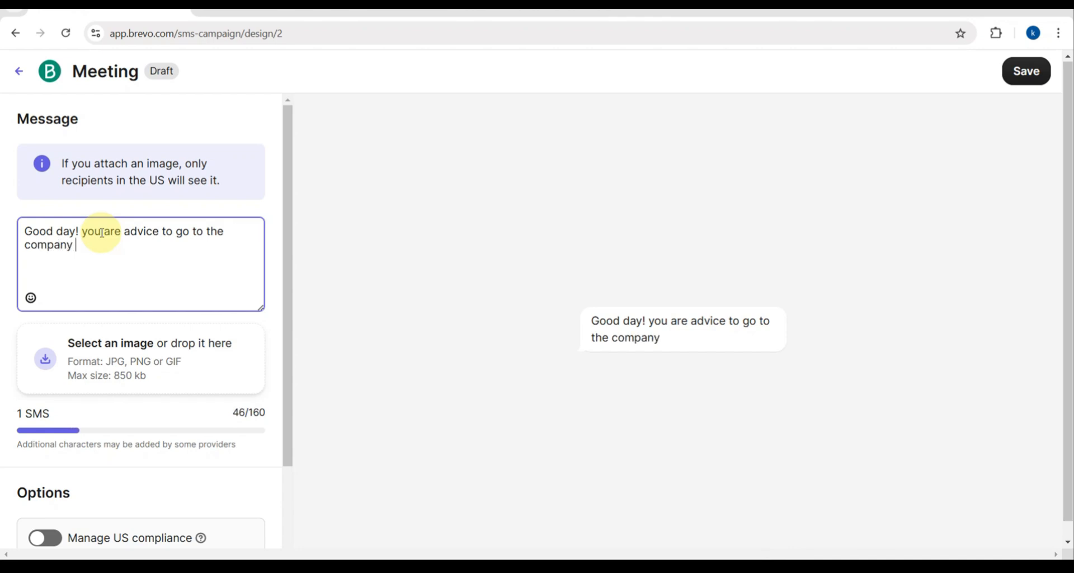
{"action": "type", "text": "tomorr"}
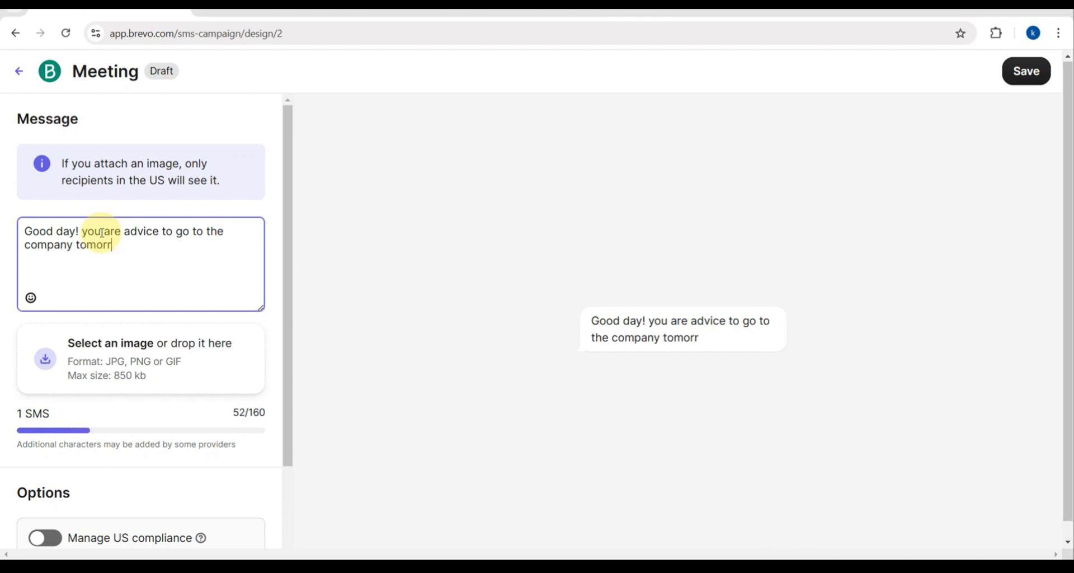
{"action": "type", "text": "ow!"}
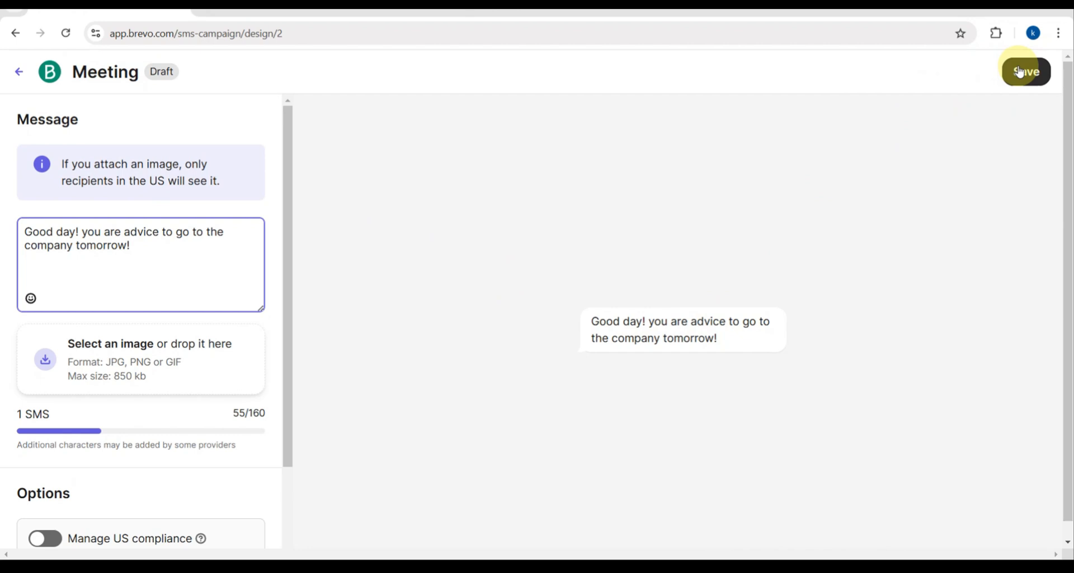
{"action": "left_click", "coordinate": [1025, 71]}
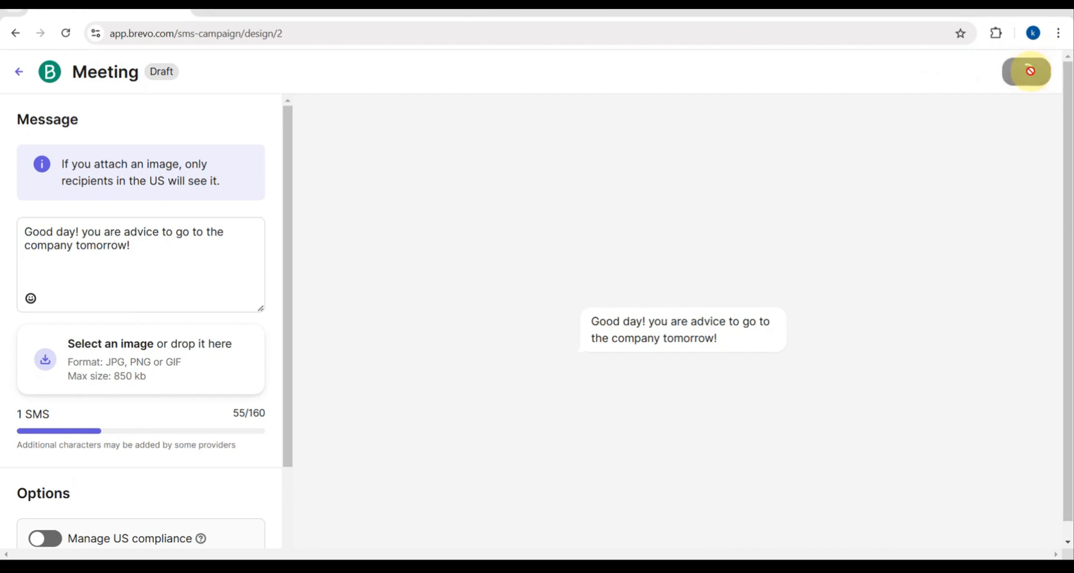
{"action": "left_click", "coordinate": [1029, 70]}
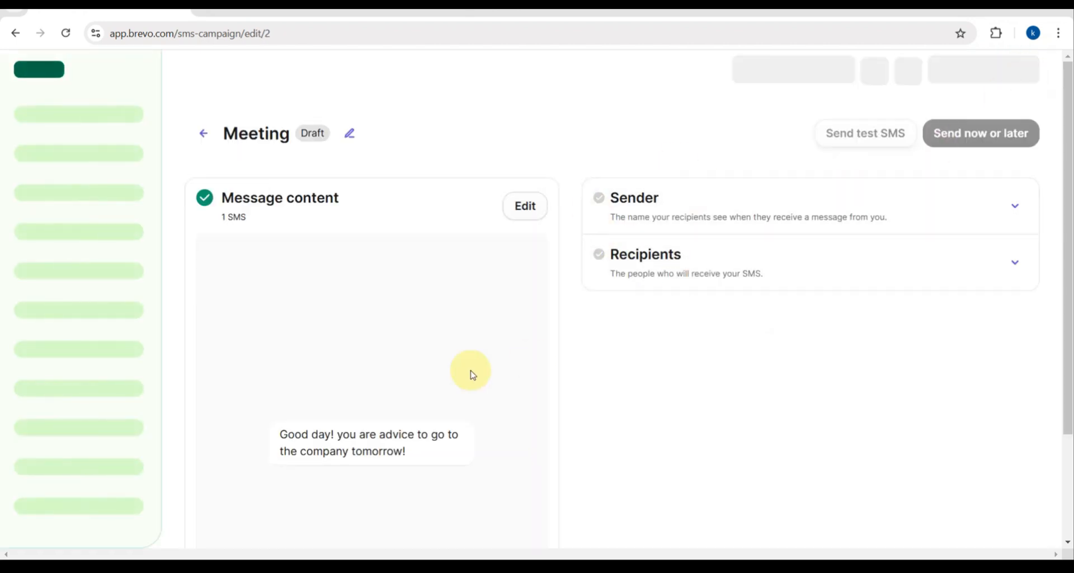
Step: Enter 'Kai company' as the sender name and save it
{"action": "scroll", "scroll_direction": "down", "scroll_amount": 3}
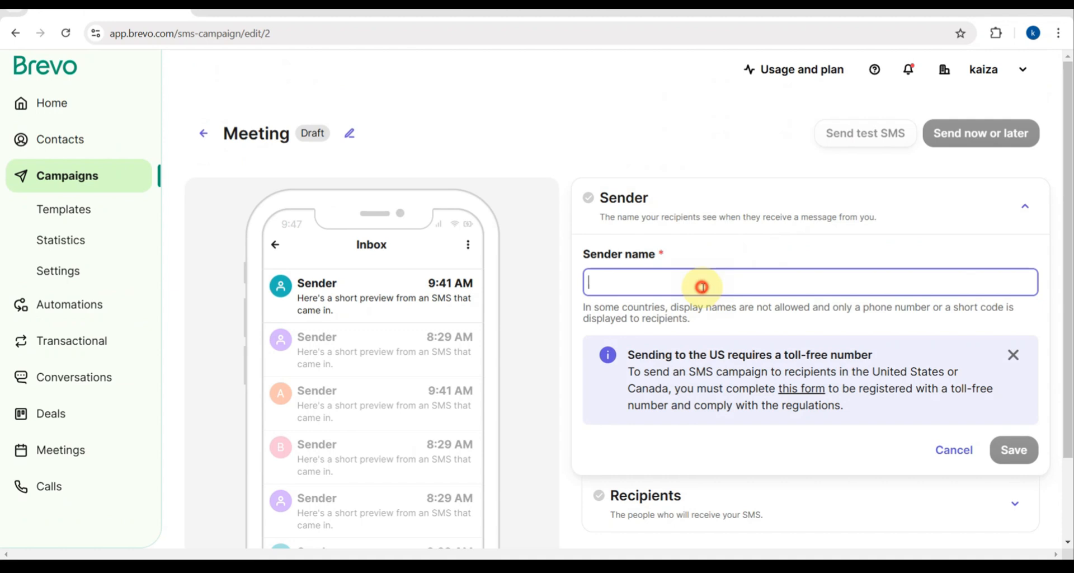
{"action": "type", "text": "Kai"}
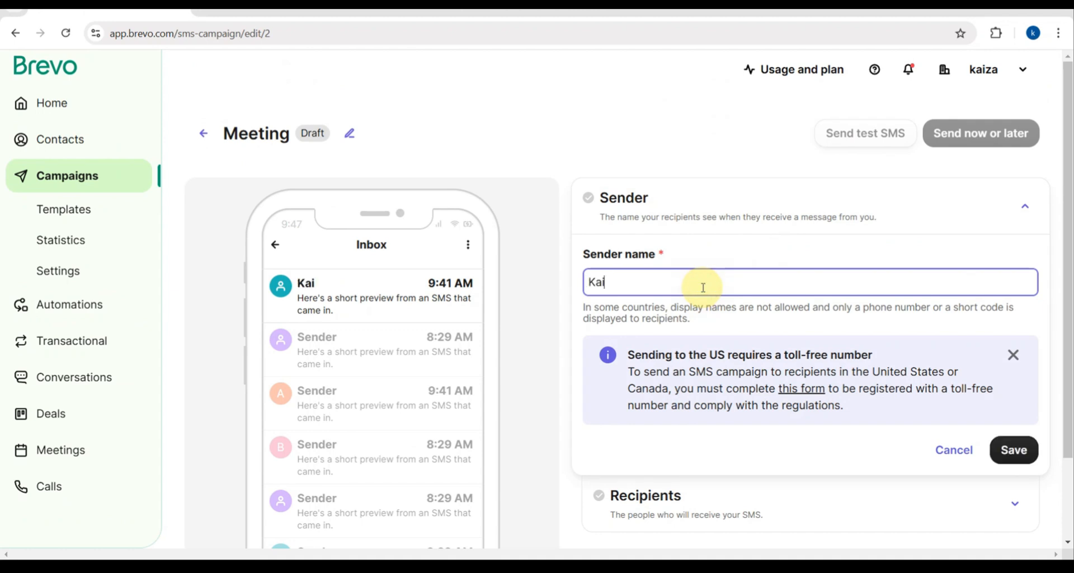
{"action": "type", "text": "compan"}
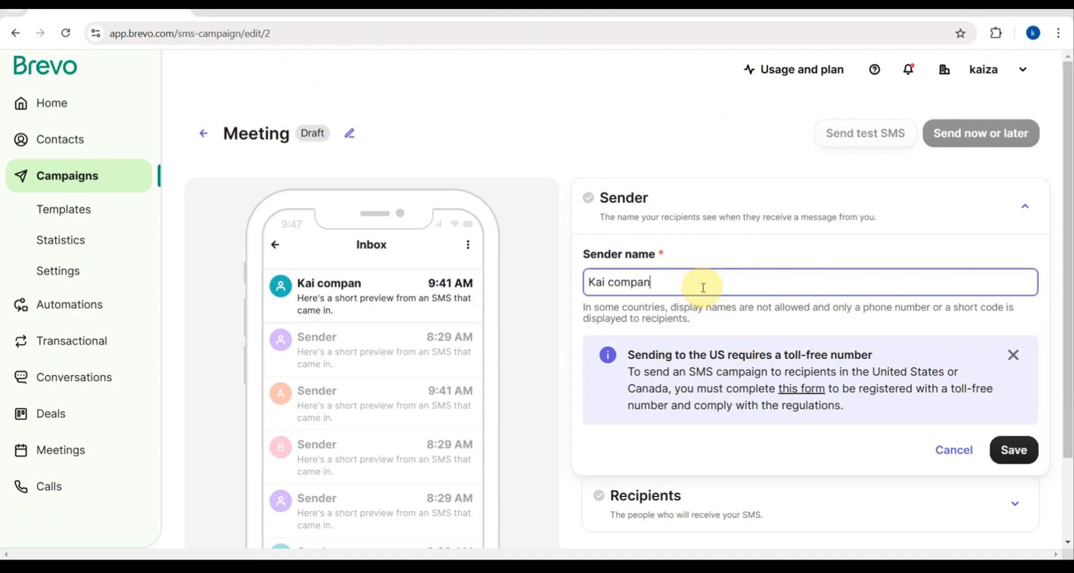
{"action": "type", "text": "y"}
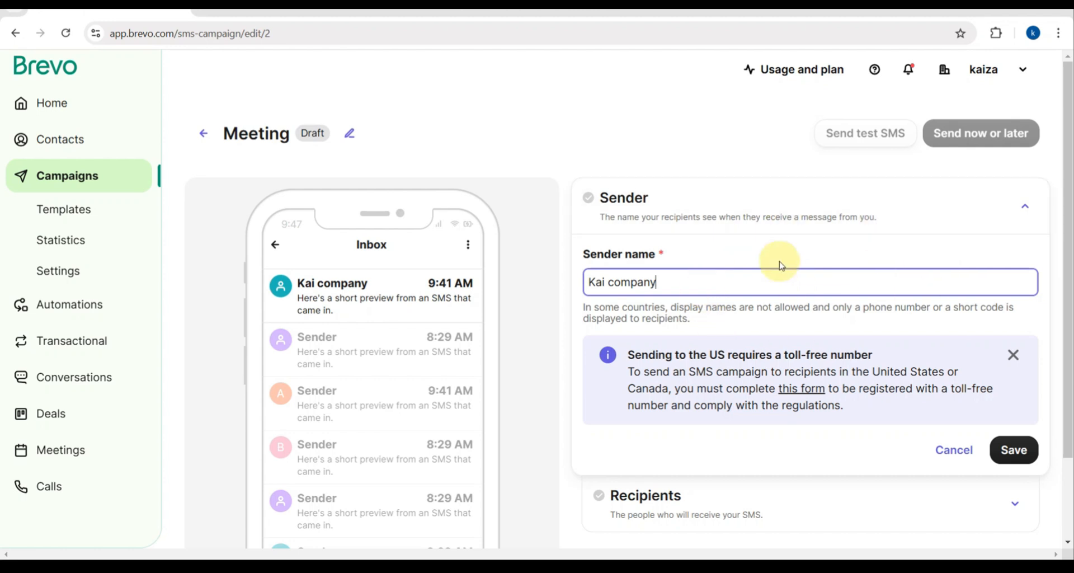
{"action": "mouse_move", "coordinate": [701, 292]}
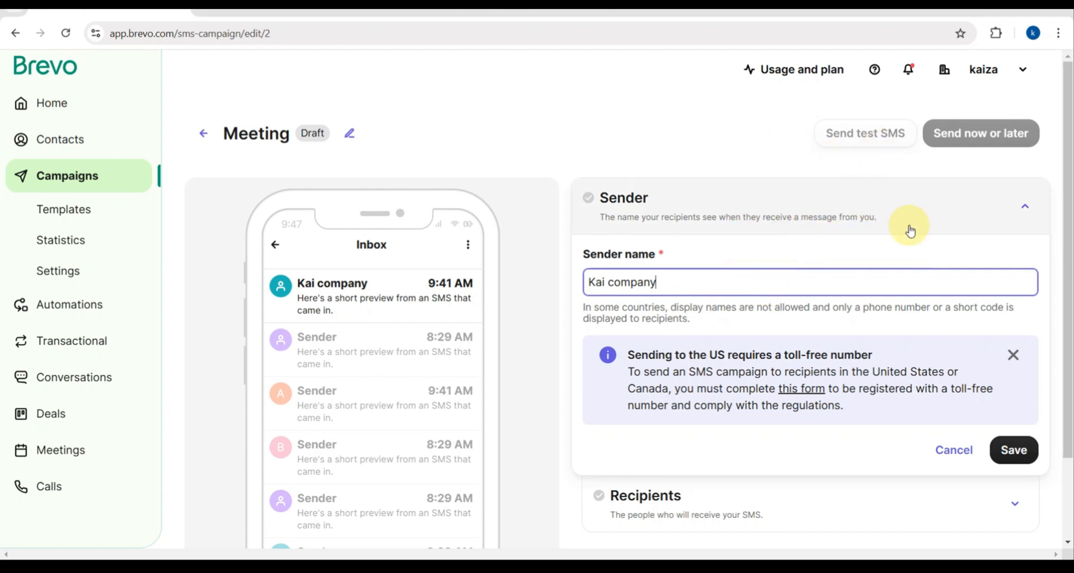
{"action": "left_click", "coordinate": [1014, 449]}
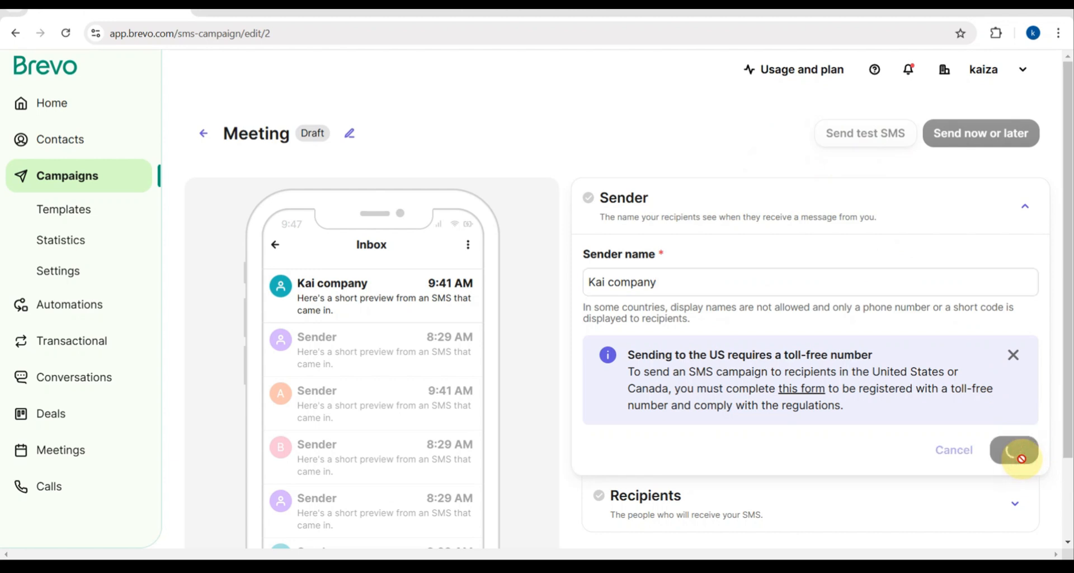
{"action": "left_click", "coordinate": [1010, 450]}
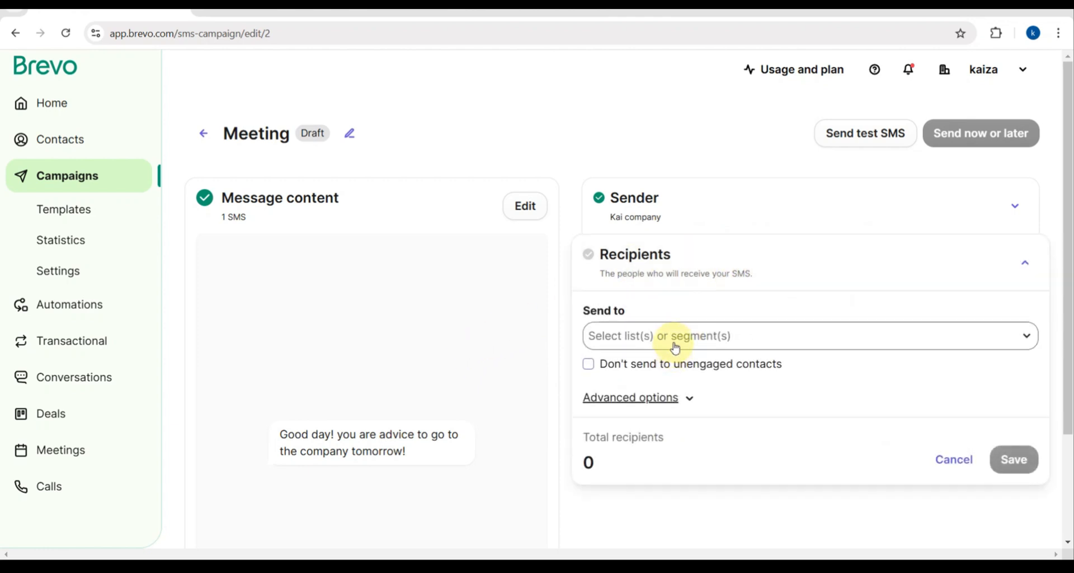
Step: Choose the vvip #4 list from Client_Folder as recipients and save
{"action": "left_click", "coordinate": [674, 336]}
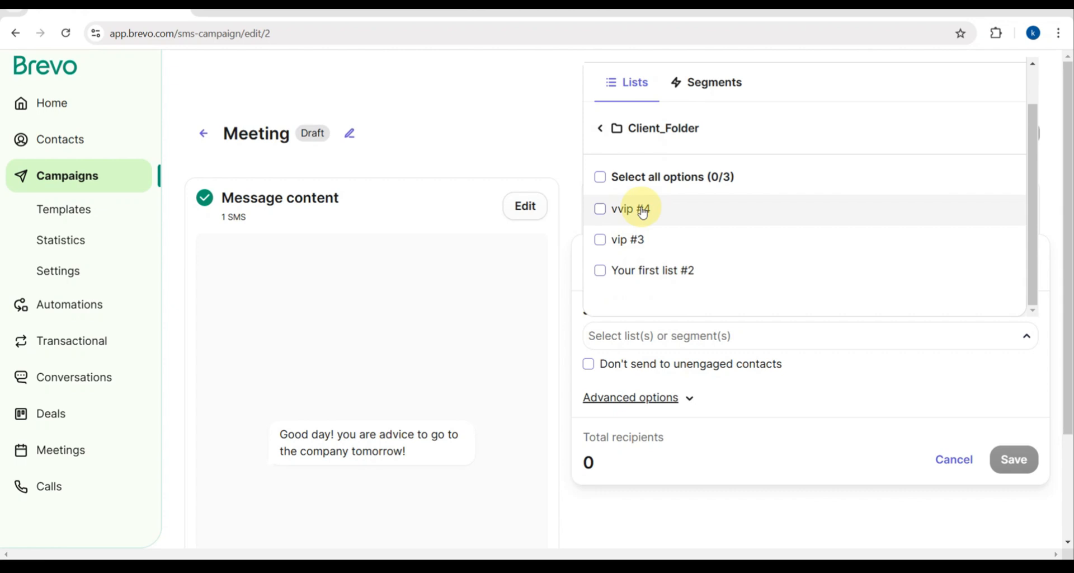
{"action": "left_click", "coordinate": [599, 208]}
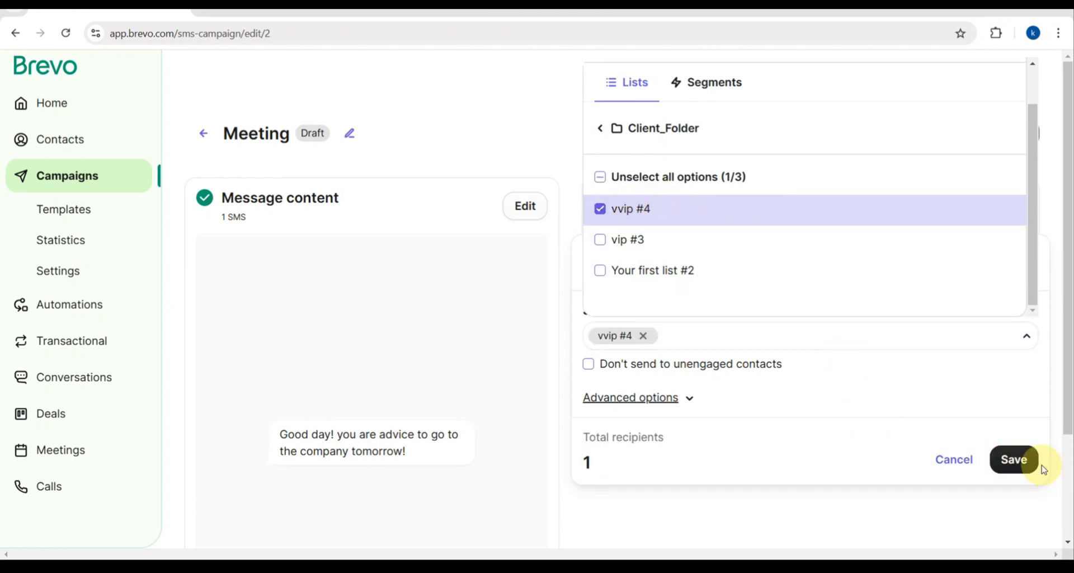
{"action": "left_click", "coordinate": [1015, 459]}
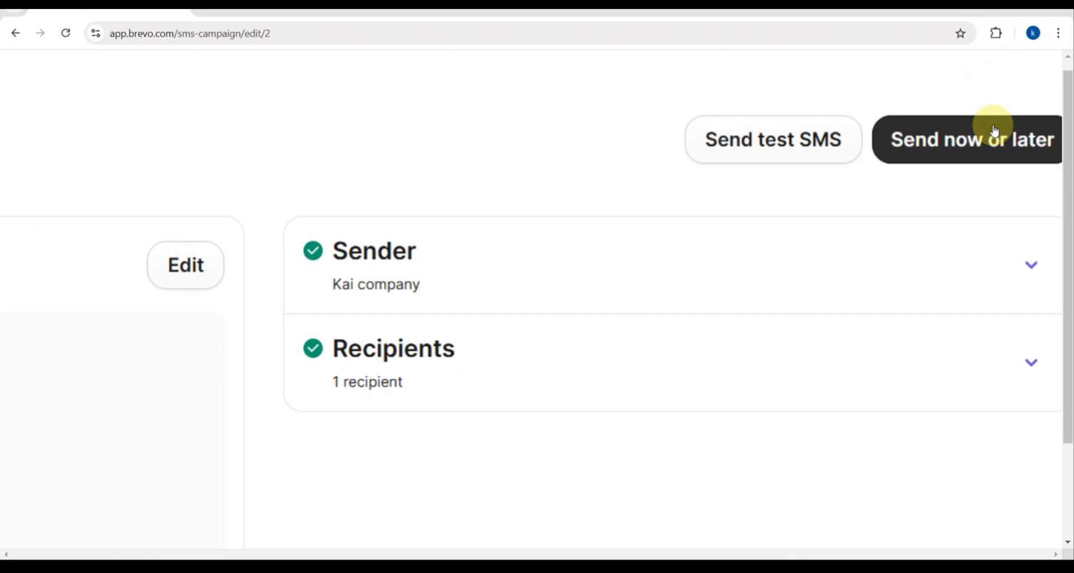
{"action": "mouse_move", "coordinate": [624, 145]}
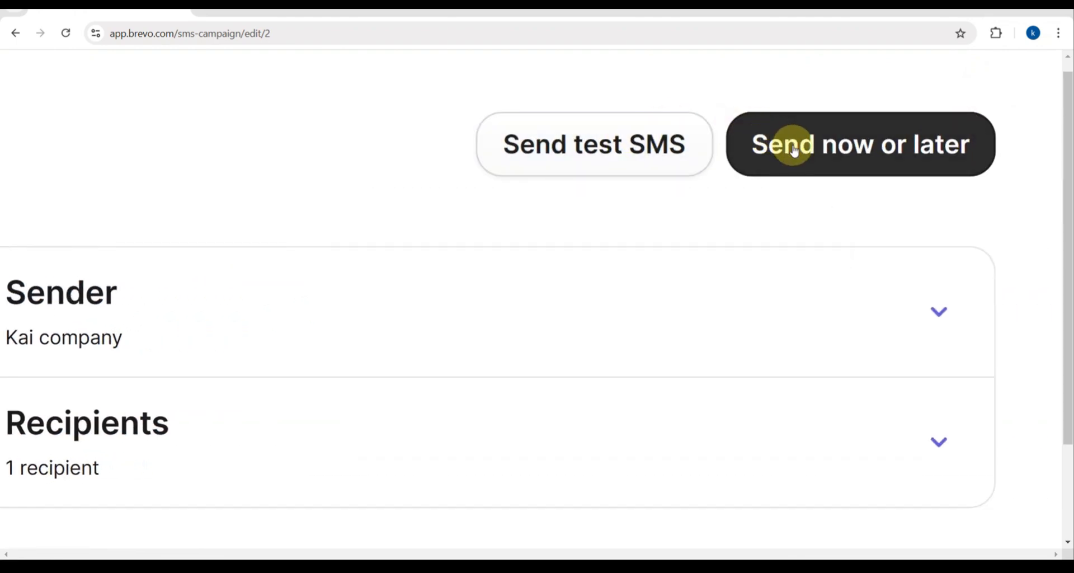
{"action": "mouse_move", "coordinate": [663, 146]}
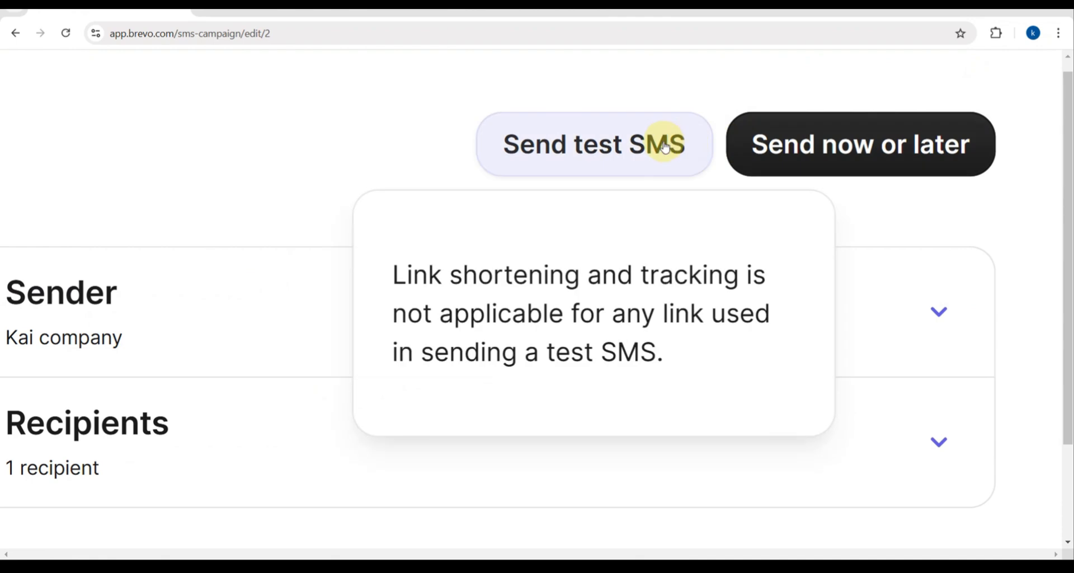
{"action": "mouse_move", "coordinate": [802, 161]}
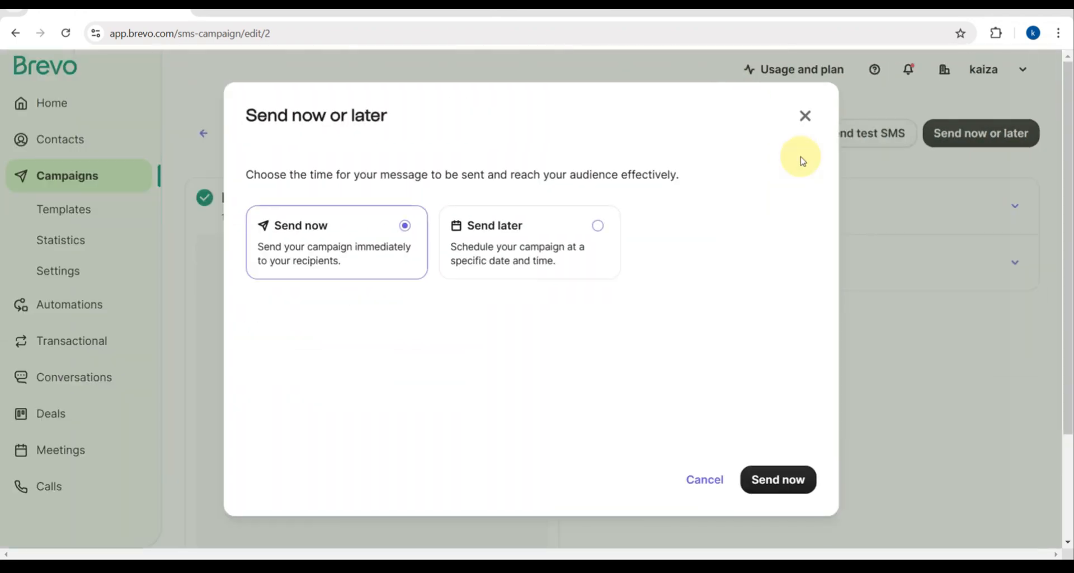
{"action": "mouse_move", "coordinate": [341, 194]}
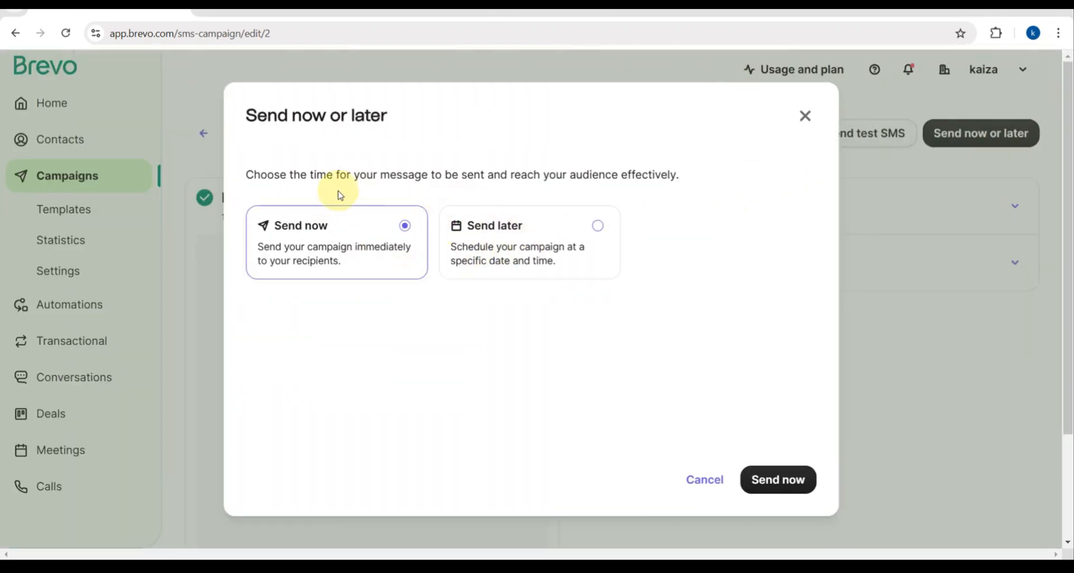
{"action": "mouse_move", "coordinate": [564, 212]}
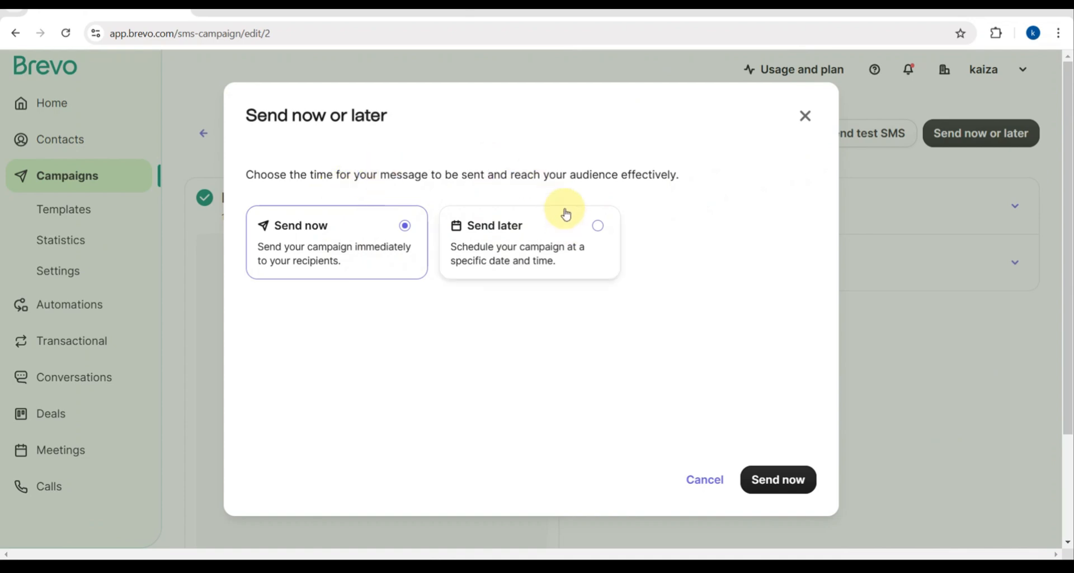